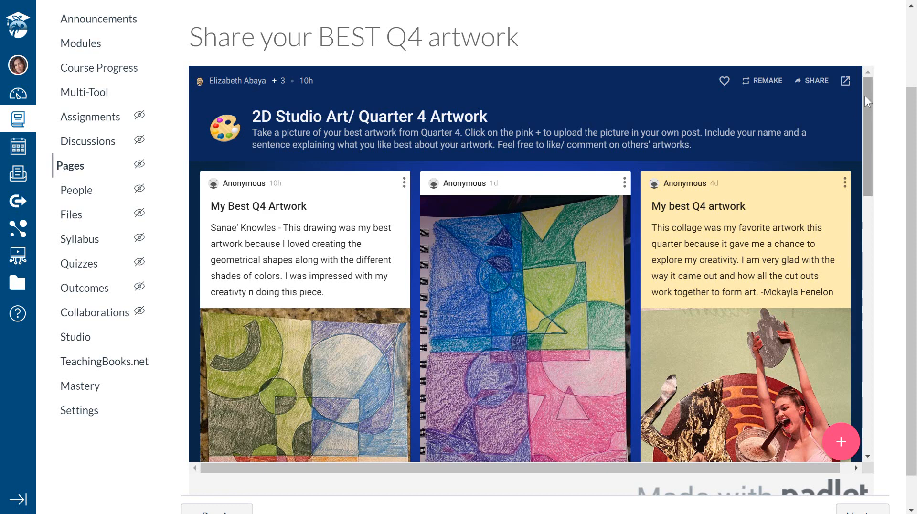
Start a new padlet from the dashboard and browse the blank formats, Wall through Timeline.
{"action": "scroll", "scroll_direction": "down", "scroll_amount": 3}
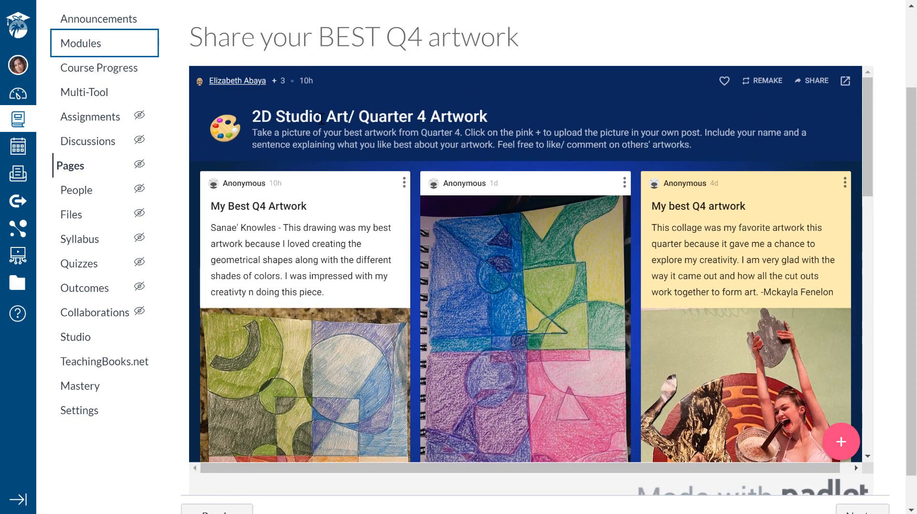
{"action": "mouse_move", "coordinate": [506, 118]}
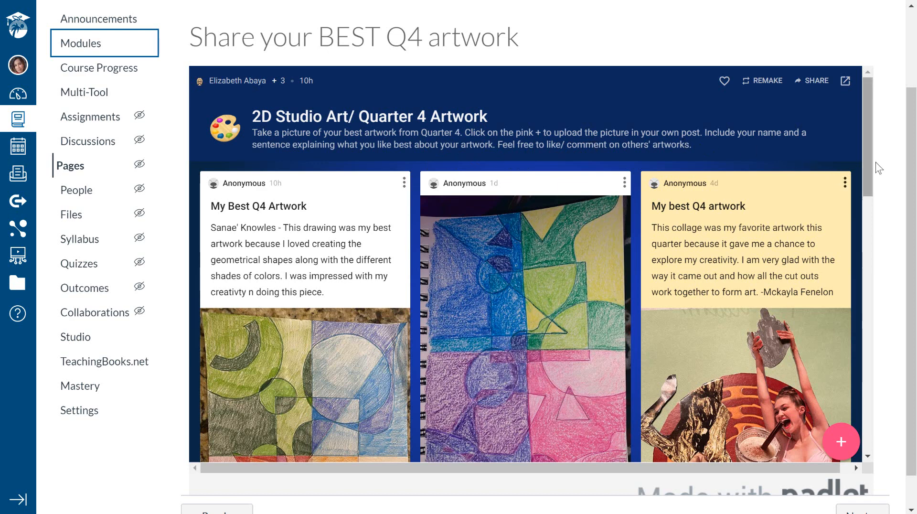
{"action": "scroll", "scroll_direction": "down", "scroll_amount": 3}
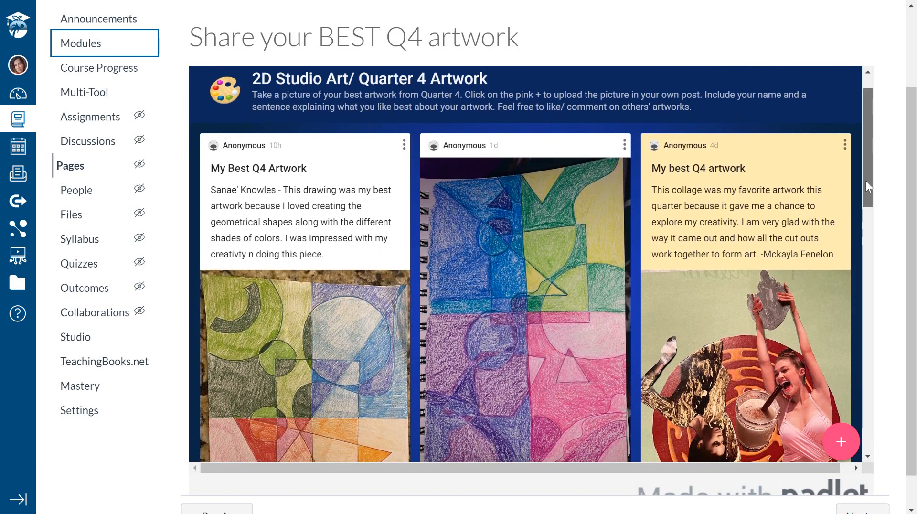
{"action": "scroll", "scroll_direction": "down", "scroll_amount": 3}
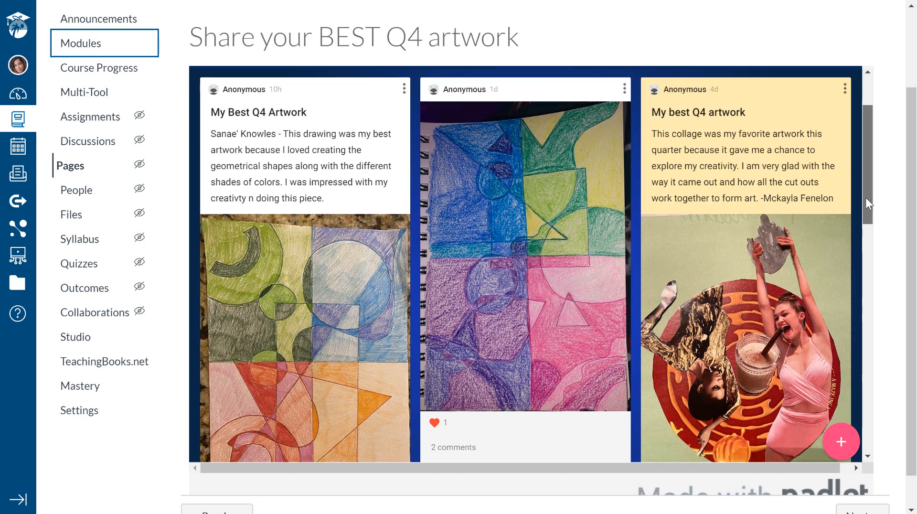
{"action": "scroll", "scroll_direction": "down", "scroll_amount": 3}
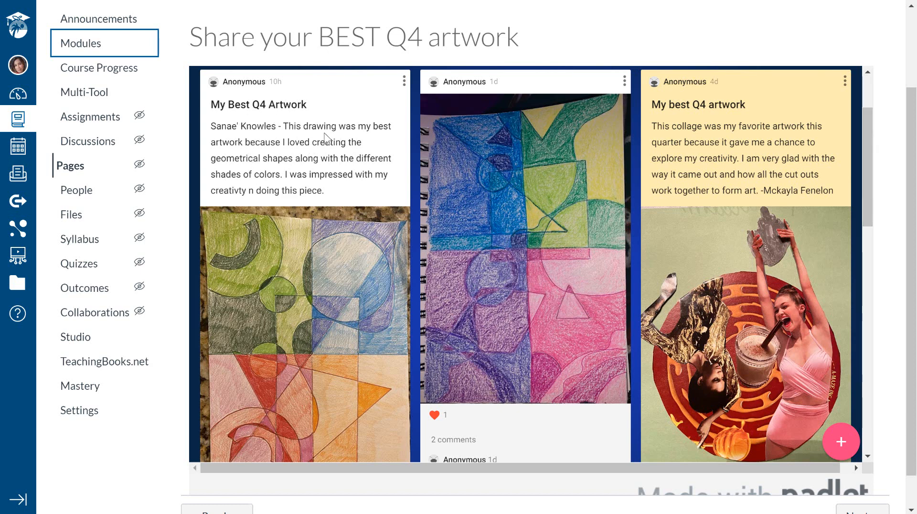
{"action": "mouse_move", "coordinate": [409, 202]}
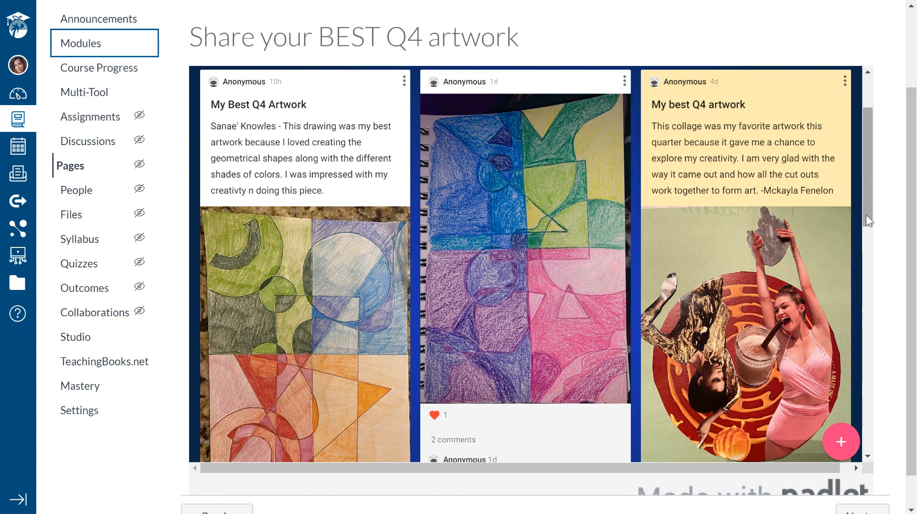
{"action": "scroll", "scroll_direction": "down", "scroll_amount": 3}
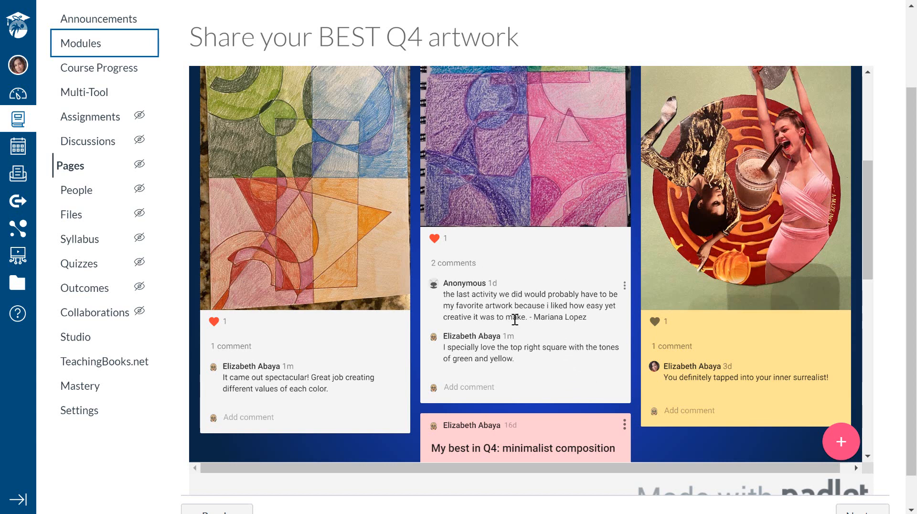
{"action": "scroll", "scroll_direction": "down", "scroll_amount": 3}
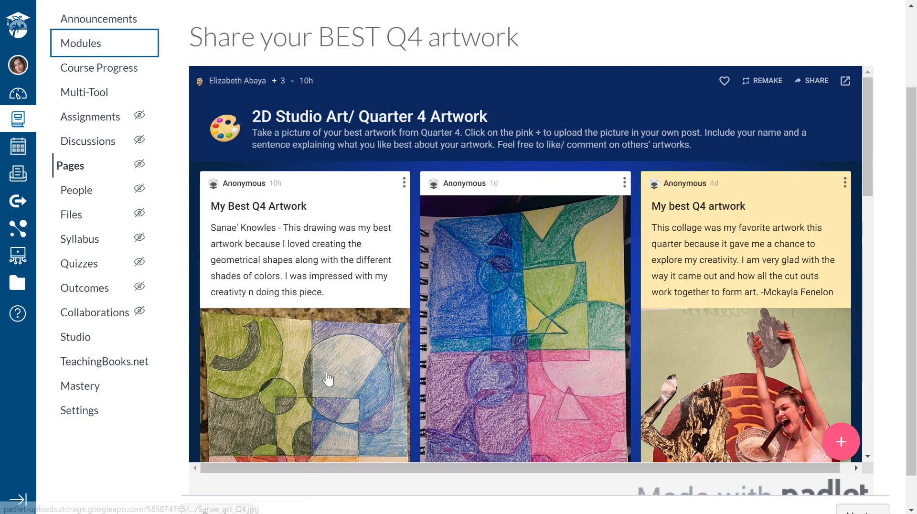
{"action": "mouse_move", "coordinate": [888, 200]}
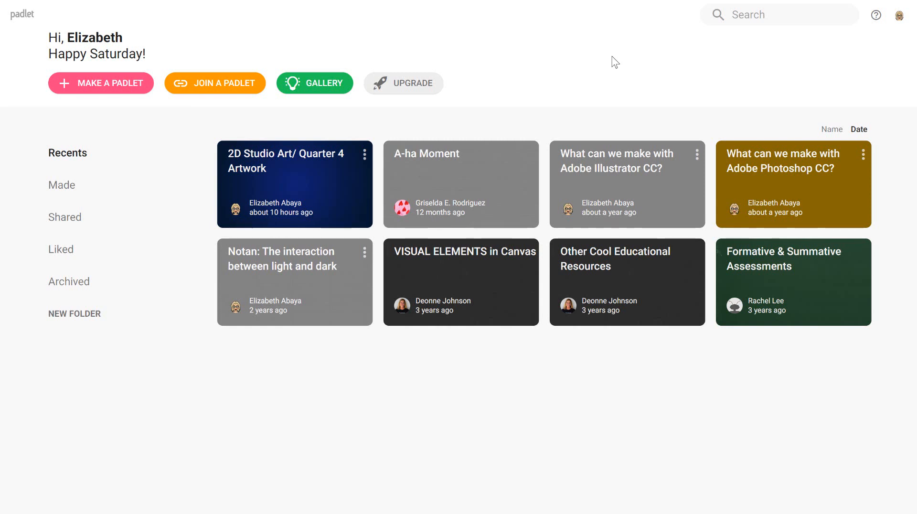
{"action": "mouse_move", "coordinate": [595, 29]}
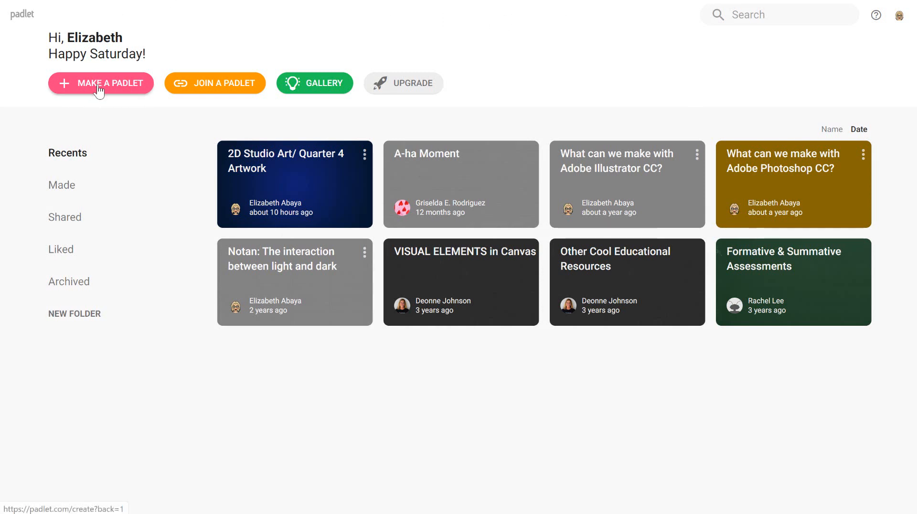
{"action": "left_click", "coordinate": [100, 83]}
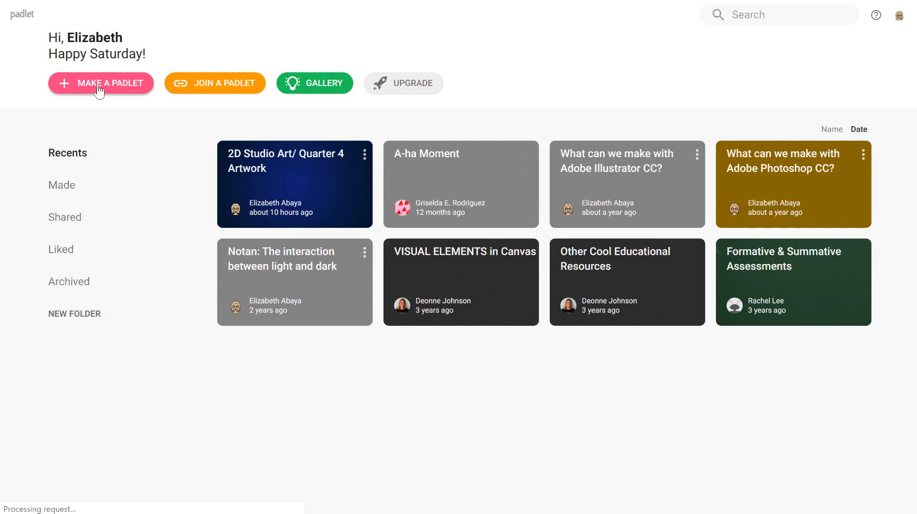
{"action": "left_click", "coordinate": [101, 83]}
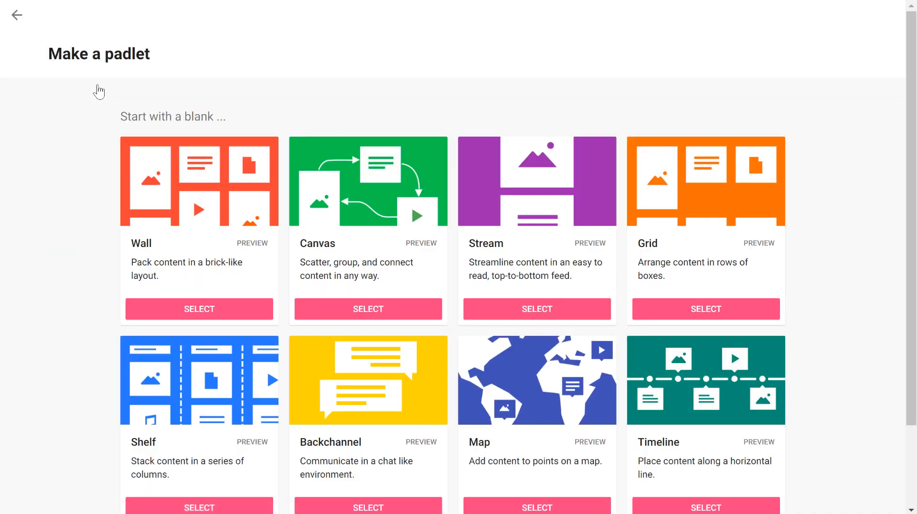
{"action": "mouse_move", "coordinate": [850, 217]}
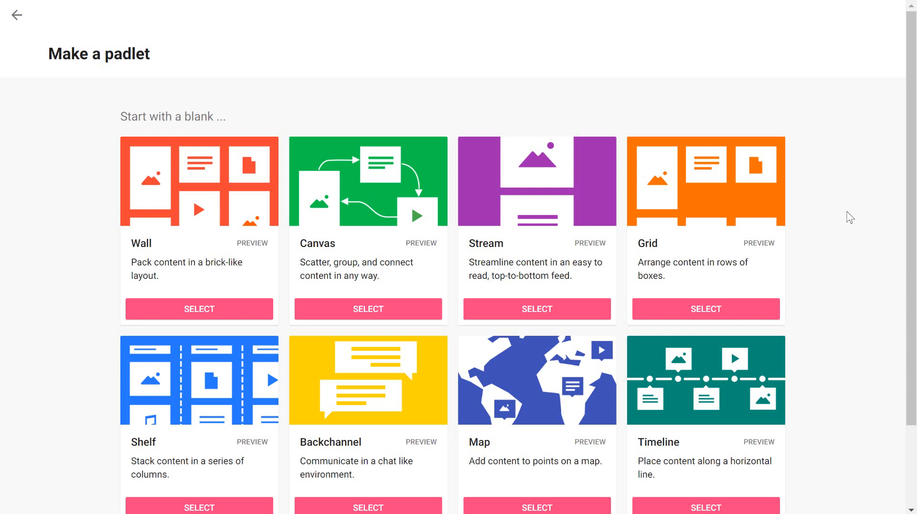
{"action": "scroll", "scroll_direction": "down", "scroll_amount": 3}
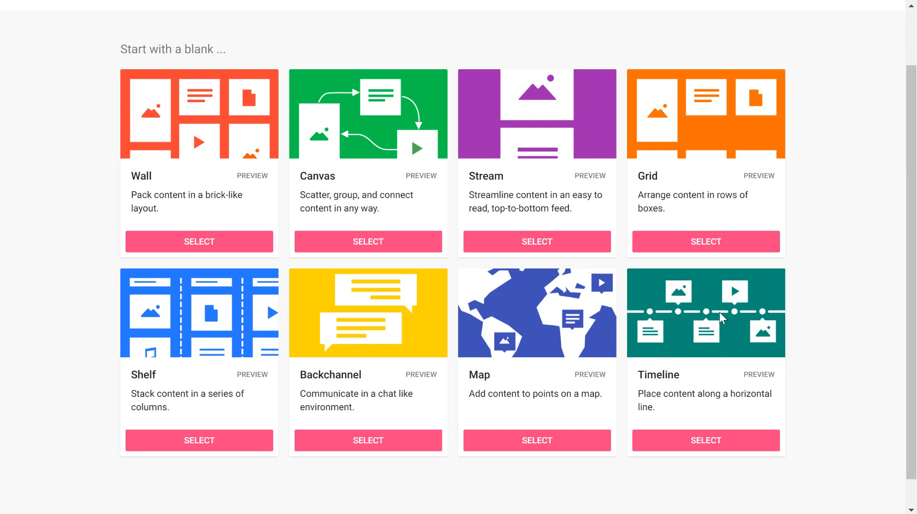
{"action": "mouse_move", "coordinate": [723, 330]}
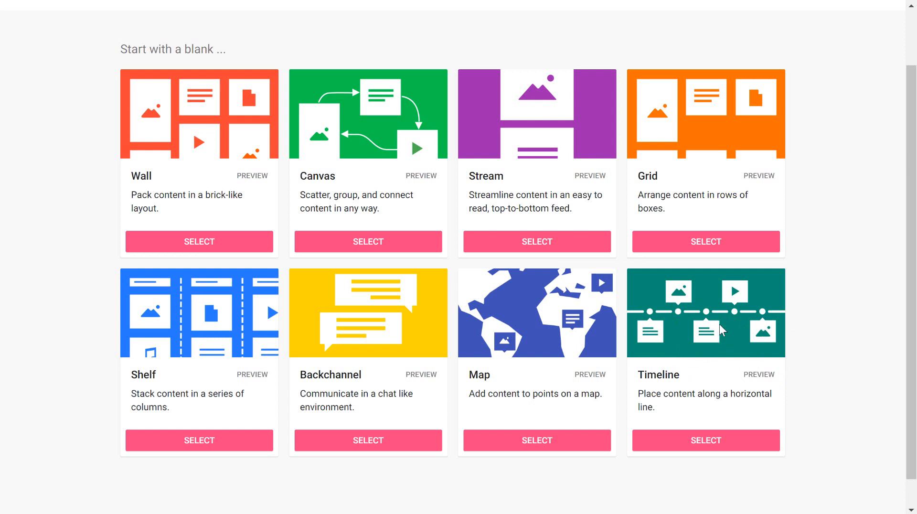
{"action": "mouse_move", "coordinate": [537, 323]}
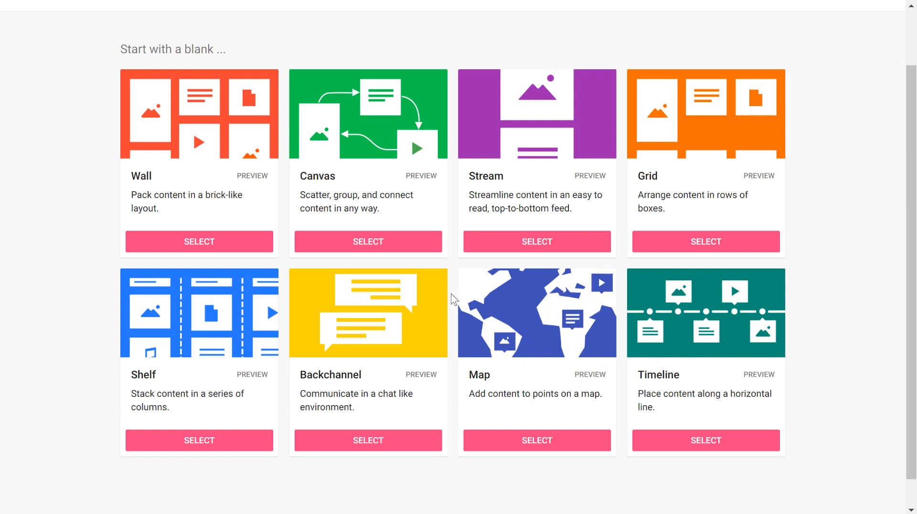
{"action": "mouse_move", "coordinate": [514, 341]}
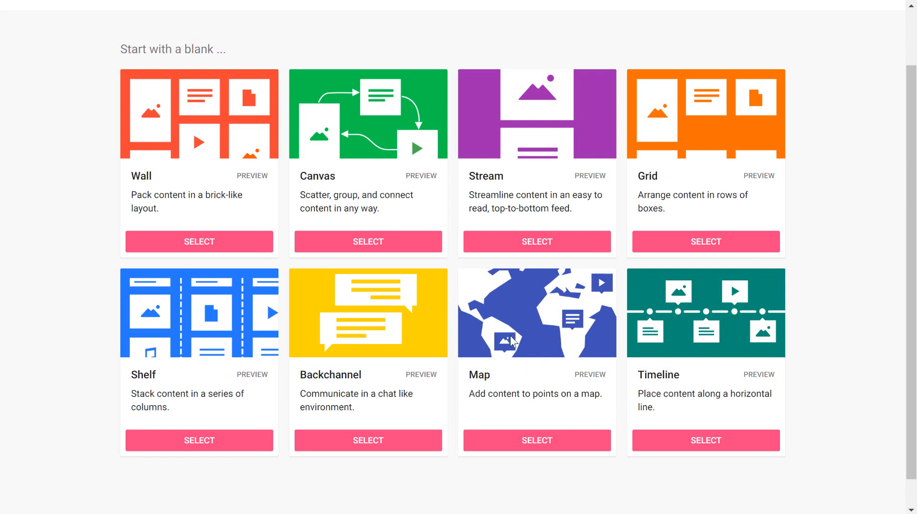
{"action": "mouse_move", "coordinate": [878, 365]}
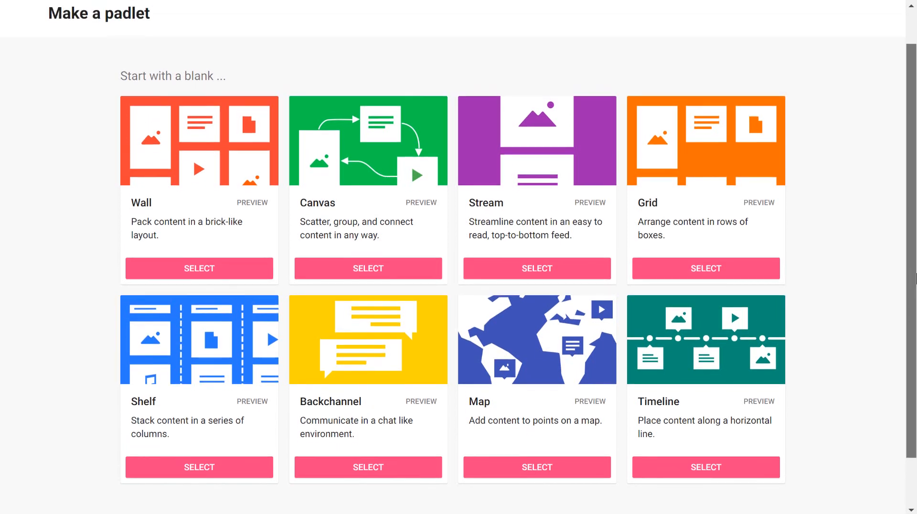
{"action": "scroll", "scroll_direction": "down", "scroll_amount": 3}
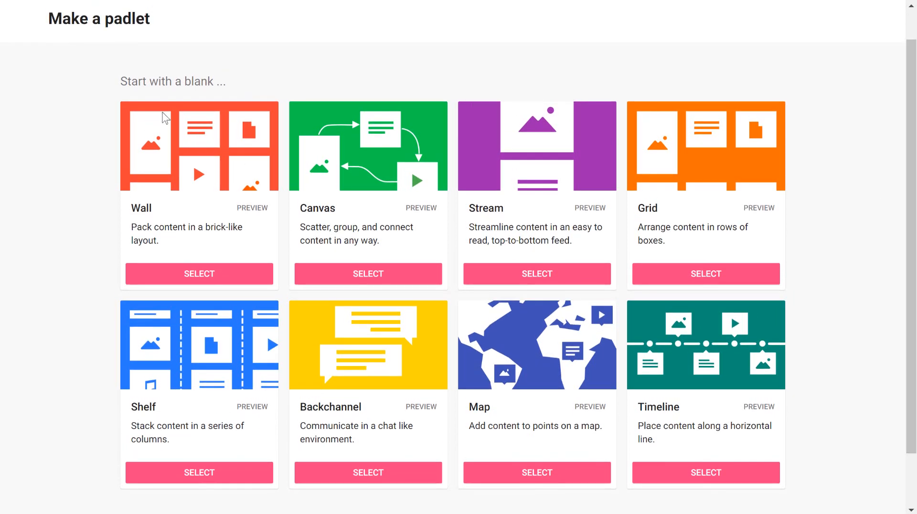
{"action": "mouse_move", "coordinate": [670, 151]}
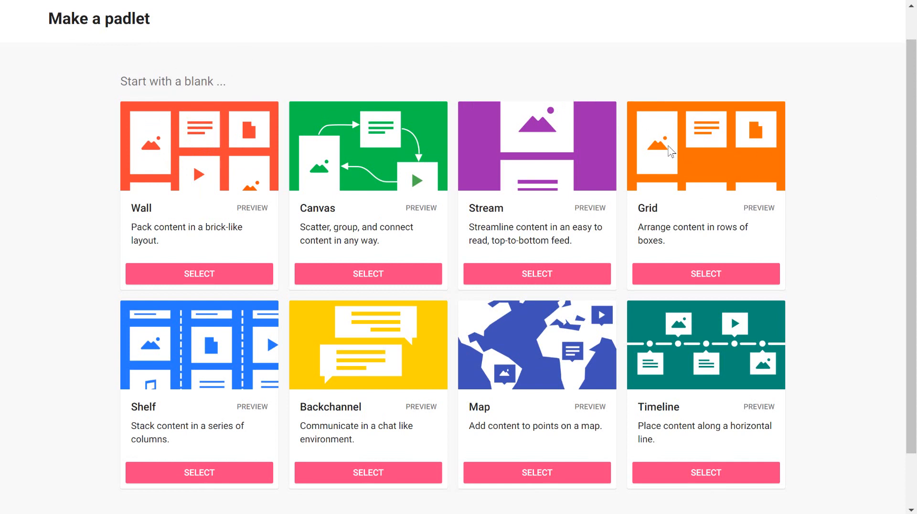
{"action": "mouse_move", "coordinate": [179, 152]}
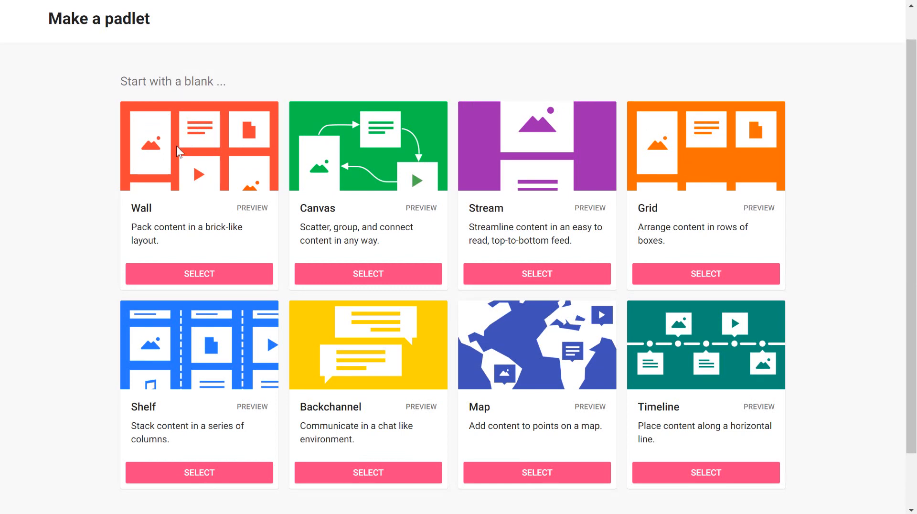
{"action": "mouse_move", "coordinate": [221, 280]}
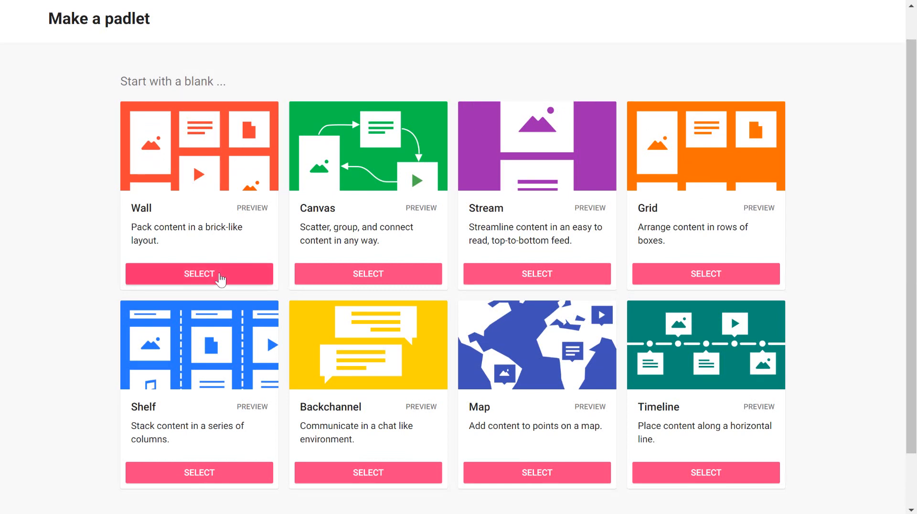
Choose the Wall layout and retitle it 'What have you been doing during quarantine?'.
{"action": "left_click", "coordinate": [199, 274]}
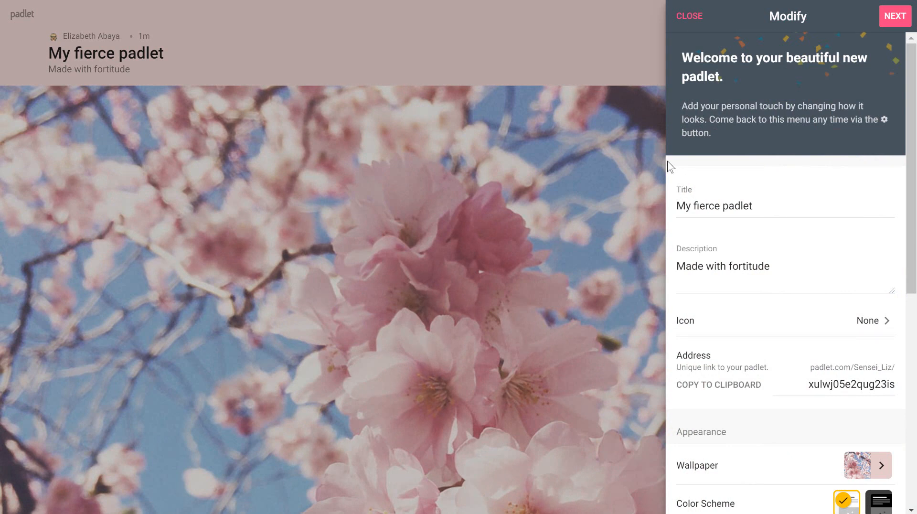
{"action": "triple_click", "coordinate": [713, 206]}
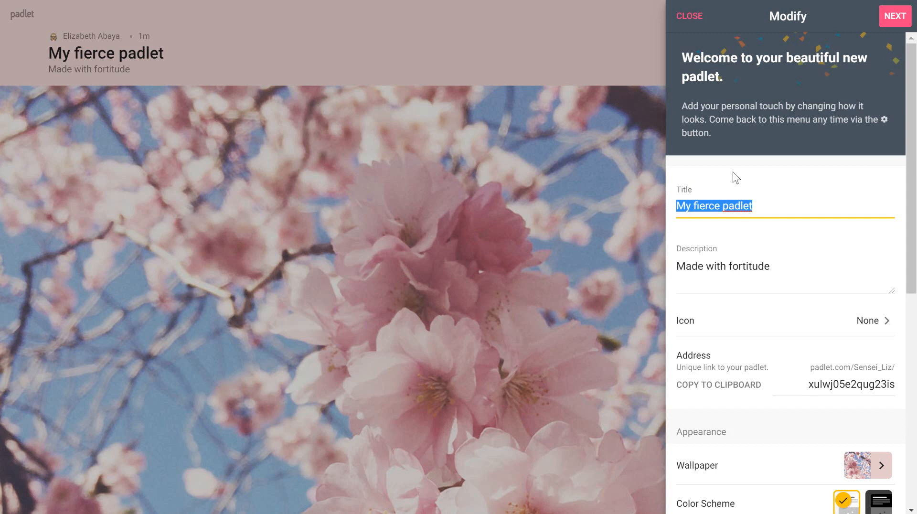
{"action": "type", "text": "What"}
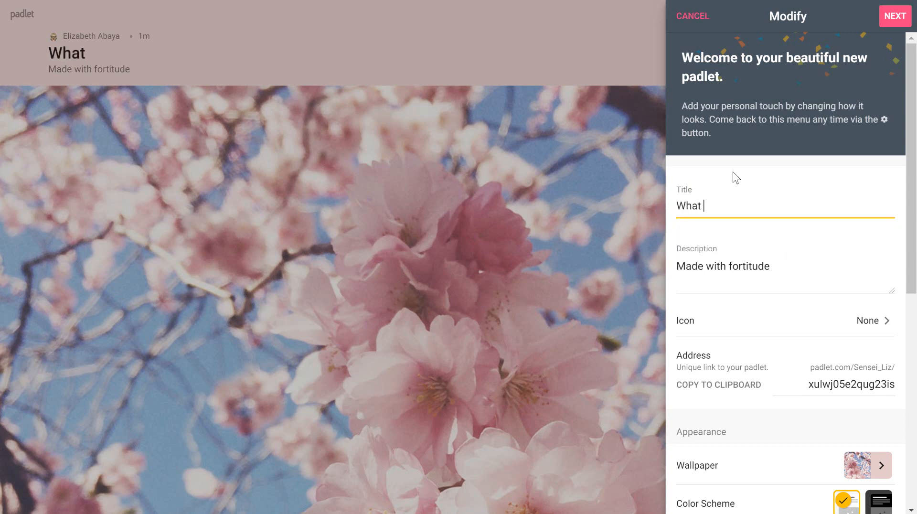
{"action": "type", "text": "have you"}
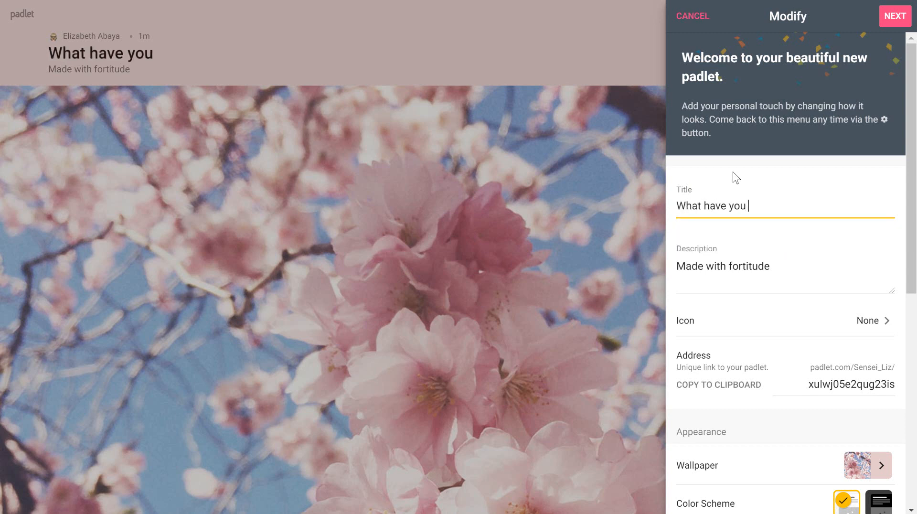
{"action": "type", "text": "been du"}
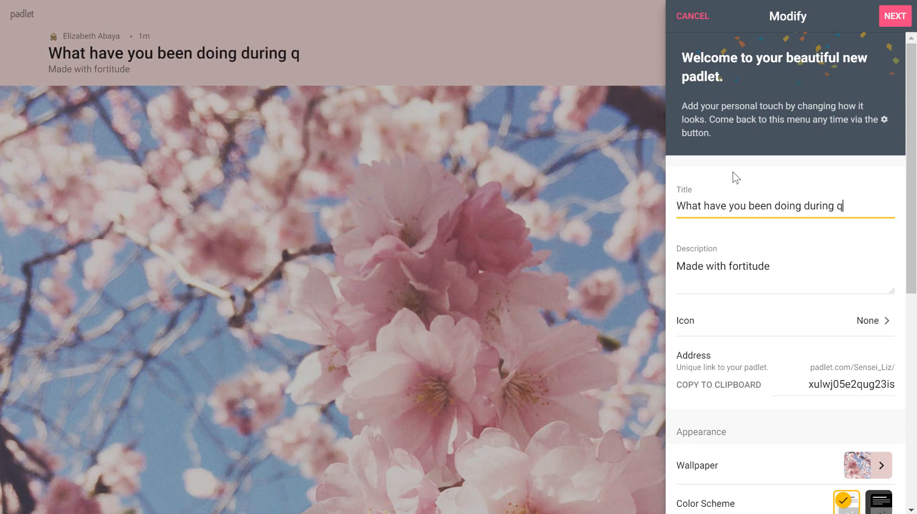
{"action": "type", "text": "uarantine"}
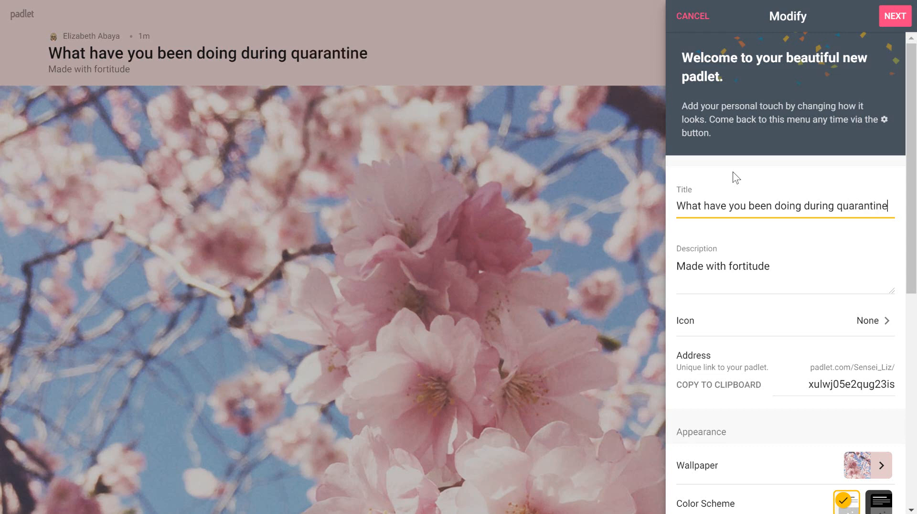
{"action": "type", "text": "?"}
{"action": "left_click", "coordinate": [785, 268]}
{"action": "type", "text": "Click on the p"}
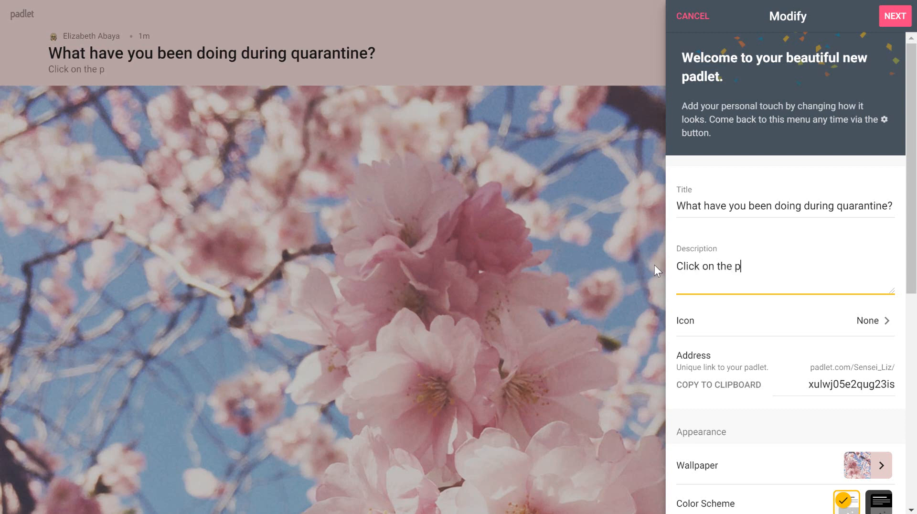
Complete the description: post via the pink plus sign, with a picture and productivity statement.
{"action": "type", "text": "ink ply"}
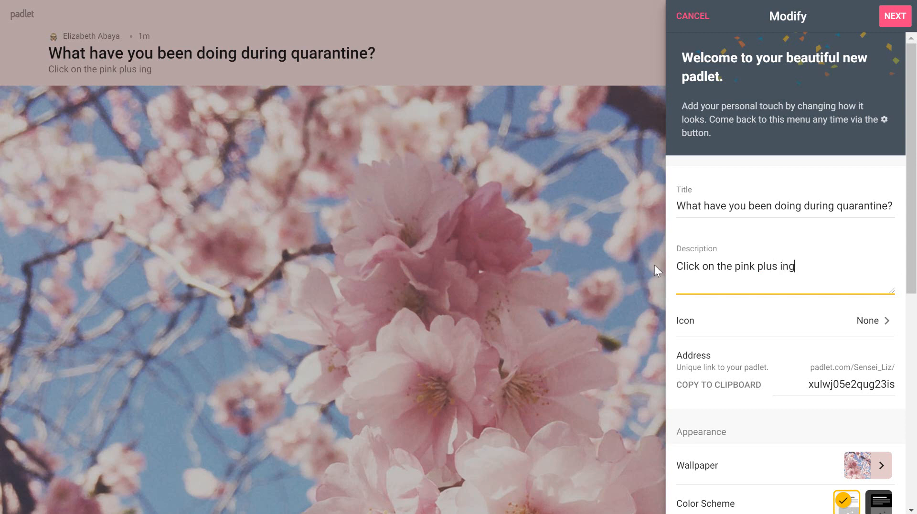
{"action": "type", "text": "sign to add a p"}
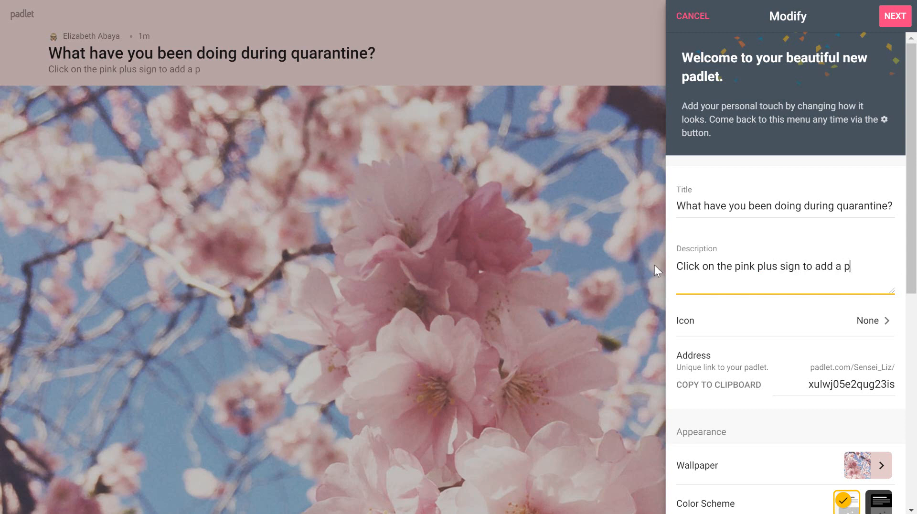
{"action": "type", "text": "ost to t"}
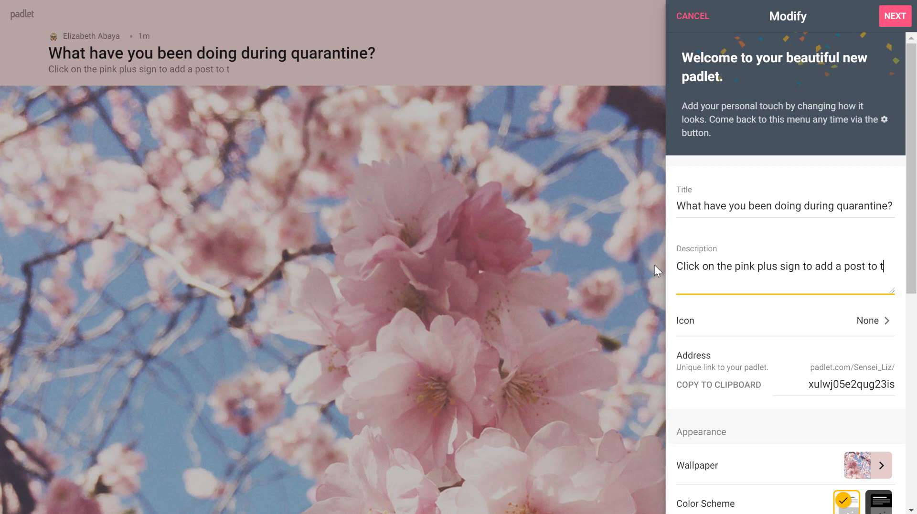
{"action": "type", "text": "his Padlet."}
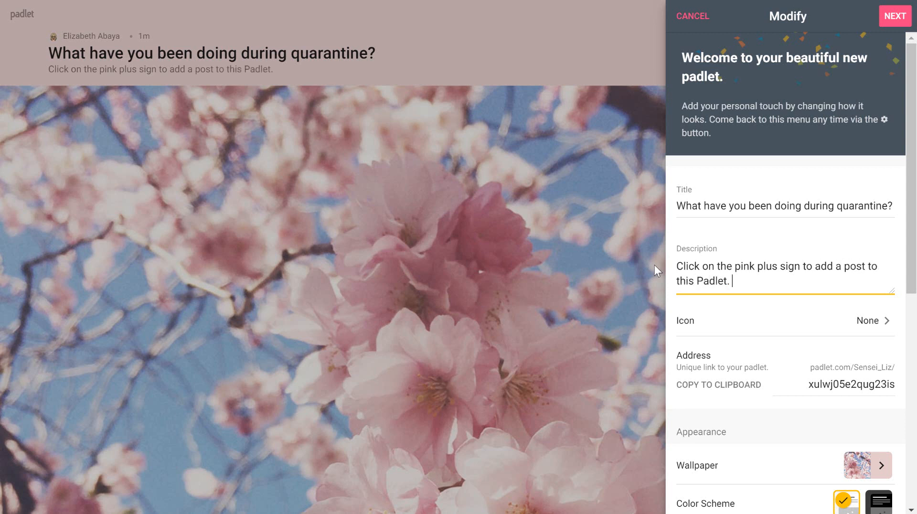
{"action": "type", "text": "Include a"}
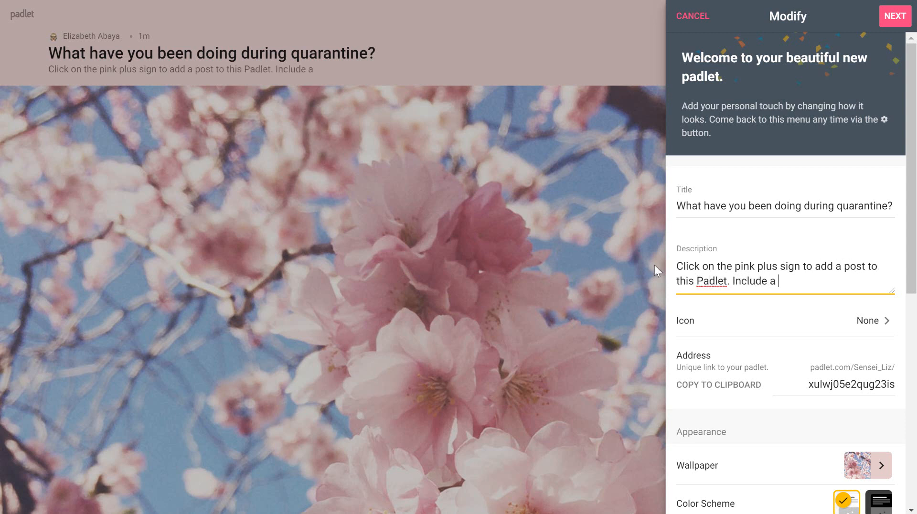
{"action": "type", "text": "picture an"}
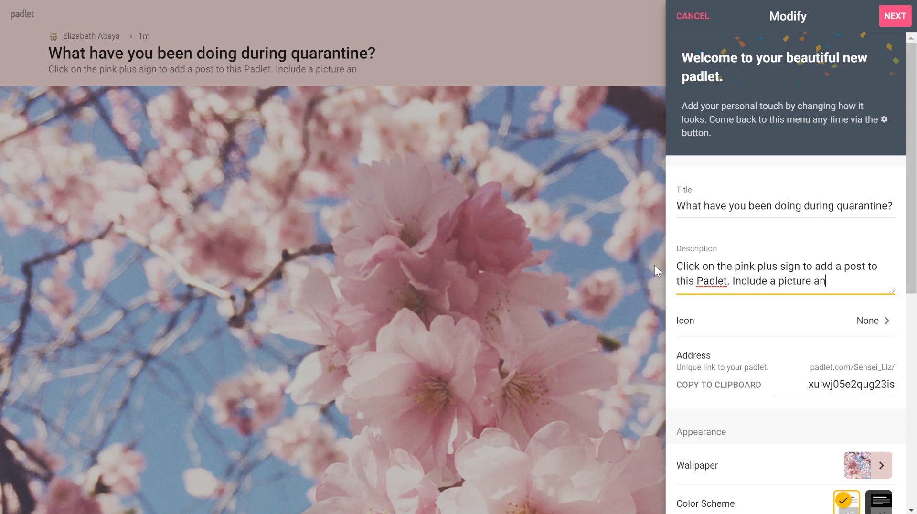
{"action": "type", "text": "d a statement i"}
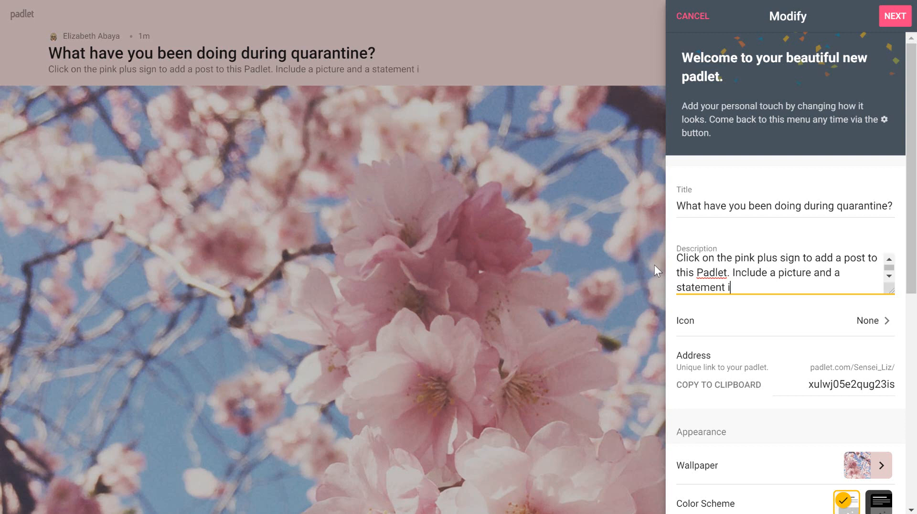
{"action": "type", "text": "explaining ho"}
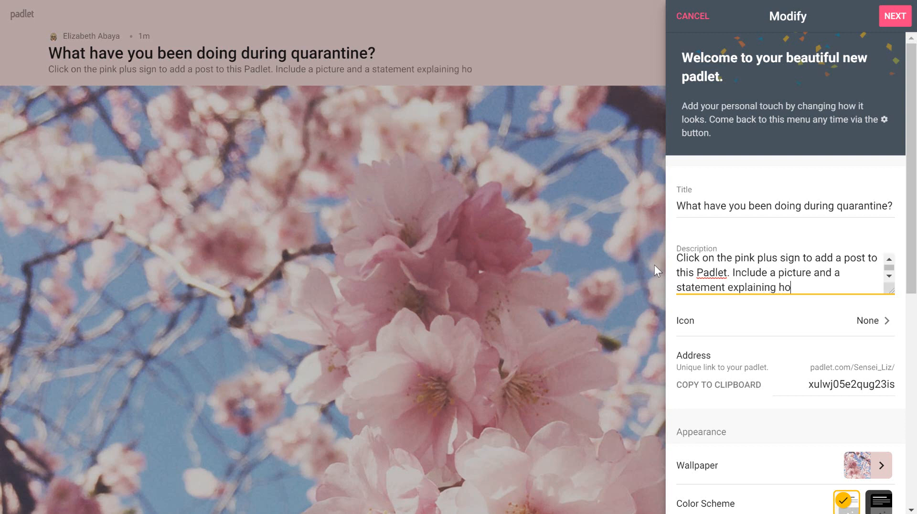
{"action": "type", "text": "w you have s"}
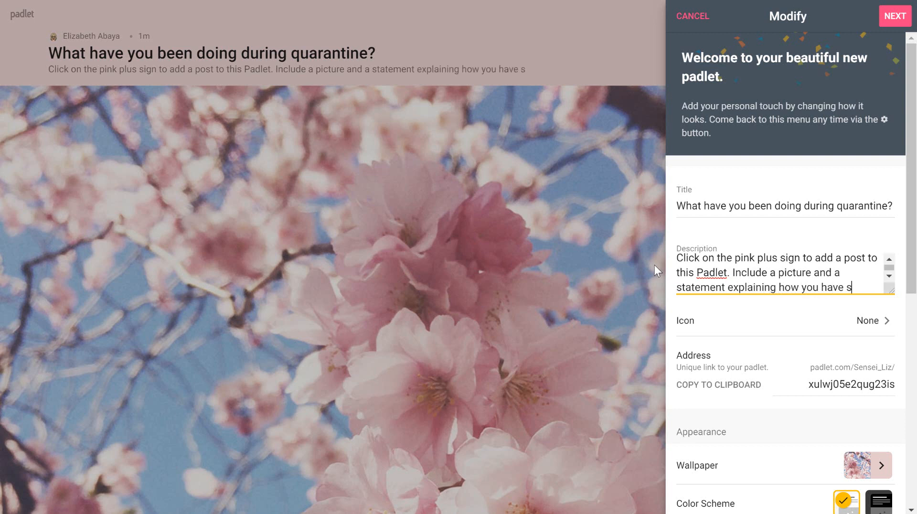
{"action": "type", "text": "tayed produc"}
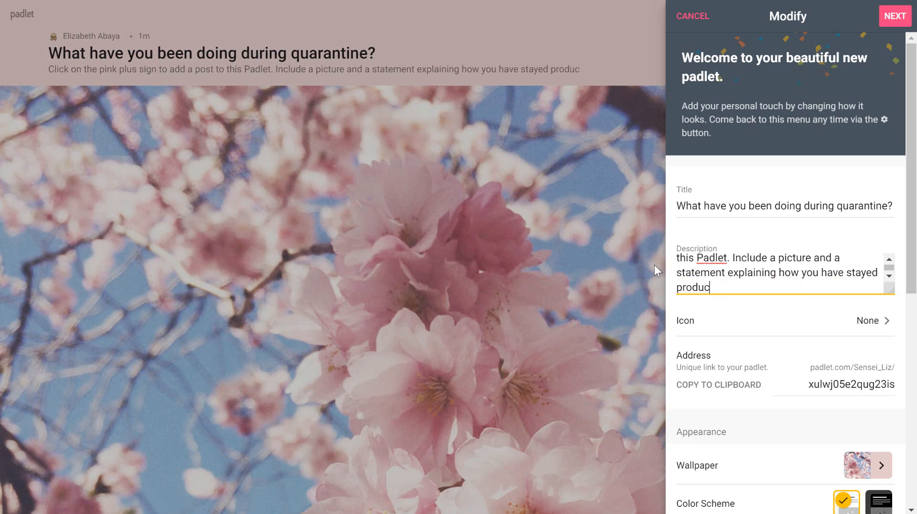
{"action": "type", "text": "tive during wu"}
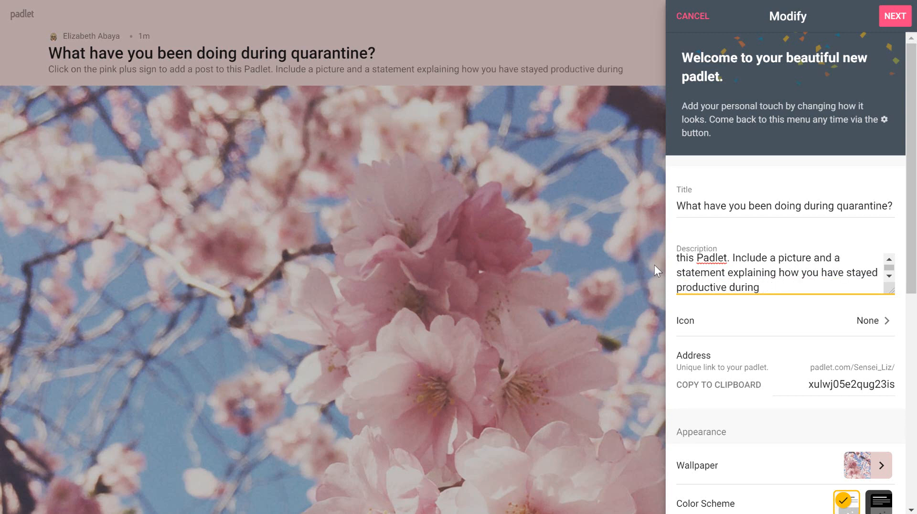
{"action": "type", "text": "quaranti"}
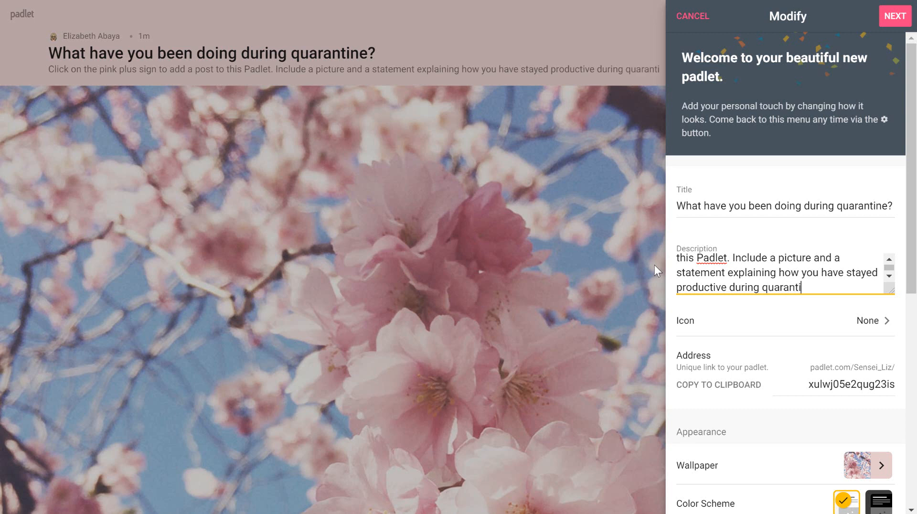
{"action": "type", "text": "ne."}
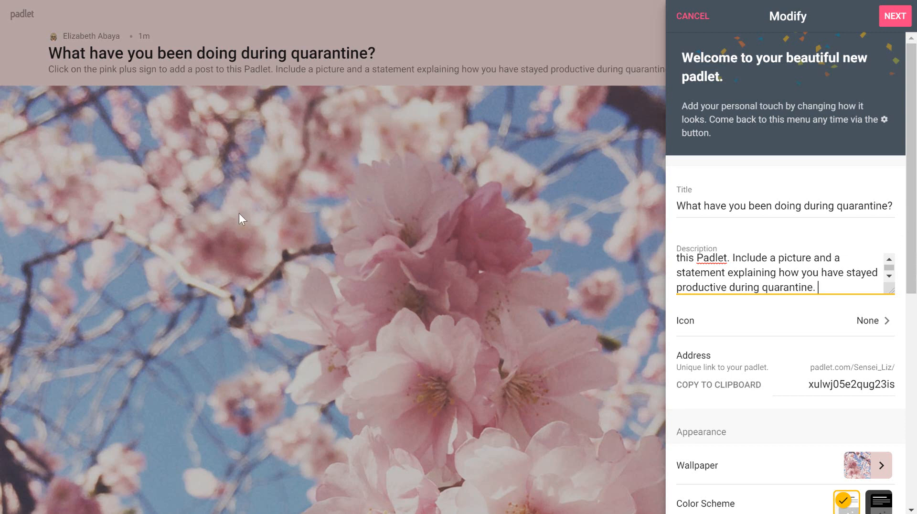
{"action": "mouse_move", "coordinate": [866, 232]}
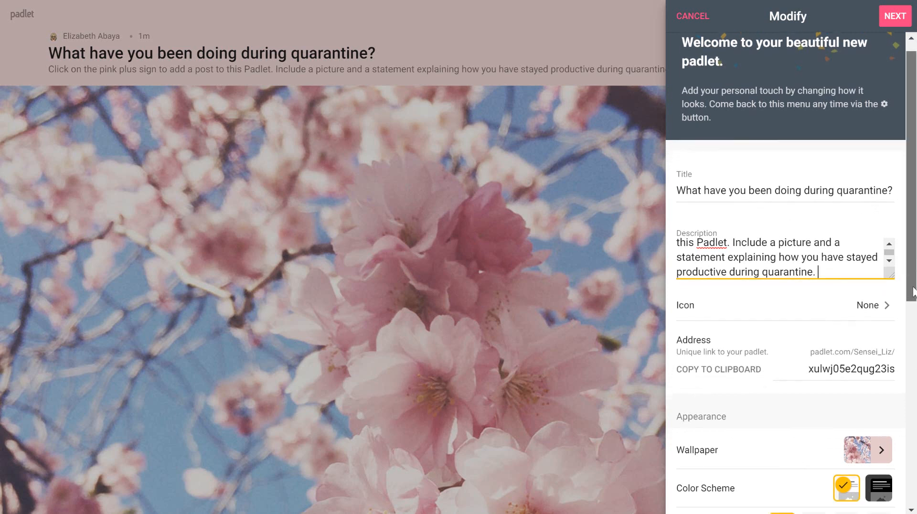
{"action": "scroll", "scroll_direction": "down", "scroll_amount": 3}
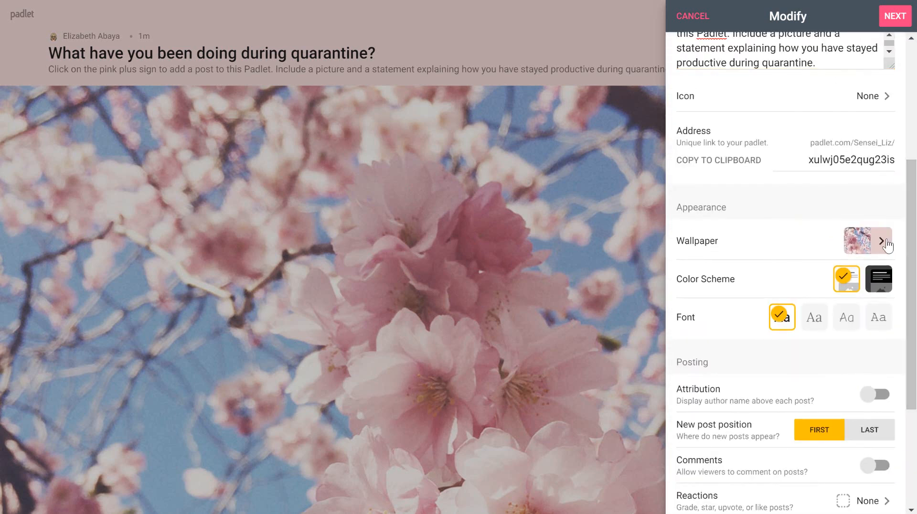
Try pale yellow, red-orange and yellow-green gradients, then apply the blue-to-yellow gradient wallpaper.
{"action": "left_click", "coordinate": [868, 240]}
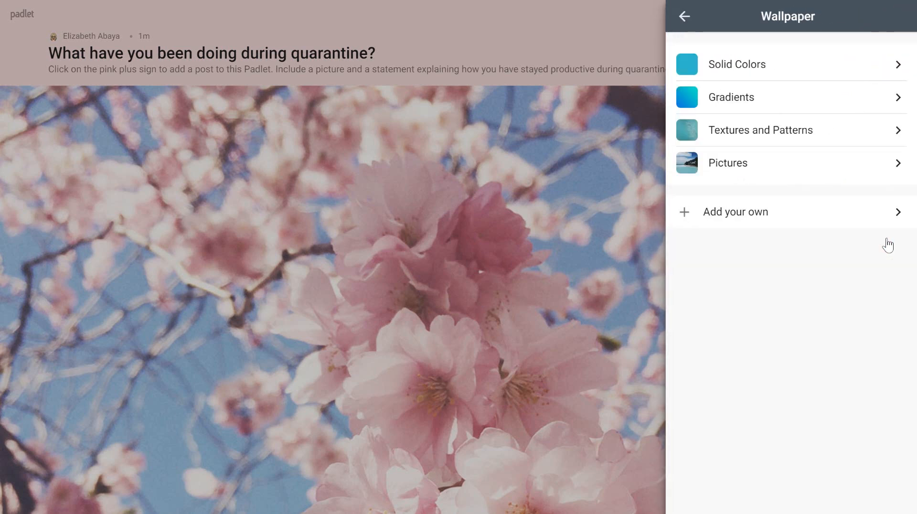
{"action": "mouse_move", "coordinate": [809, 172]}
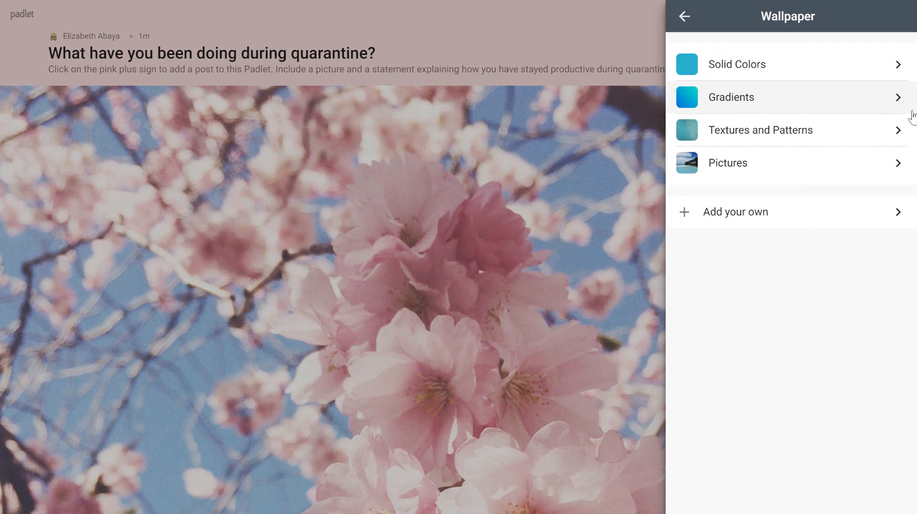
{"action": "left_click", "coordinate": [731, 97]}
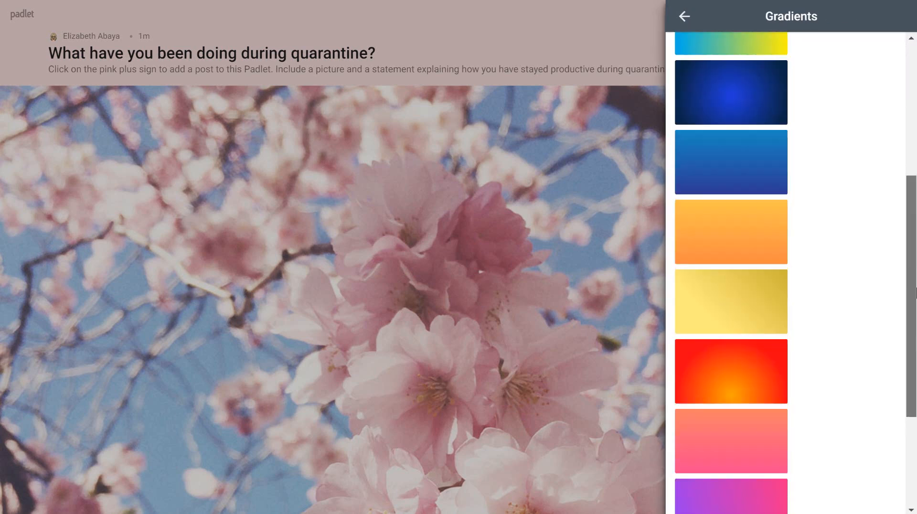
{"action": "scroll", "scroll_direction": "down", "scroll_amount": 3}
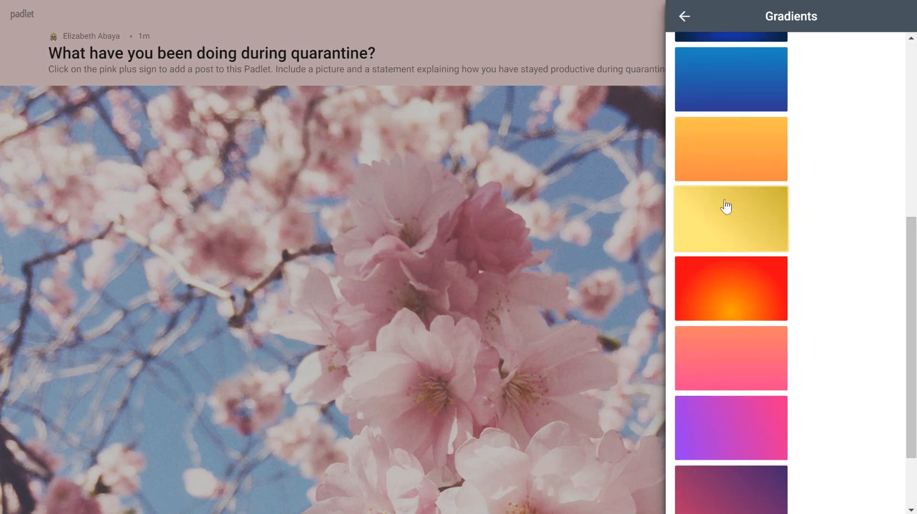
{"action": "left_click", "coordinate": [731, 218]}
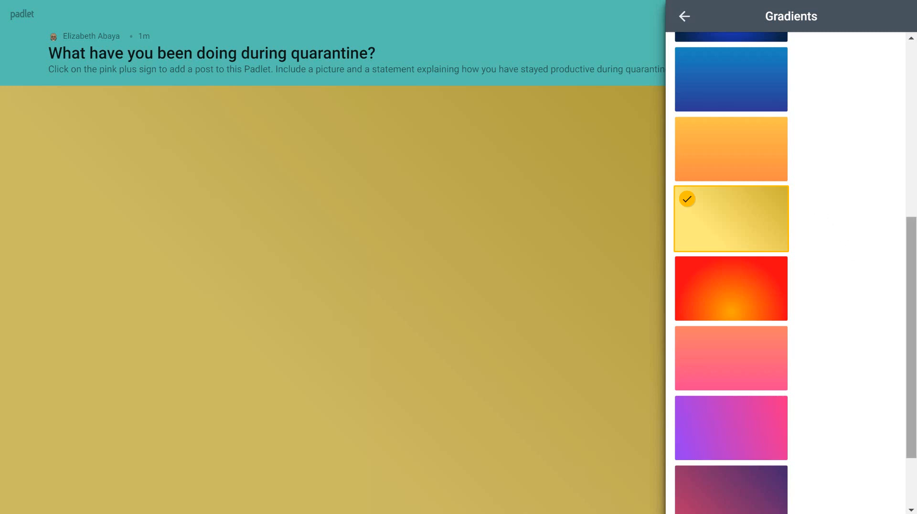
{"action": "left_click", "coordinate": [731, 288]}
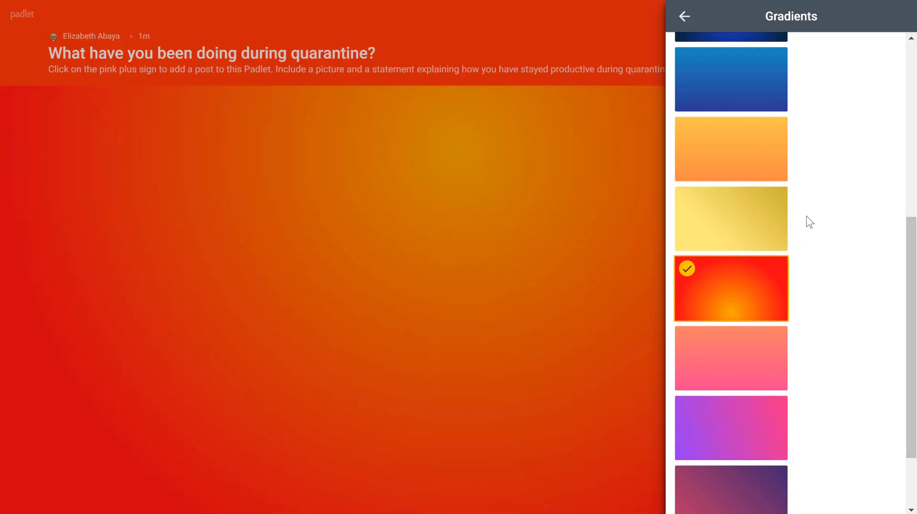
{"action": "scroll", "scroll_direction": "down", "scroll_amount": 3}
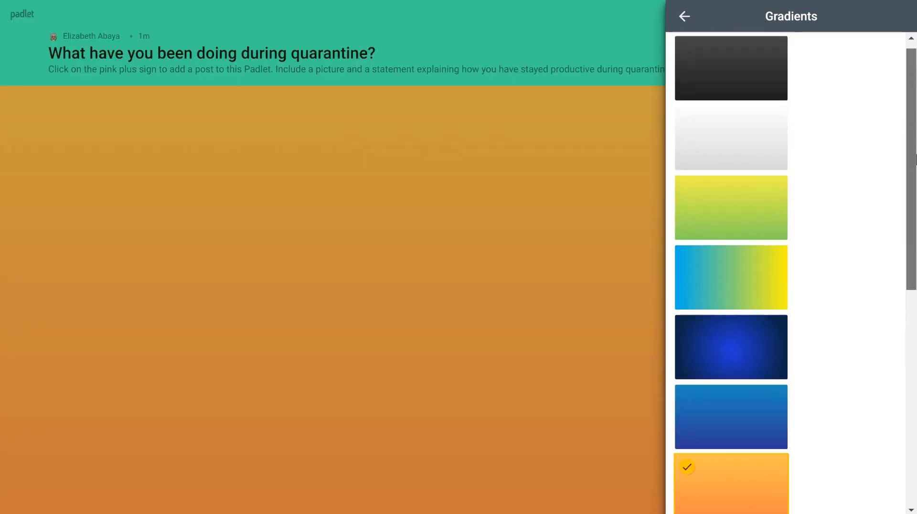
{"action": "left_click", "coordinate": [731, 206]}
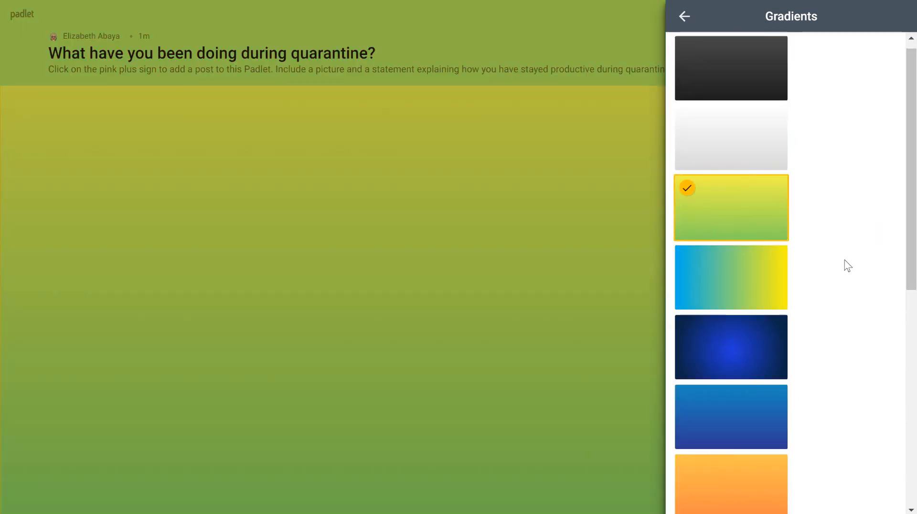
{"action": "left_click", "coordinate": [731, 276]}
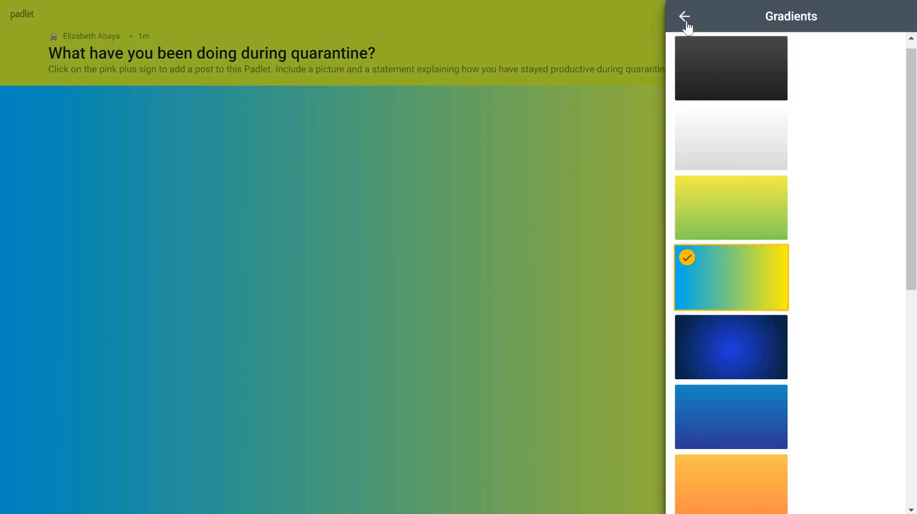
{"action": "left_click", "coordinate": [685, 16]}
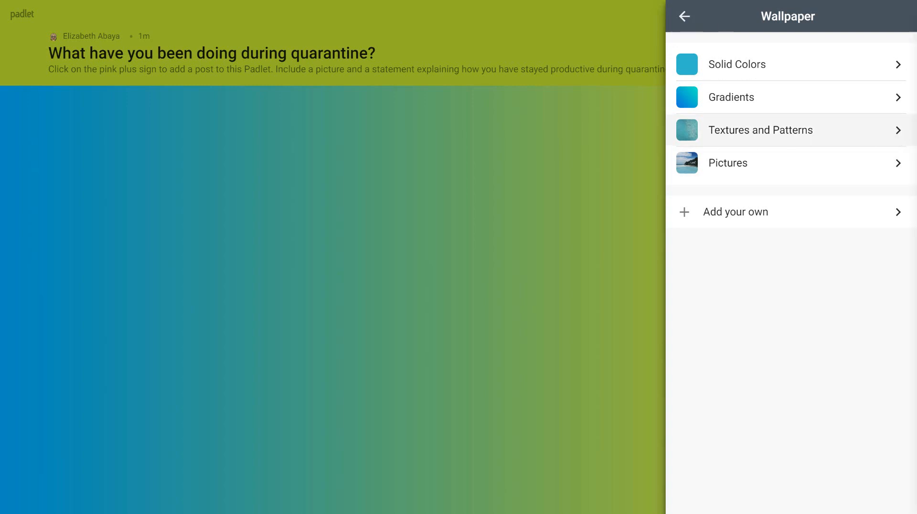
Apply the Corkboard texture wallpaper and go back to the padlet settings.
{"action": "left_click", "coordinate": [761, 130]}
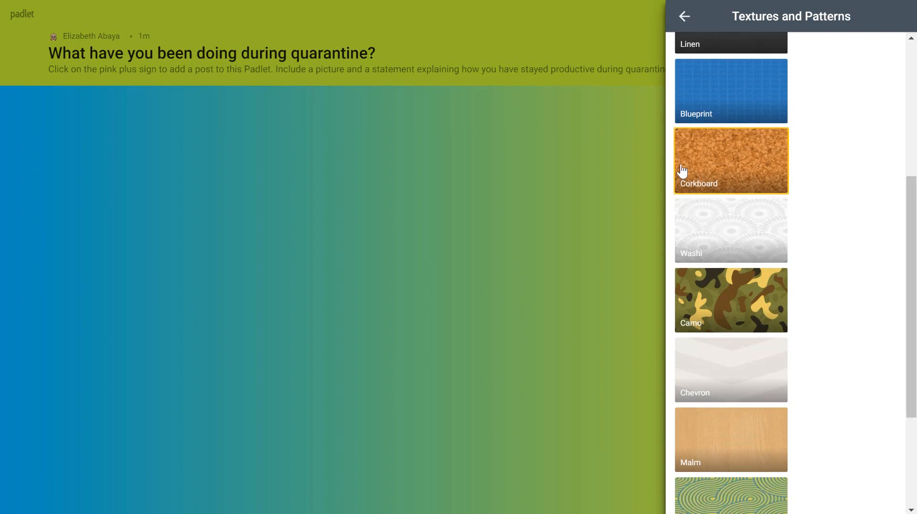
{"action": "left_click", "coordinate": [731, 160]}
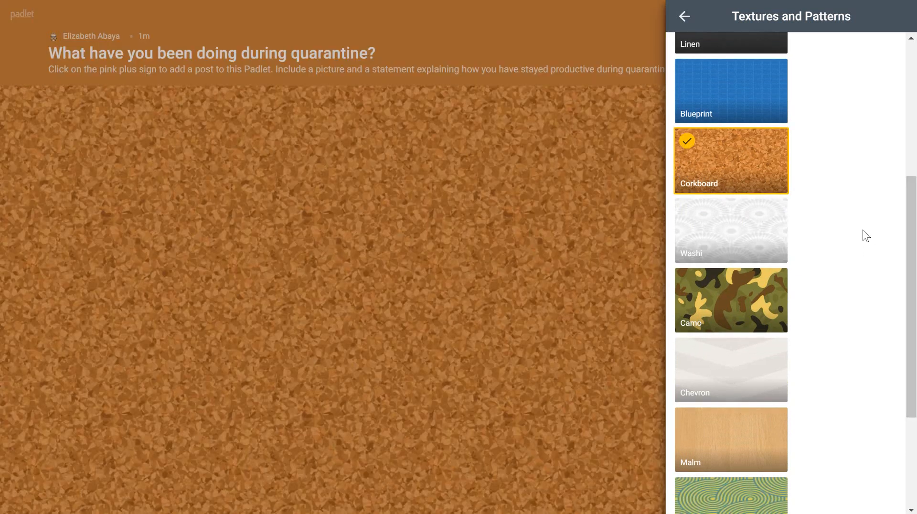
{"action": "scroll", "scroll_direction": "down", "scroll_amount": 3}
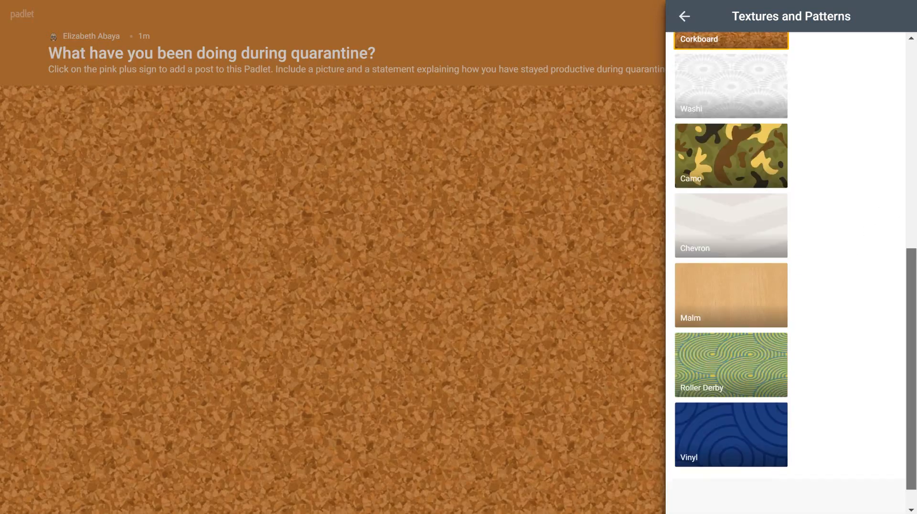
{"action": "scroll", "scroll_direction": "down", "scroll_amount": 3}
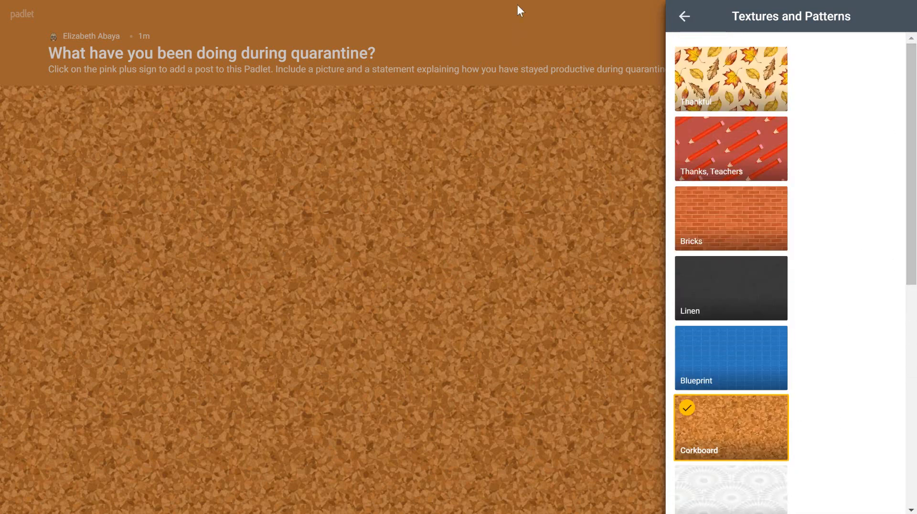
{"action": "left_click", "coordinate": [684, 16]}
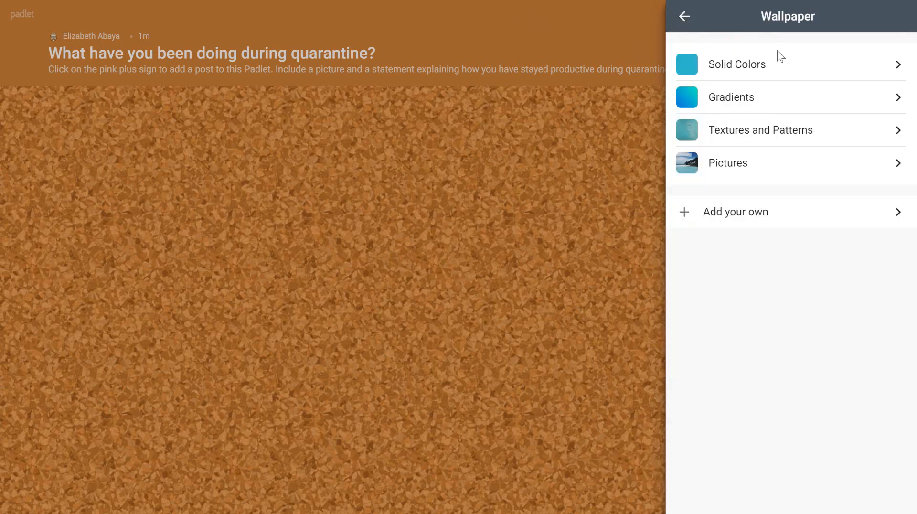
{"action": "mouse_move", "coordinate": [745, 121]}
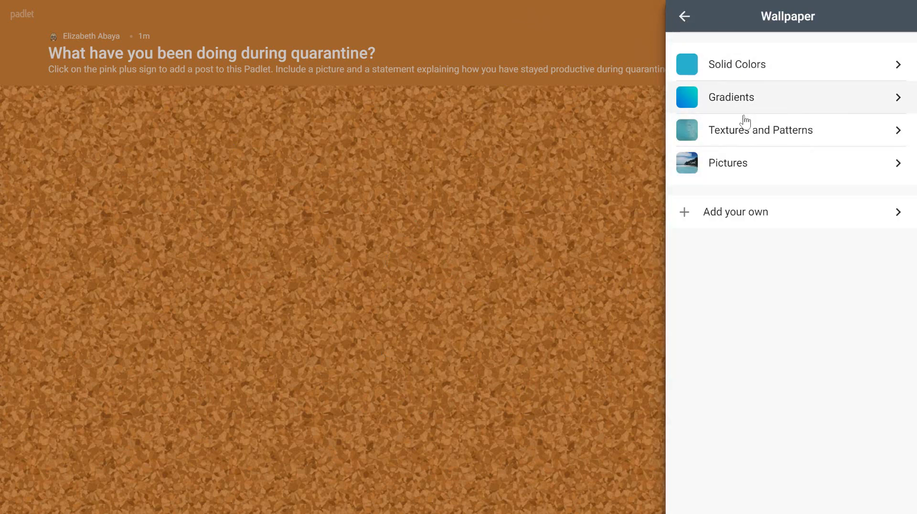
{"action": "left_click", "coordinate": [684, 16]}
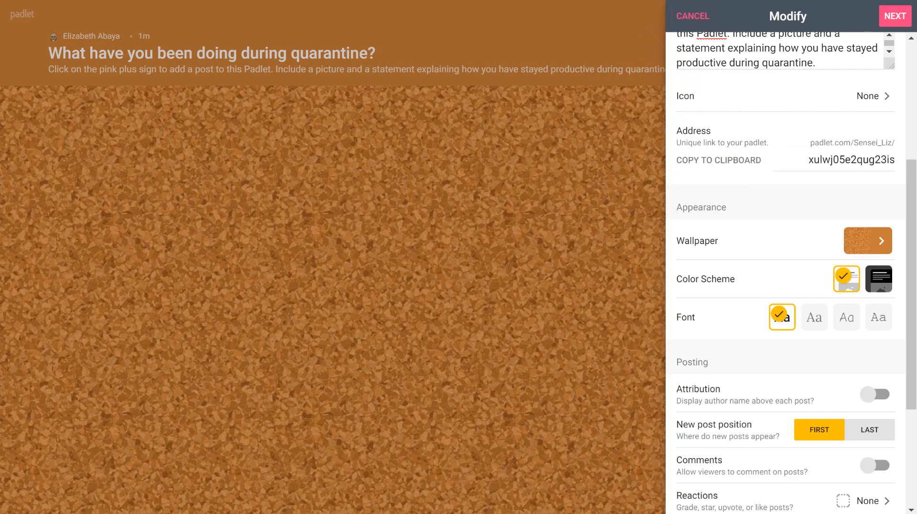
{"action": "mouse_move", "coordinate": [814, 295]}
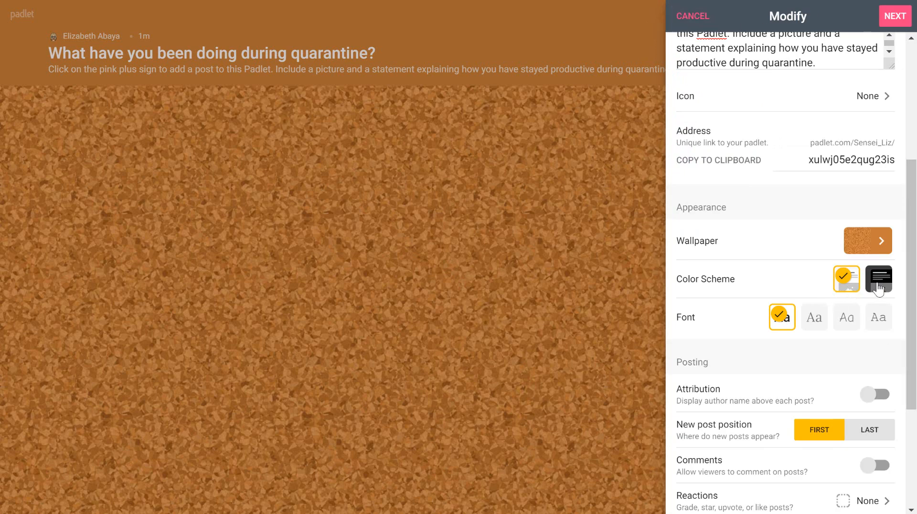
Switch to the dark colour scheme, briefly try solid red, and restore the Corkboard wallpaper.
{"action": "left_click", "coordinate": [879, 279]}
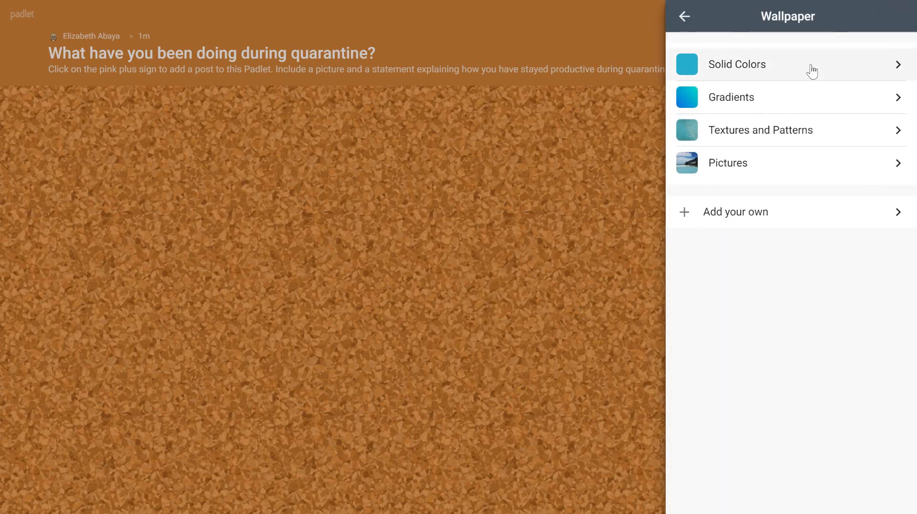
{"action": "left_click", "coordinate": [737, 64]}
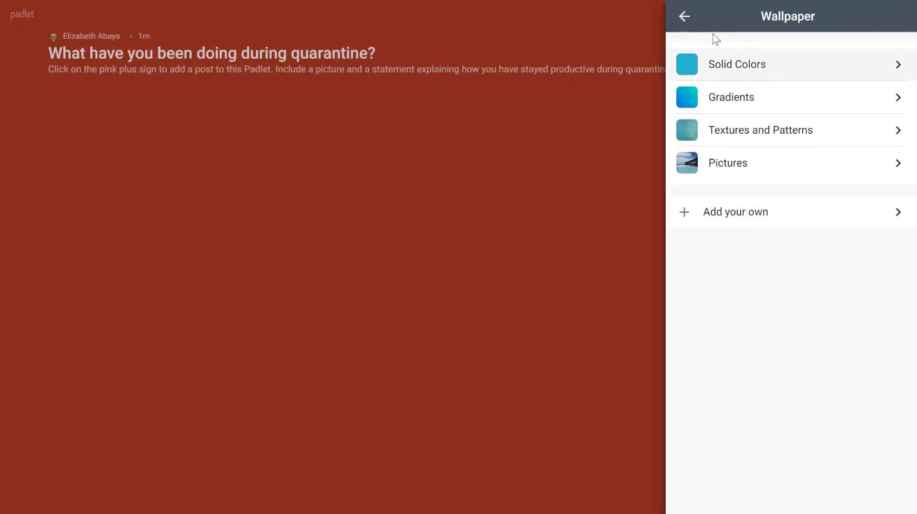
{"action": "left_click", "coordinate": [683, 16]}
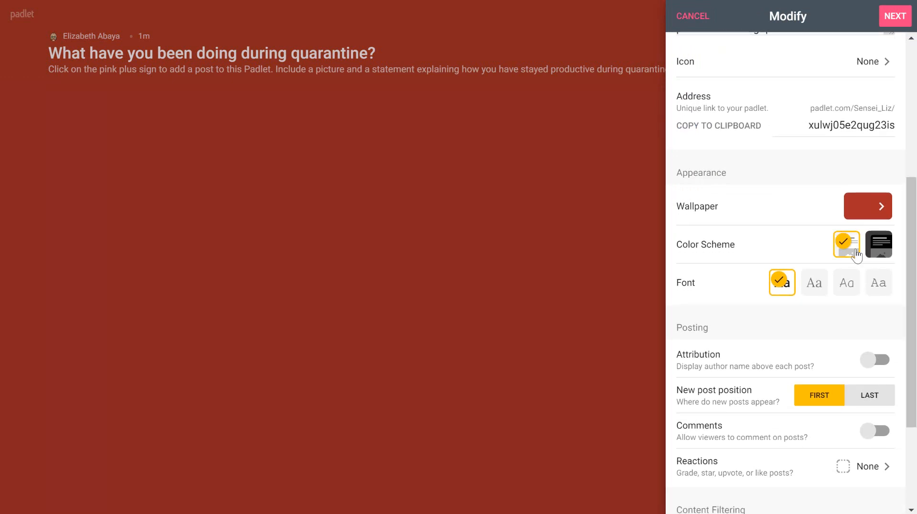
{"action": "left_click", "coordinate": [868, 205]}
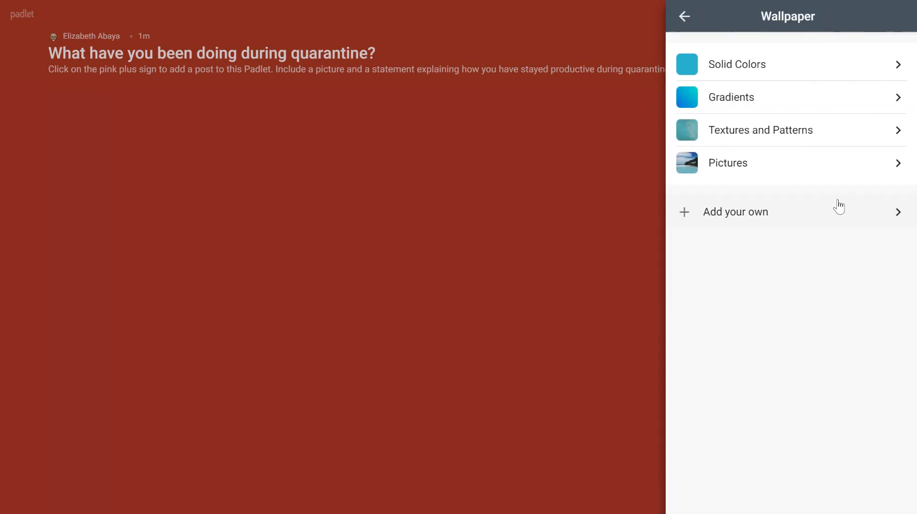
{"action": "left_click", "coordinate": [760, 130]}
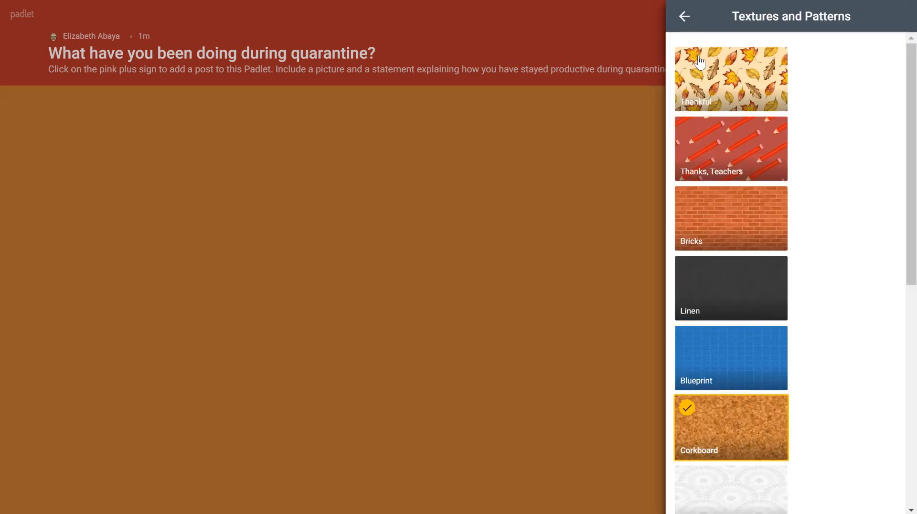
{"action": "left_click", "coordinate": [685, 16]}
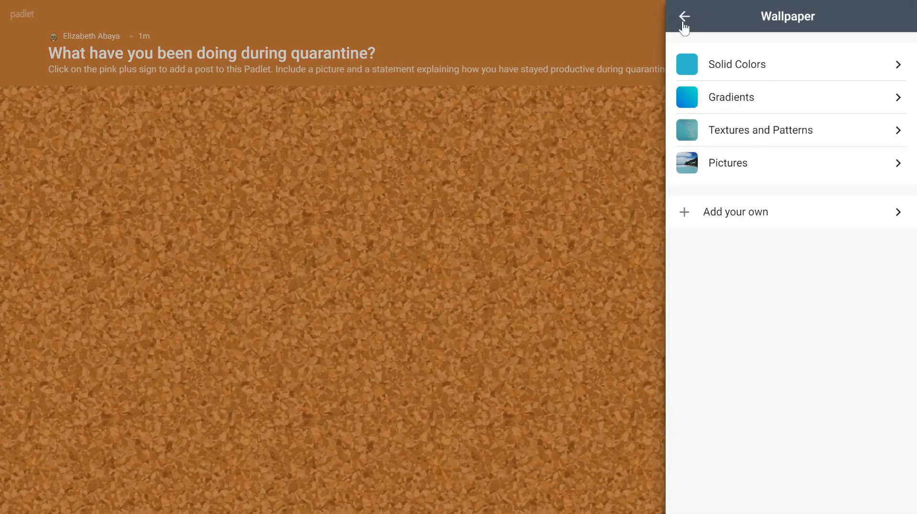
{"action": "left_click", "coordinate": [685, 16]}
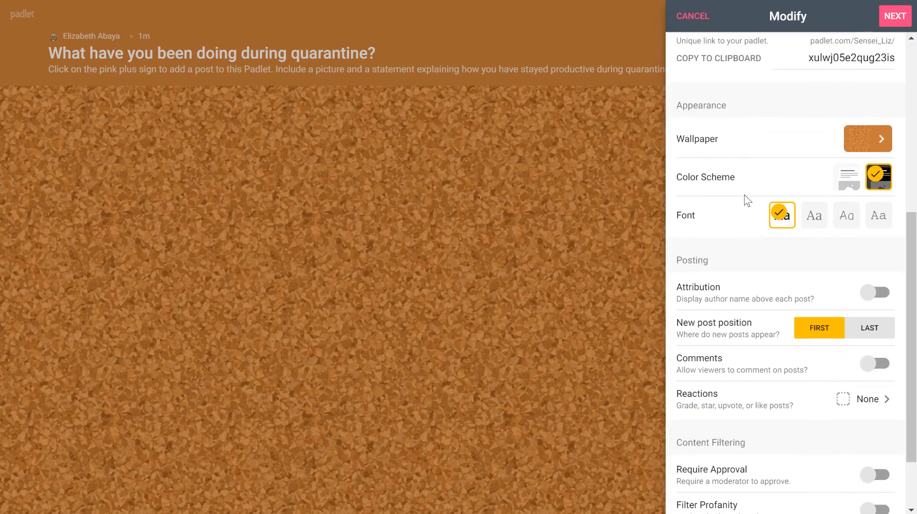
Try the serif font, then settle on the third, rounded handwritten-style font.
{"action": "left_click", "coordinate": [814, 215]}
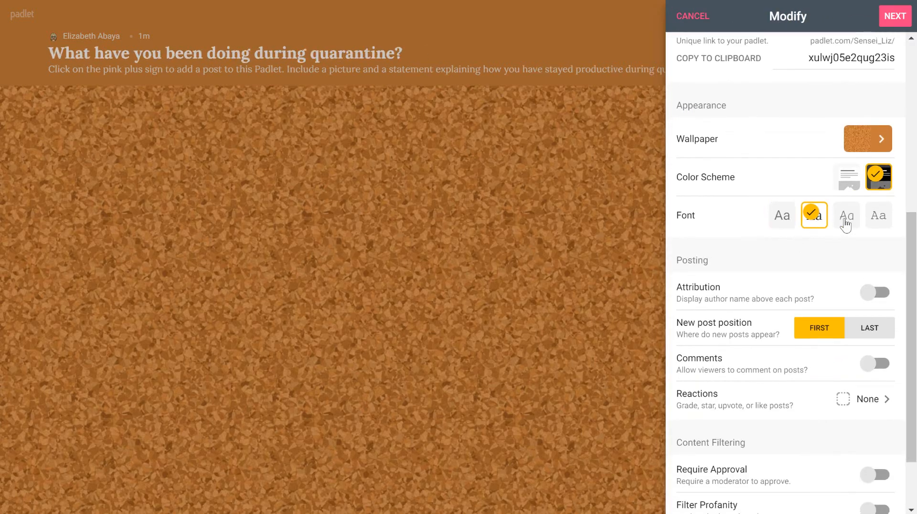
{"action": "left_click", "coordinate": [878, 215]}
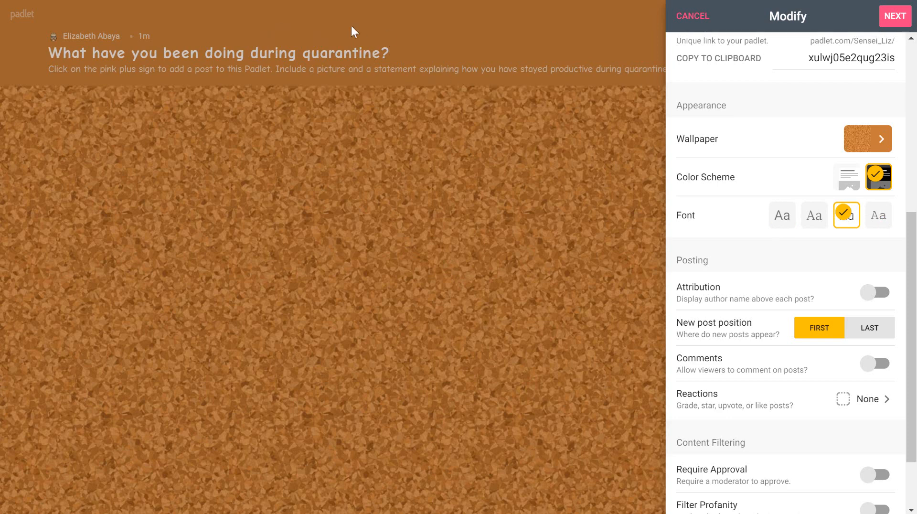
{"action": "scroll", "scroll_direction": "down", "scroll_amount": 3}
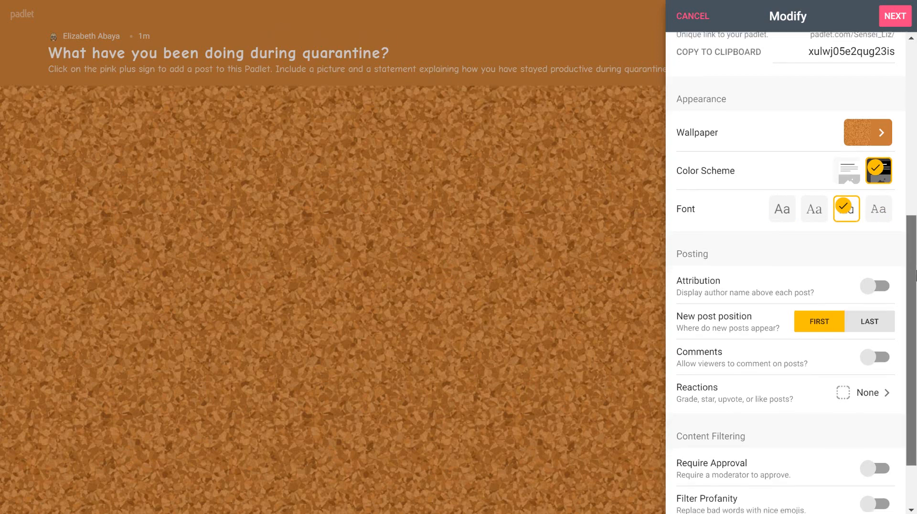
{"action": "scroll", "scroll_direction": "down", "scroll_amount": 3}
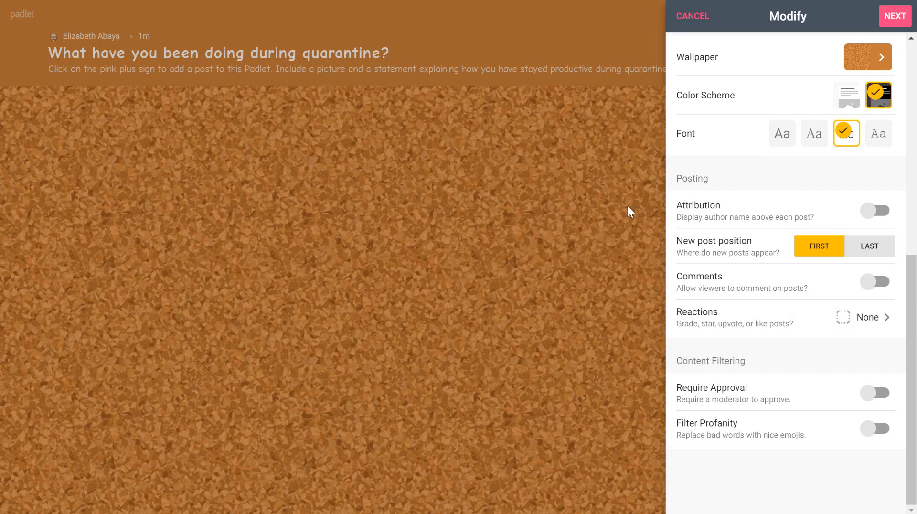
{"action": "mouse_move", "coordinate": [615, 243]}
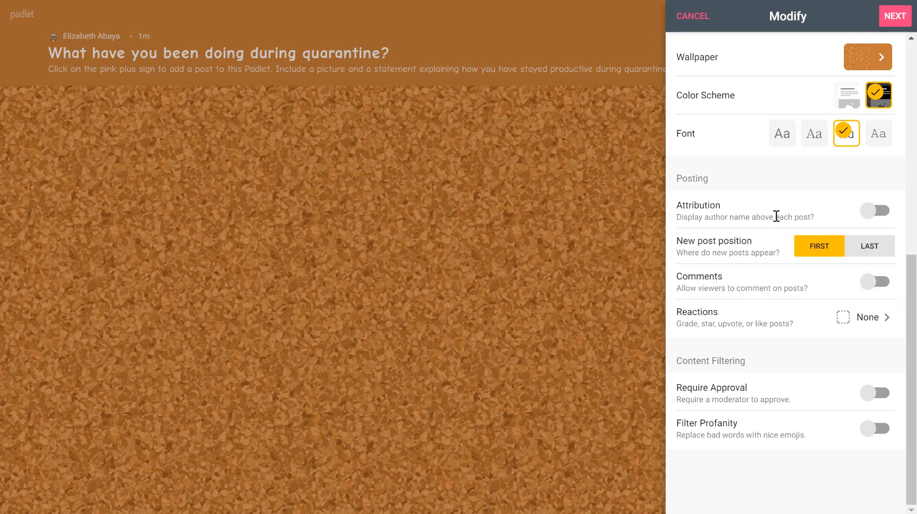
Turn on Attribution to show author names and enable Comments on posts.
{"action": "left_click", "coordinate": [875, 211]}
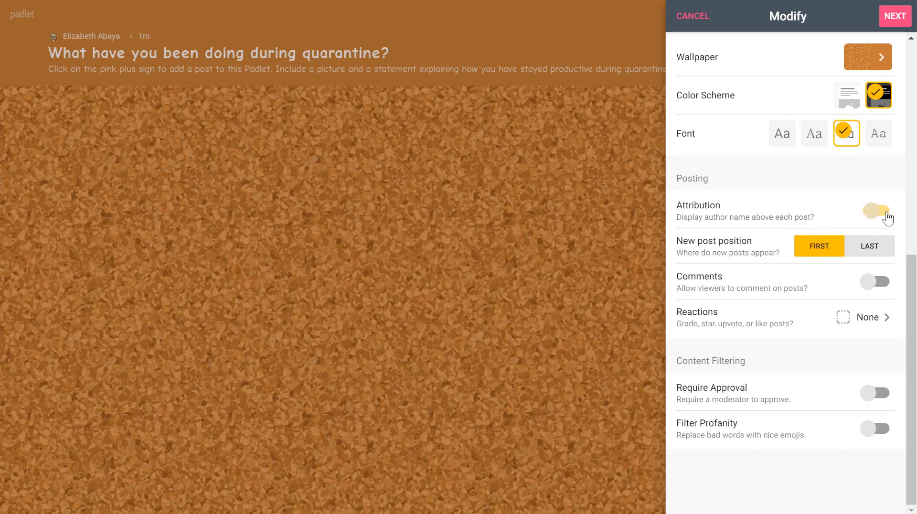
{"action": "left_click", "coordinate": [876, 211]}
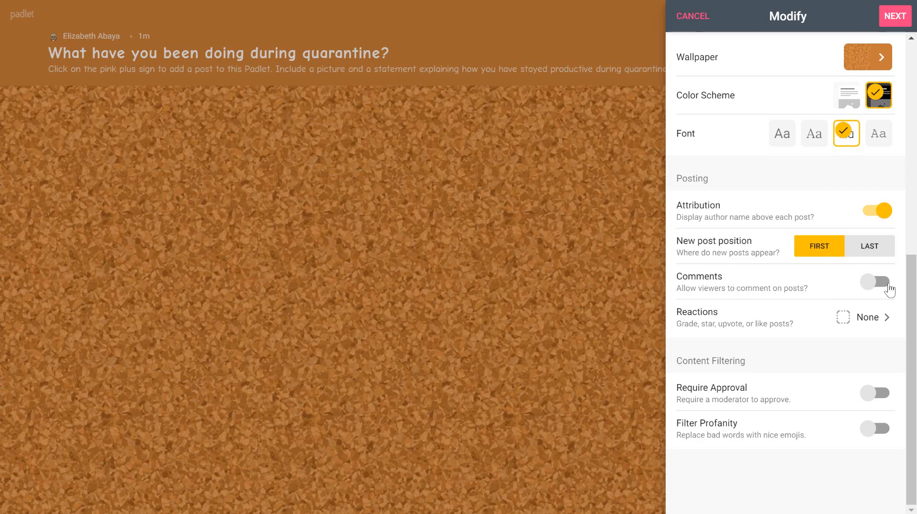
{"action": "left_click", "coordinate": [876, 286]}
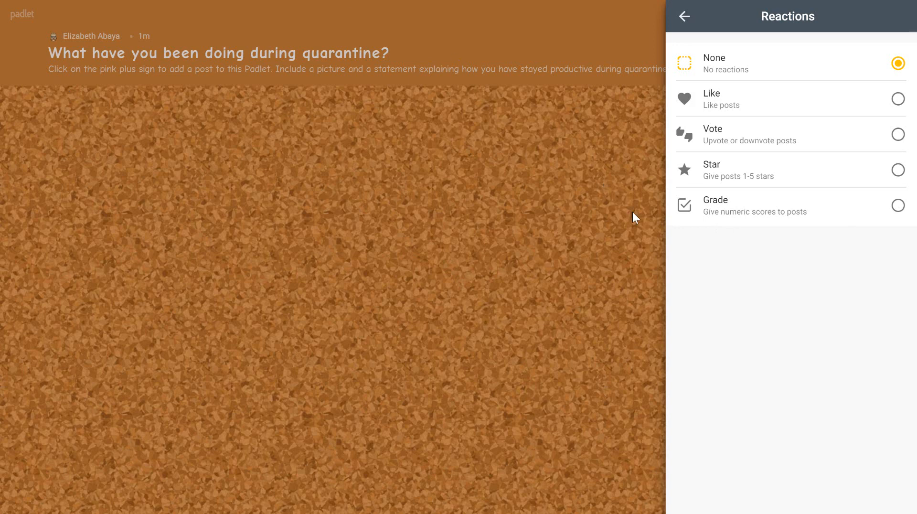
{"action": "mouse_move", "coordinate": [748, 104]}
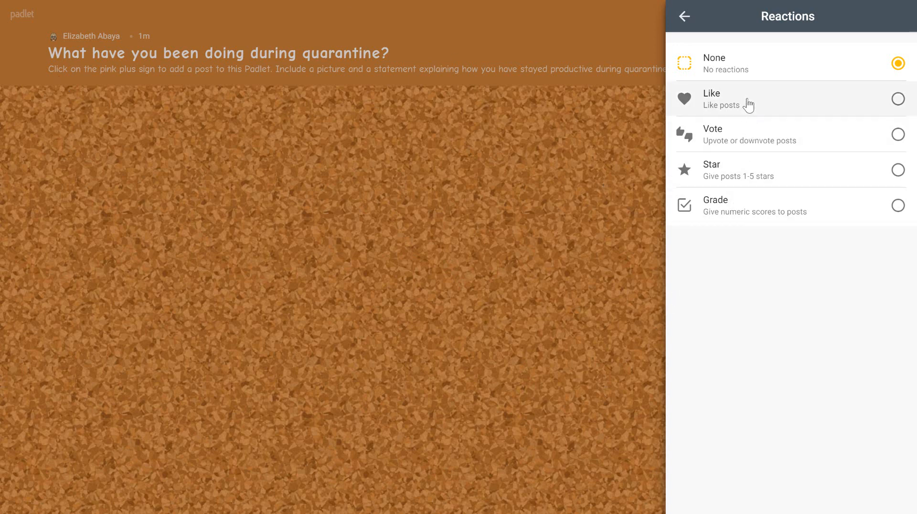
{"action": "mouse_move", "coordinate": [899, 99]}
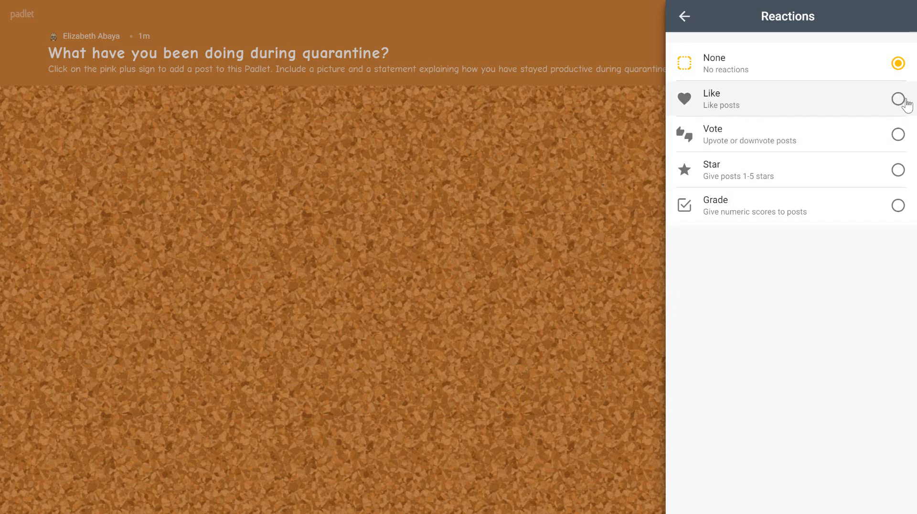
Set the post reaction type to Like and return to the Modify panel.
{"action": "left_click", "coordinate": [898, 98]}
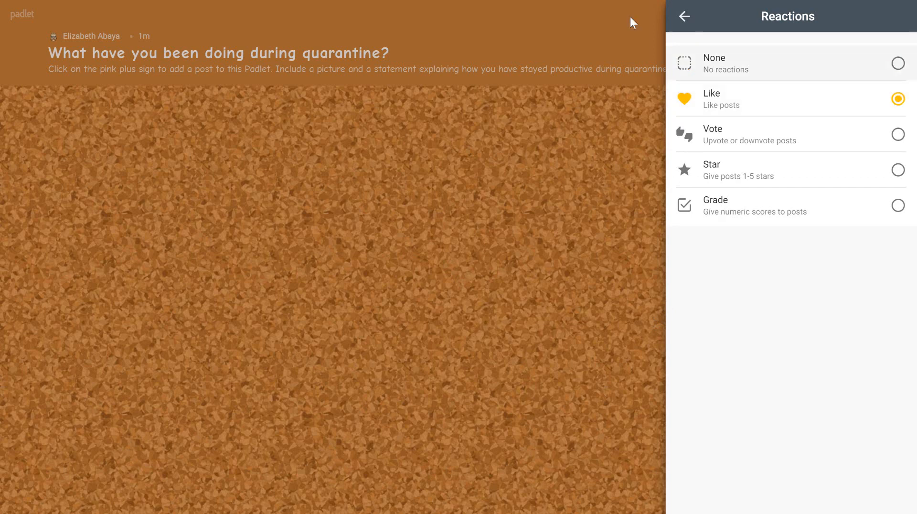
{"action": "left_click", "coordinate": [684, 16]}
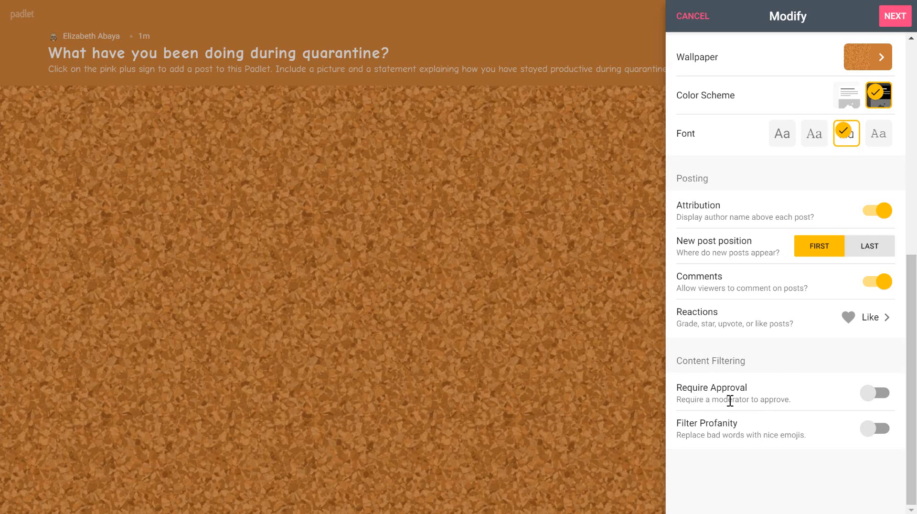
{"action": "mouse_move", "coordinate": [182, 353]}
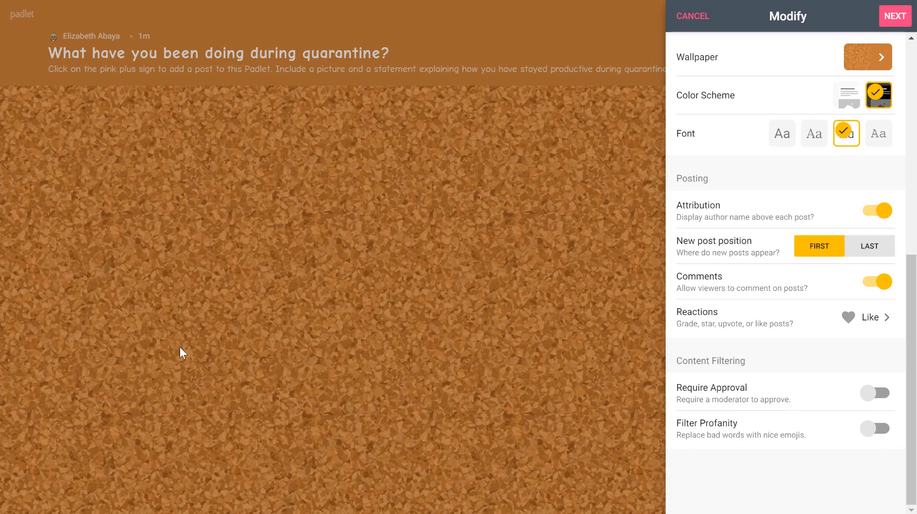
{"action": "mouse_move", "coordinate": [810, 401]}
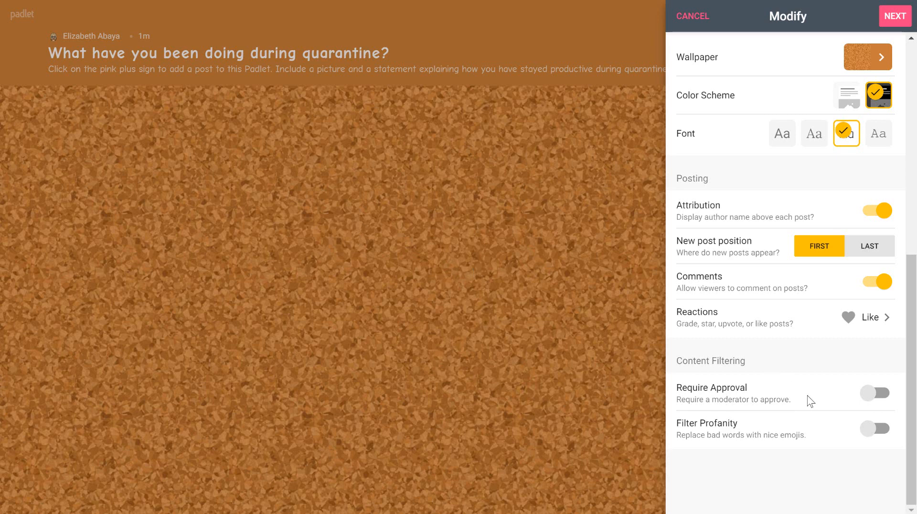
{"action": "mouse_move", "coordinate": [875, 418]}
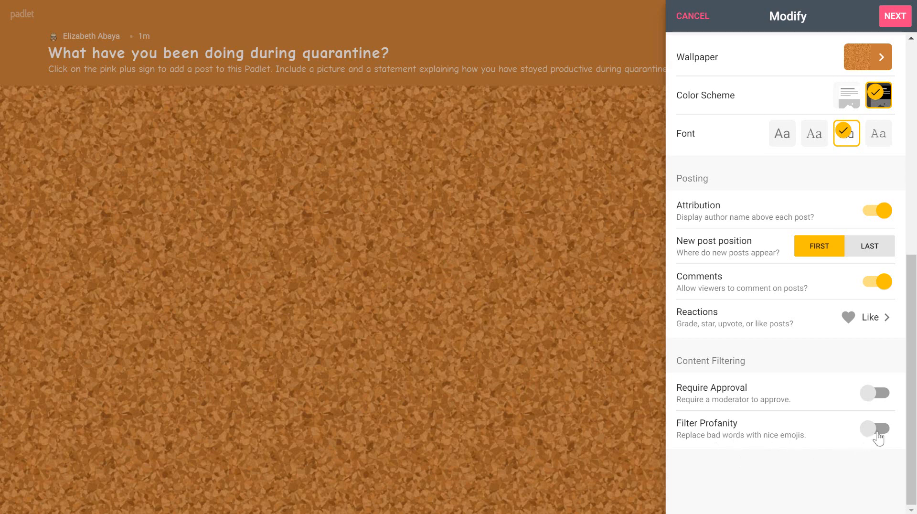
{"action": "left_click", "coordinate": [875, 428]}
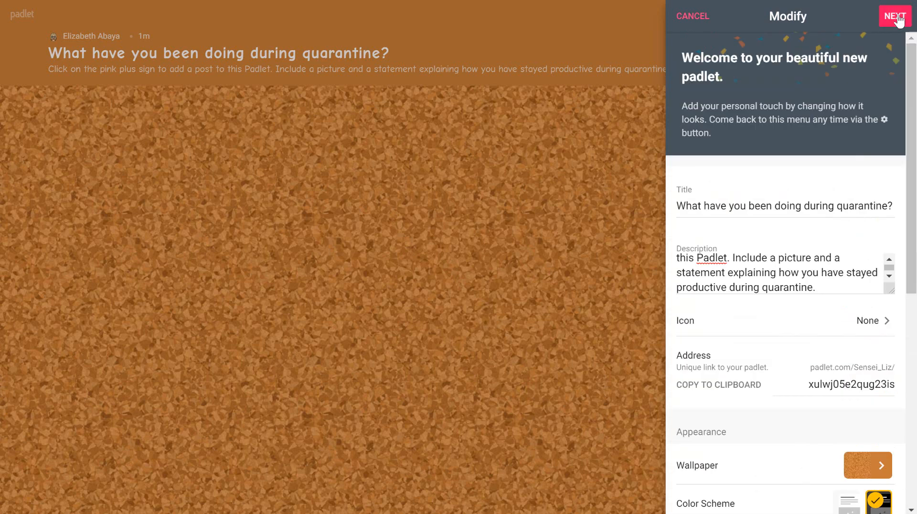
Confirm the setup with NEXT, reaching the 'You're all set' screen.
{"action": "left_click", "coordinate": [894, 16]}
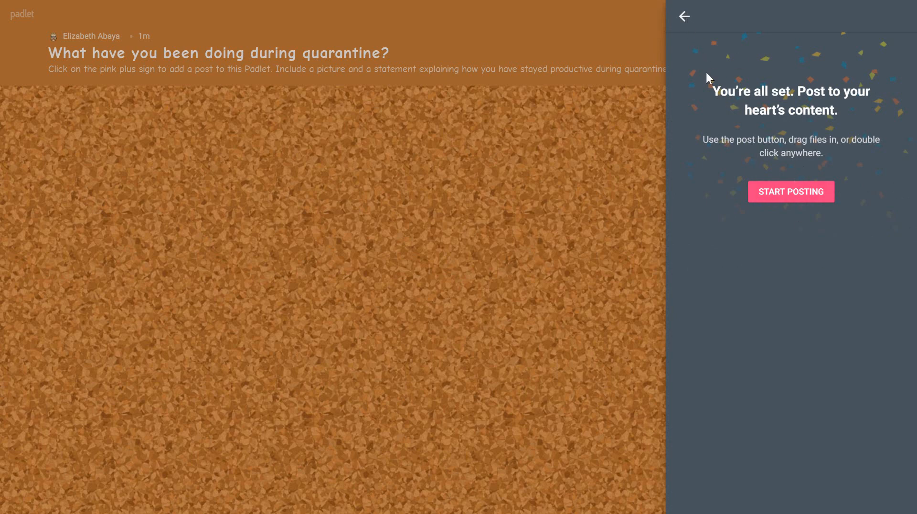
{"action": "mouse_move", "coordinate": [445, 334]}
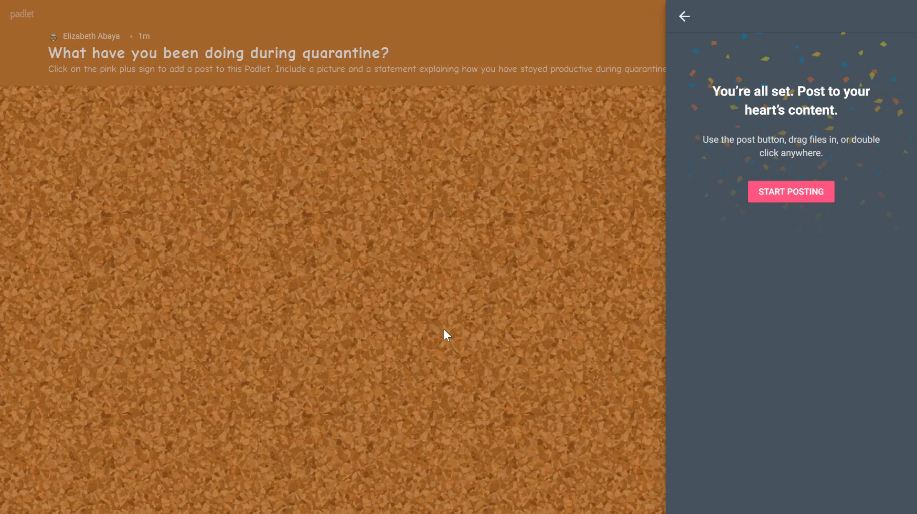
{"action": "mouse_move", "coordinate": [707, 30]}
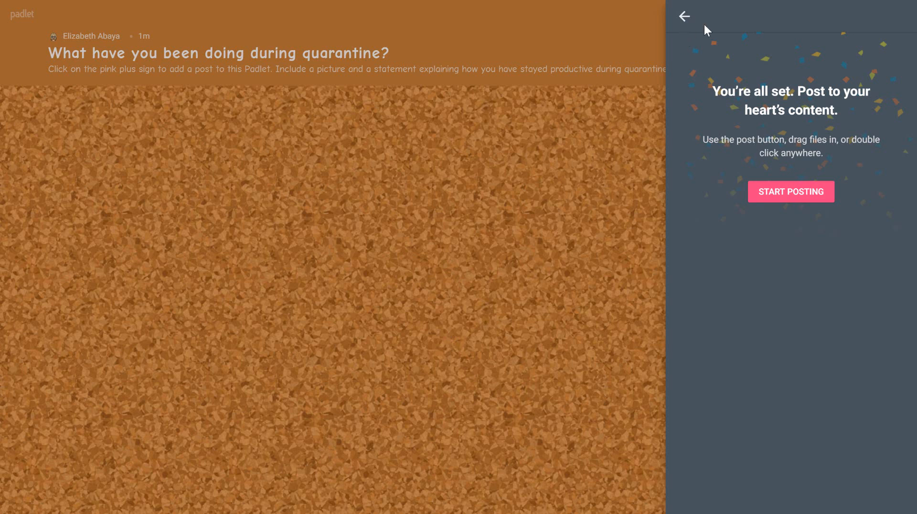
Leave the draft post and view the quarantine padlet's privacy: Secret, visitors can write.
{"action": "left_click", "coordinate": [684, 15]}
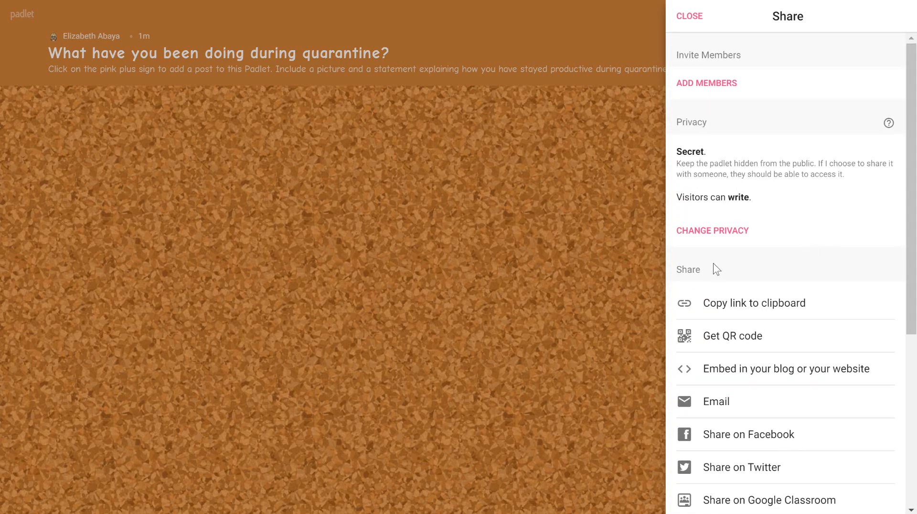
{"action": "scroll", "scroll_direction": "down", "scroll_amount": 3}
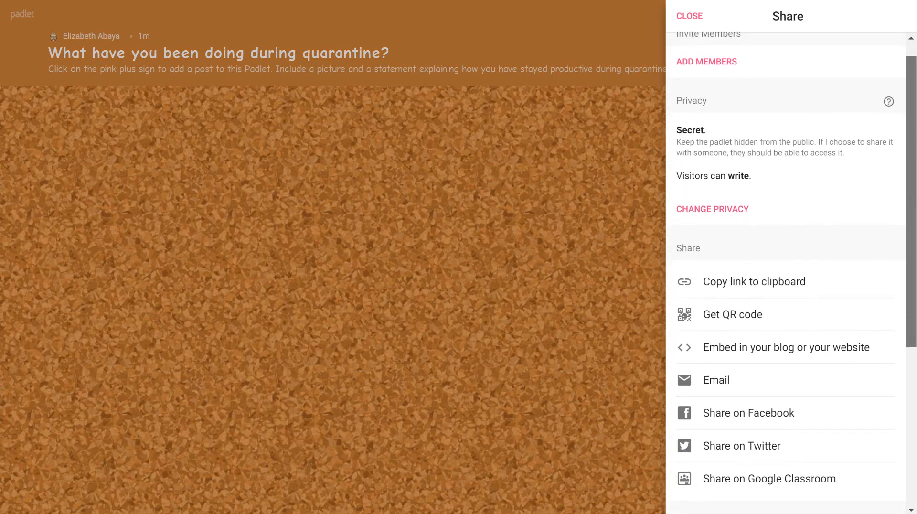
{"action": "scroll", "scroll_direction": "down", "scroll_amount": 3}
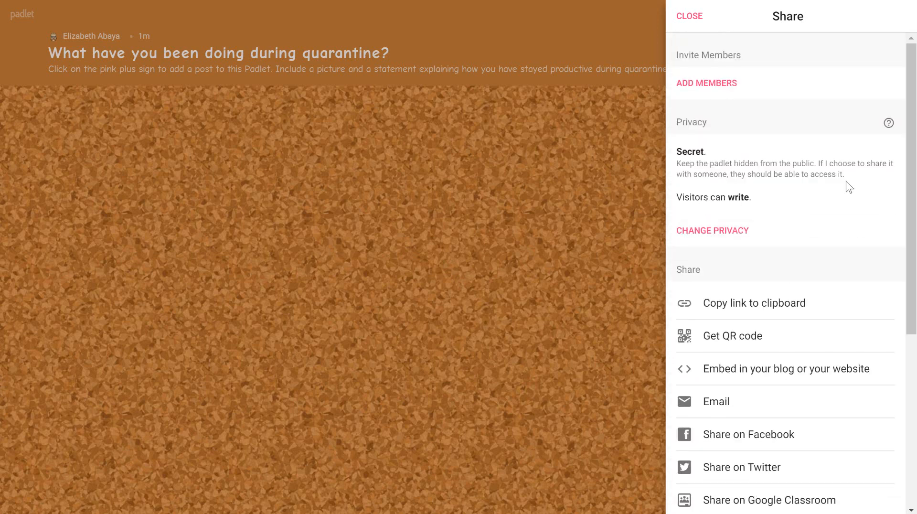
{"action": "mouse_move", "coordinate": [790, 185]}
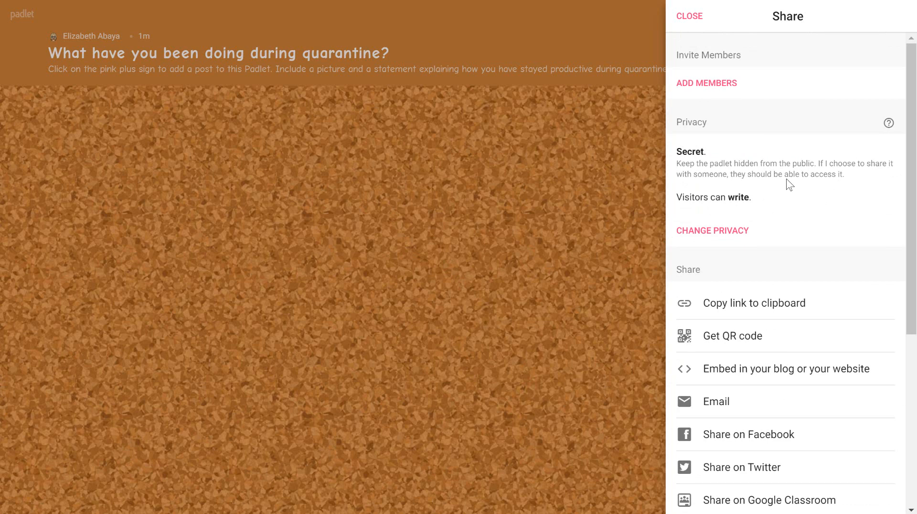
{"action": "mouse_move", "coordinate": [719, 242]}
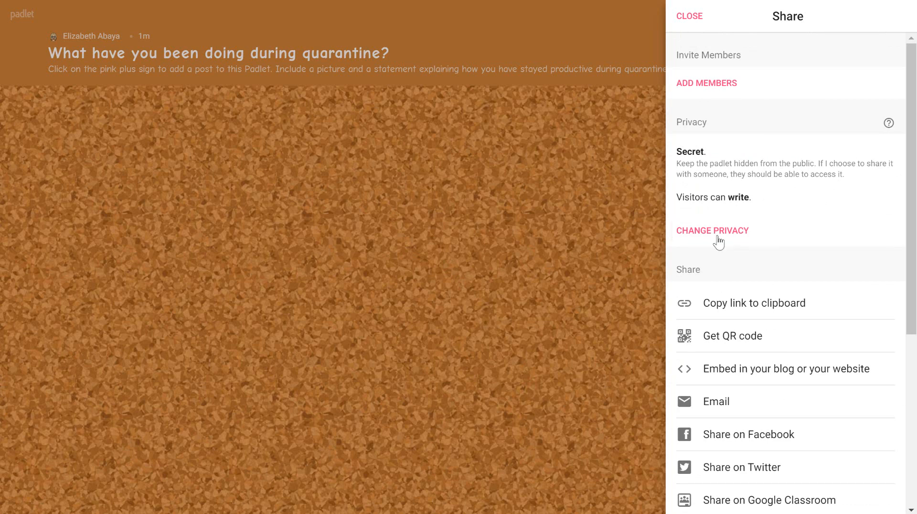
Change the secret padlet's visitor permissions to Can edit and save the privacy settings.
{"action": "left_click", "coordinate": [712, 230]}
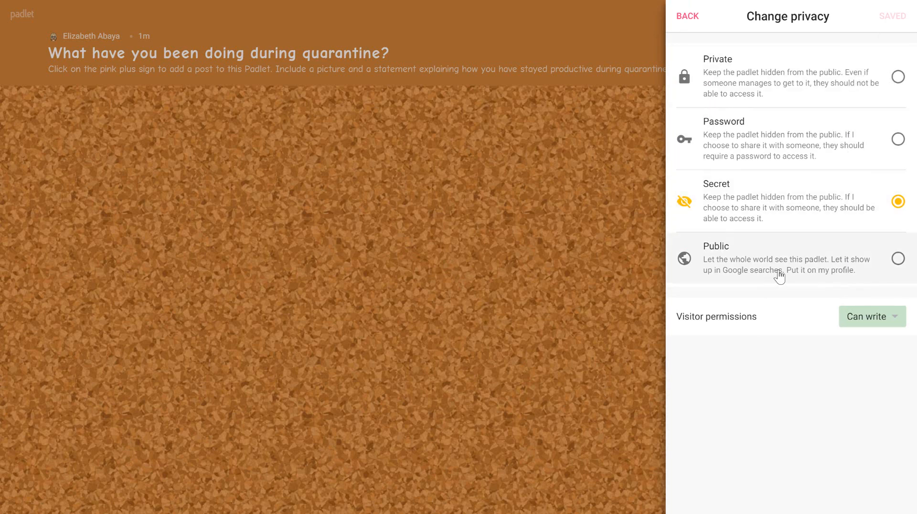
{"action": "mouse_move", "coordinate": [886, 126]}
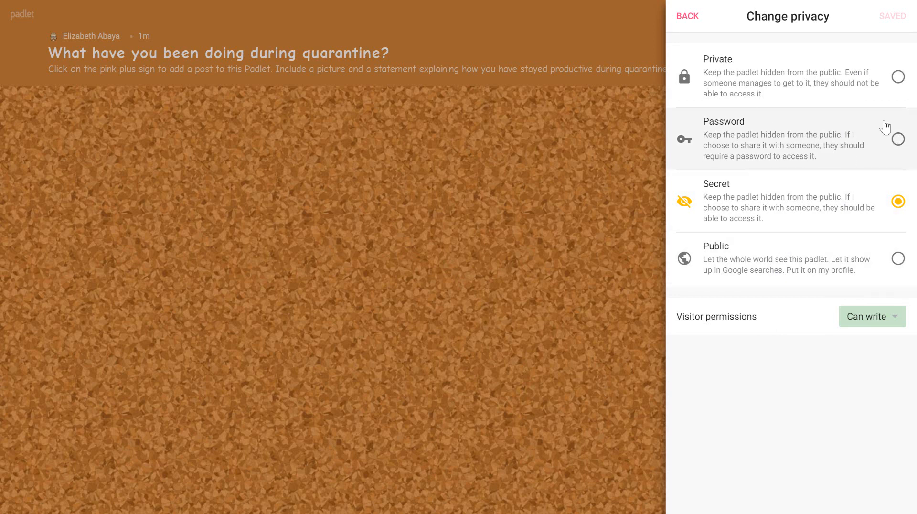
{"action": "mouse_move", "coordinate": [746, 109]}
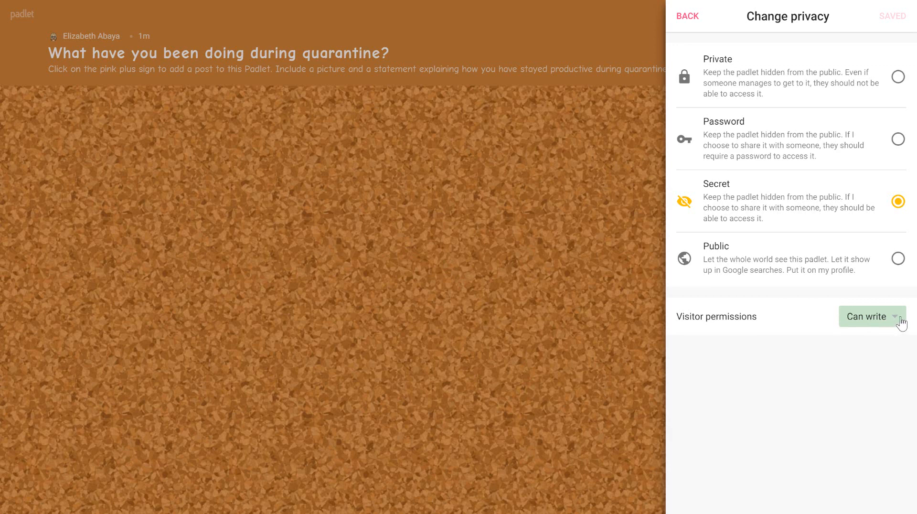
{"action": "left_click", "coordinate": [871, 317]}
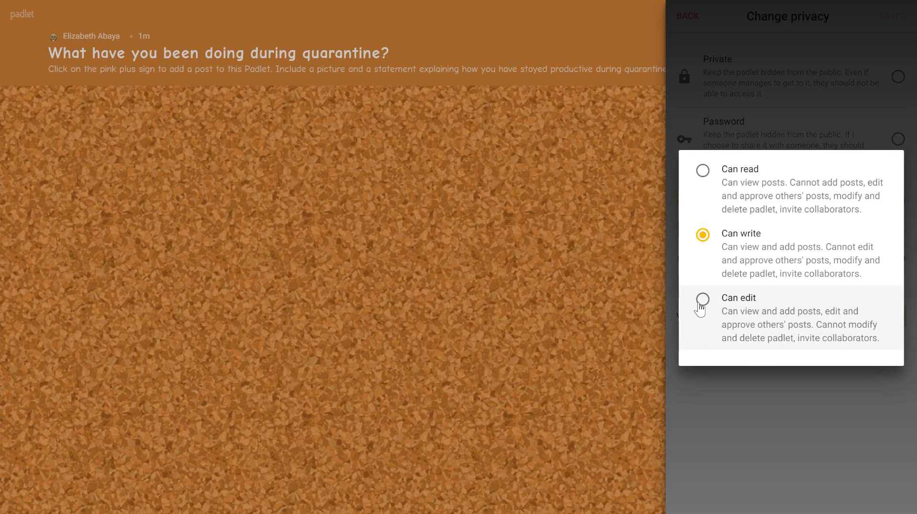
{"action": "left_click", "coordinate": [703, 299]}
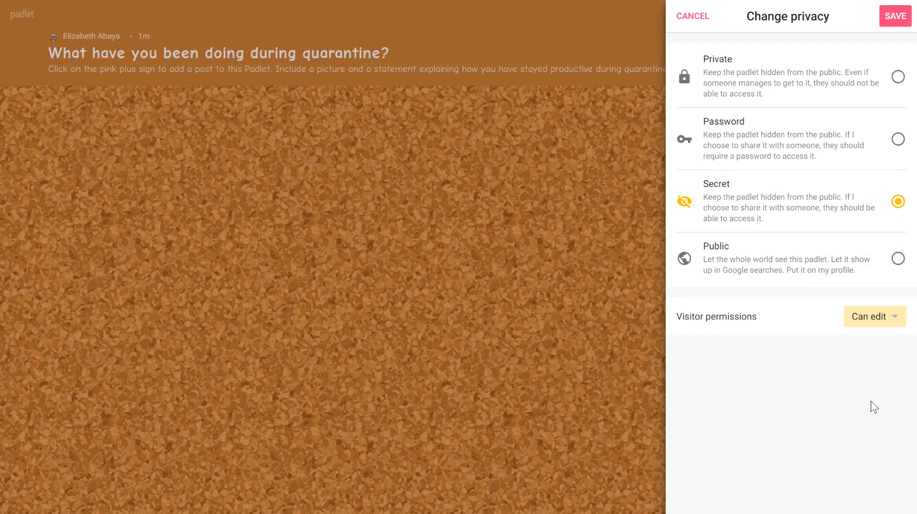
{"action": "mouse_move", "coordinate": [909, 27]}
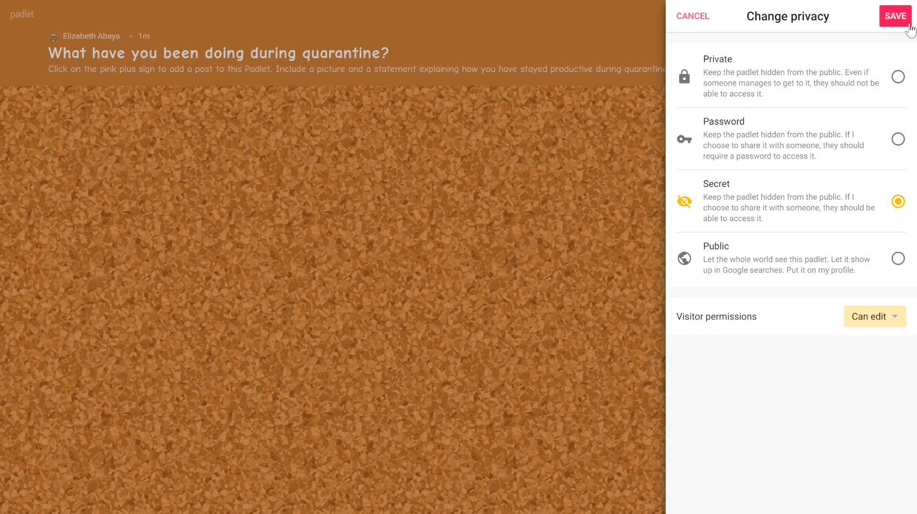
{"action": "left_click", "coordinate": [895, 16]}
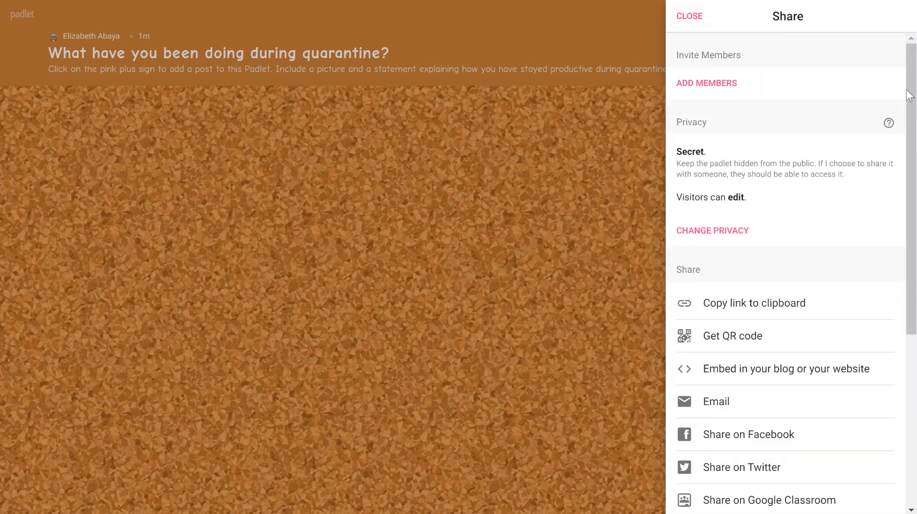
Copy the quarantine padlet's link to the clipboard from the Share panel.
{"action": "scroll", "scroll_direction": "down", "scroll_amount": 3}
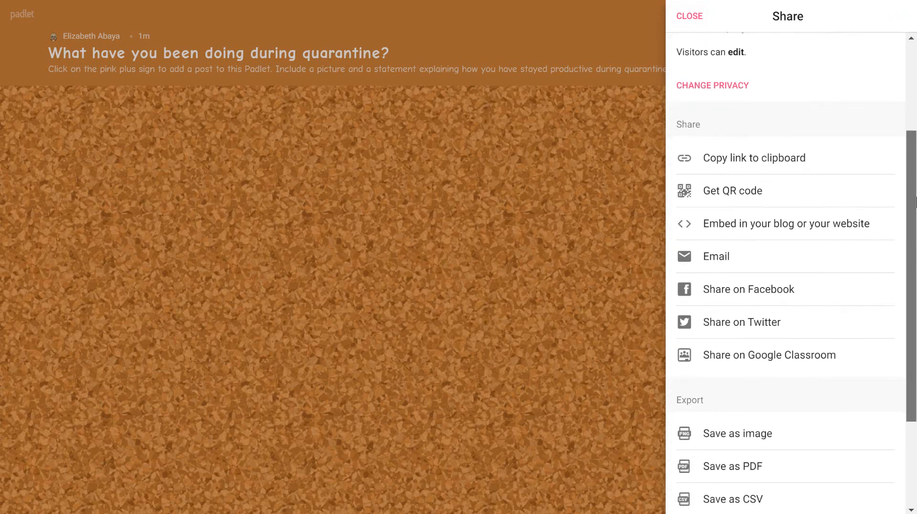
{"action": "scroll", "scroll_direction": "down", "scroll_amount": 3}
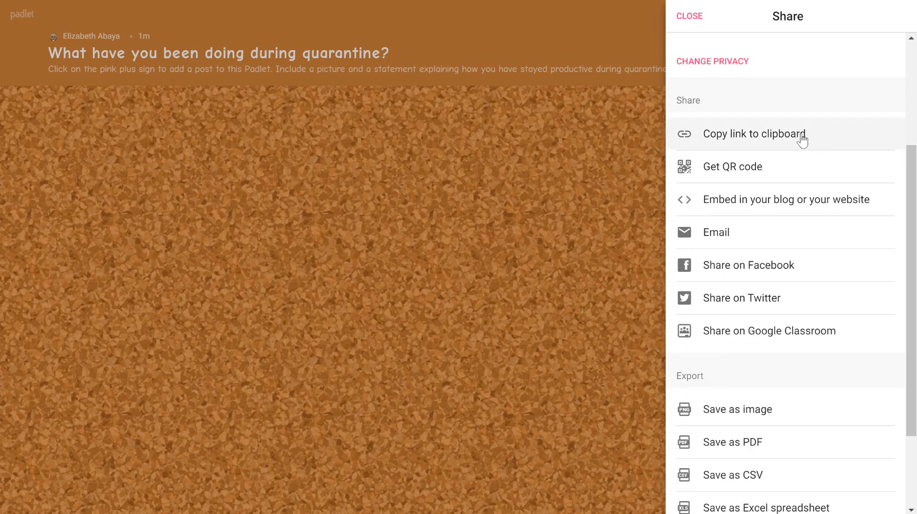
{"action": "left_click", "coordinate": [757, 134]}
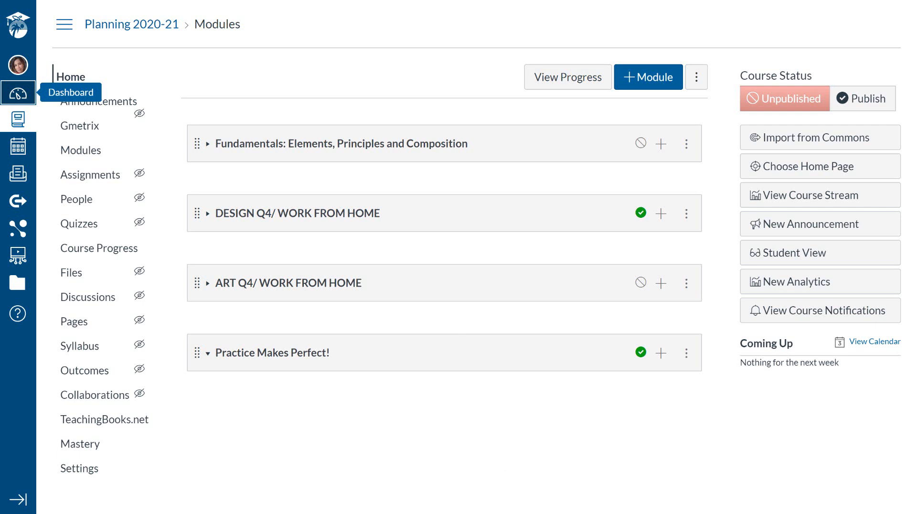
{"action": "mouse_move", "coordinate": [656, 363]}
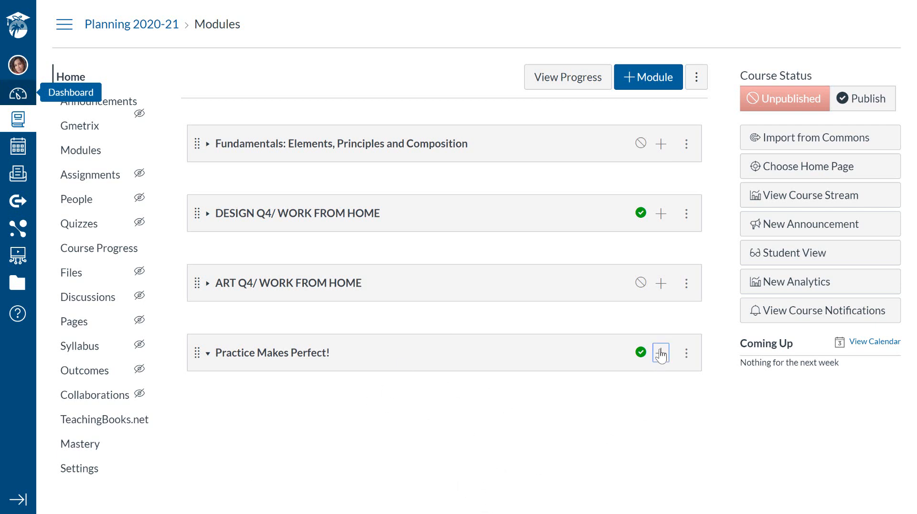
Add an External URL item 'Padlet: What are you doing during quarantine?' to Practice Makes Perfect!
{"action": "left_click", "coordinate": [661, 352]}
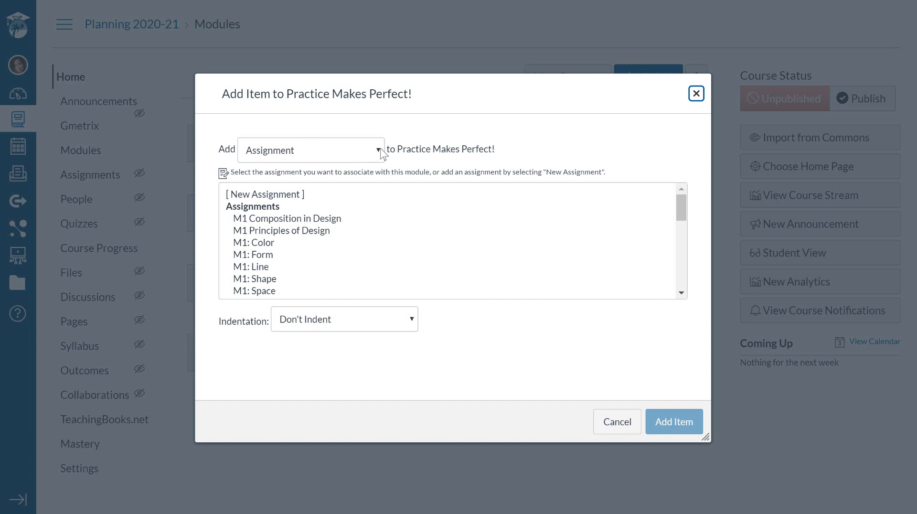
{"action": "left_click", "coordinate": [312, 150]}
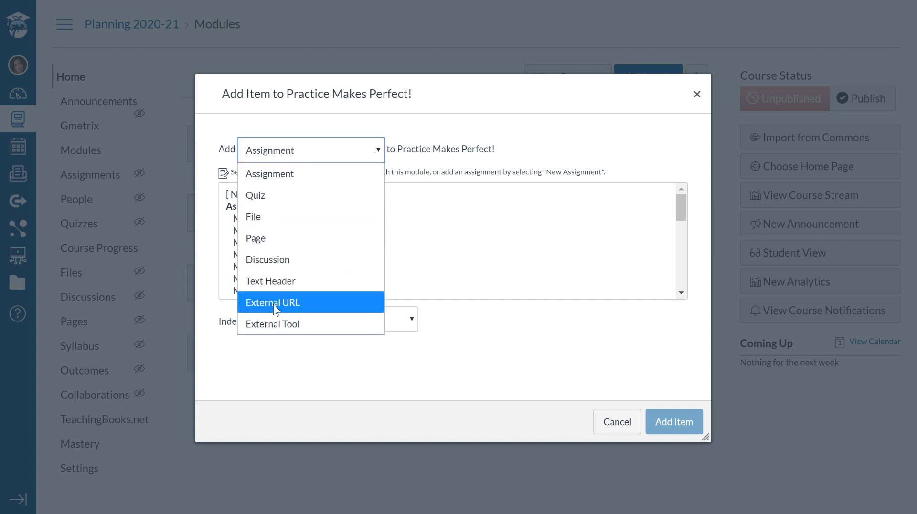
{"action": "left_click", "coordinate": [272, 302]}
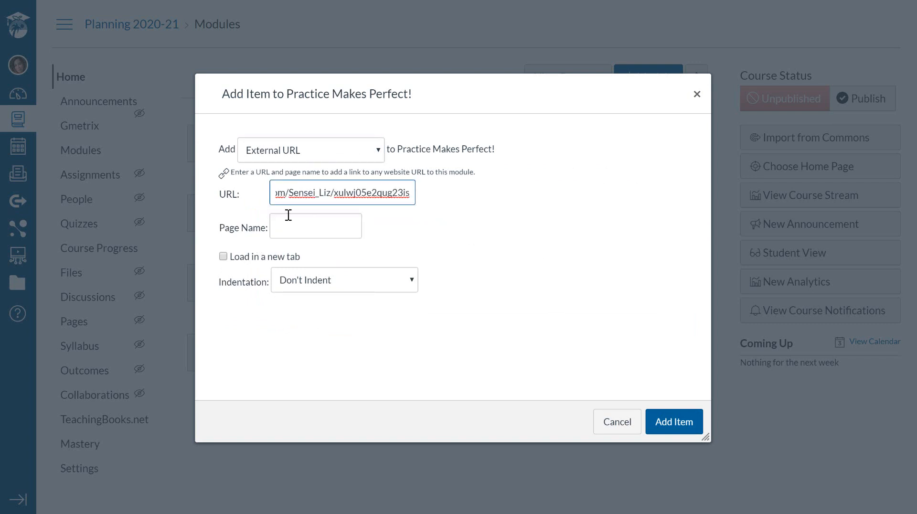
{"action": "left_click", "coordinate": [316, 226]}
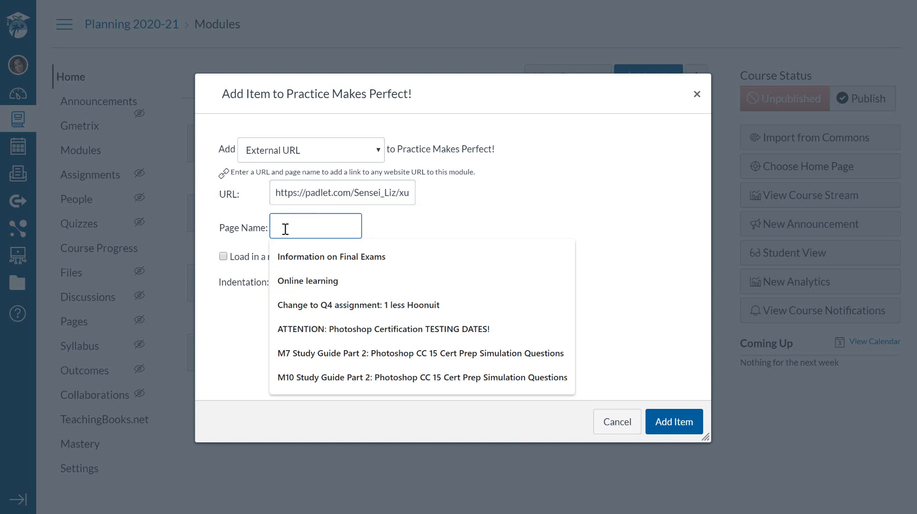
{"action": "type", "text": "Padlet:"}
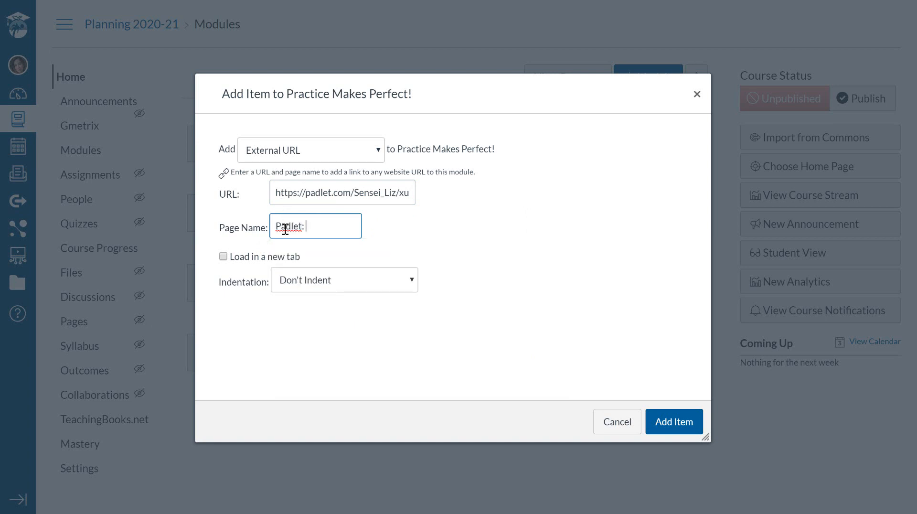
{"action": "type", "text": "What"}
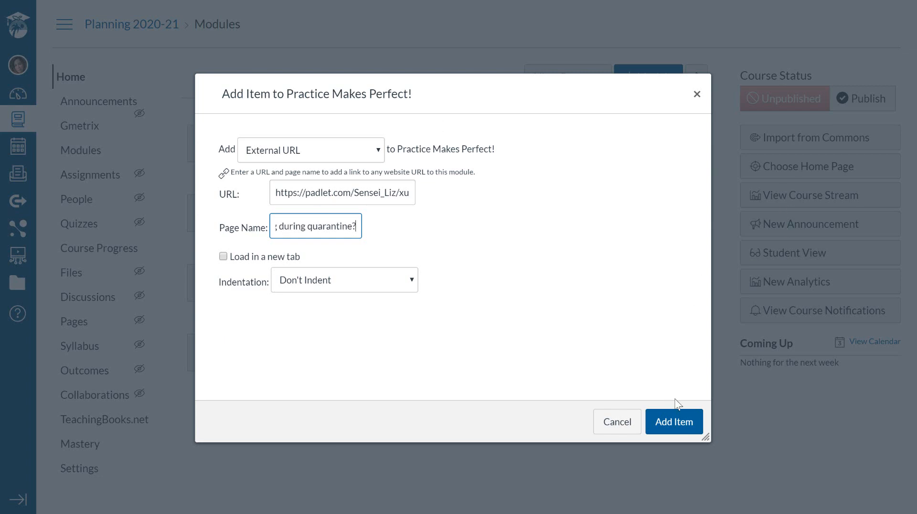
{"action": "left_click", "coordinate": [674, 422]}
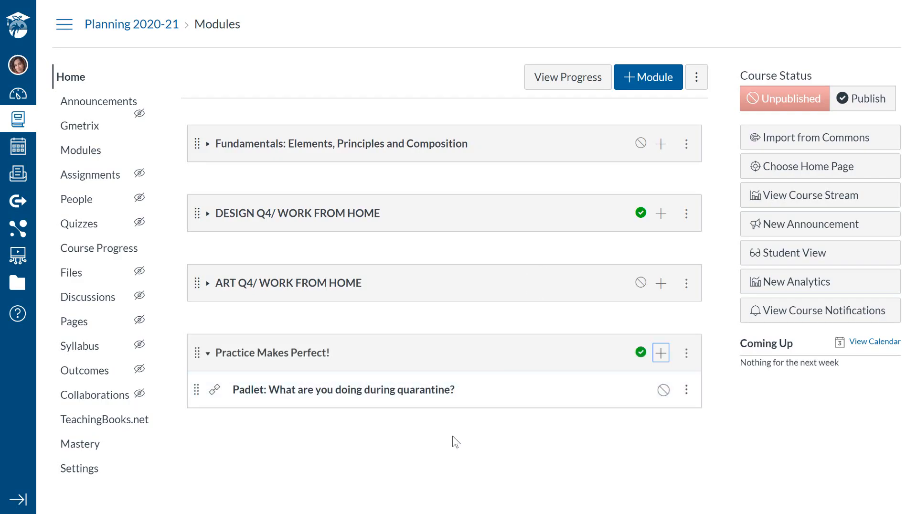
{"action": "left_click", "coordinate": [343, 389]}
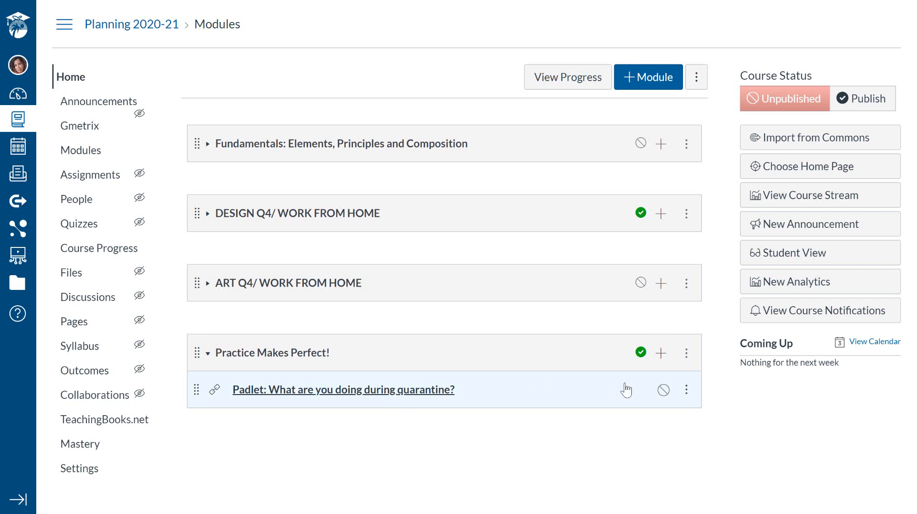
Open the 'Padlet: What are you doing during quarantine?' item to view the embedded wall.
{"action": "left_click", "coordinate": [343, 389]}
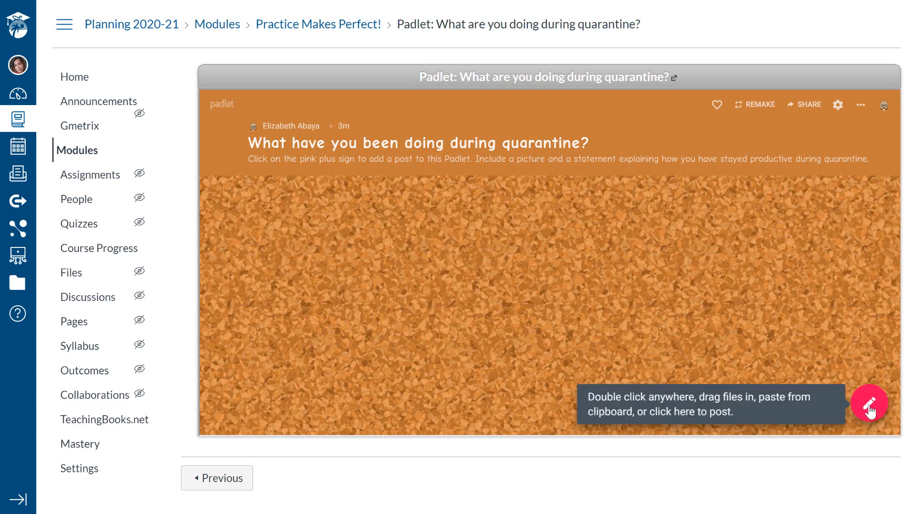
Post 'Liz Abaya Student' with body 'I am making youtube videos during quarantine.'.
{"action": "left_click", "coordinate": [869, 405]}
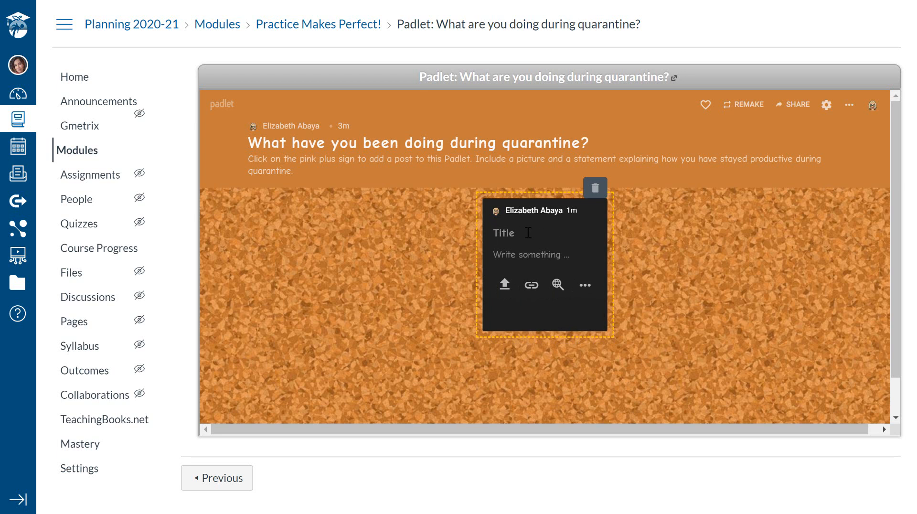
{"action": "type", "text": "Liz Abaya Student"}
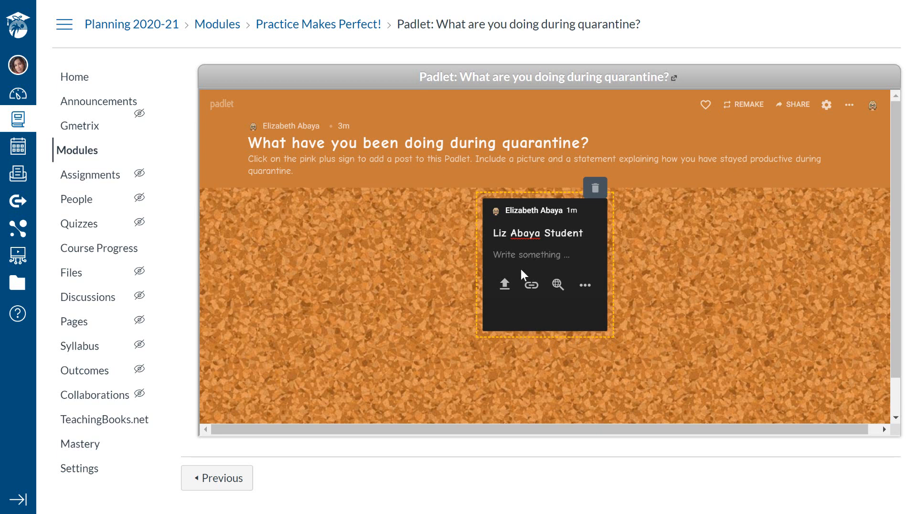
{"action": "left_click", "coordinate": [529, 255]}
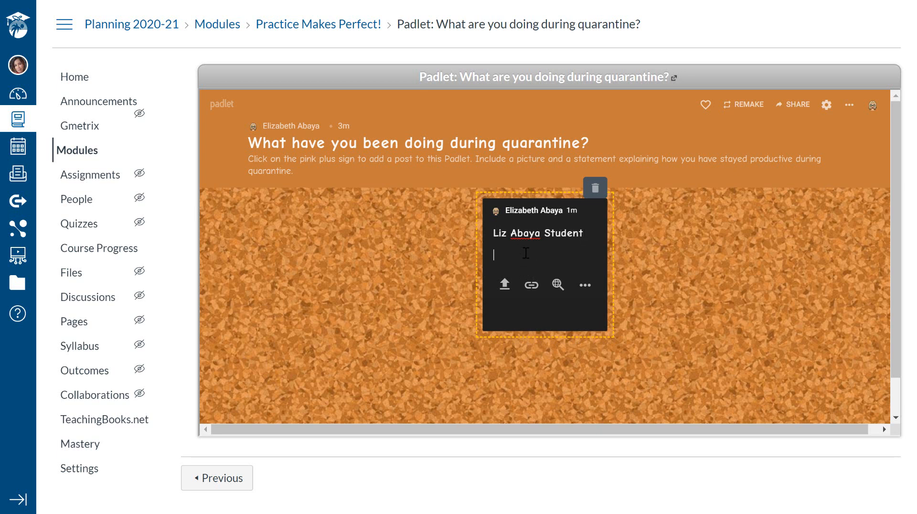
{"action": "type", "text": "I am k"}
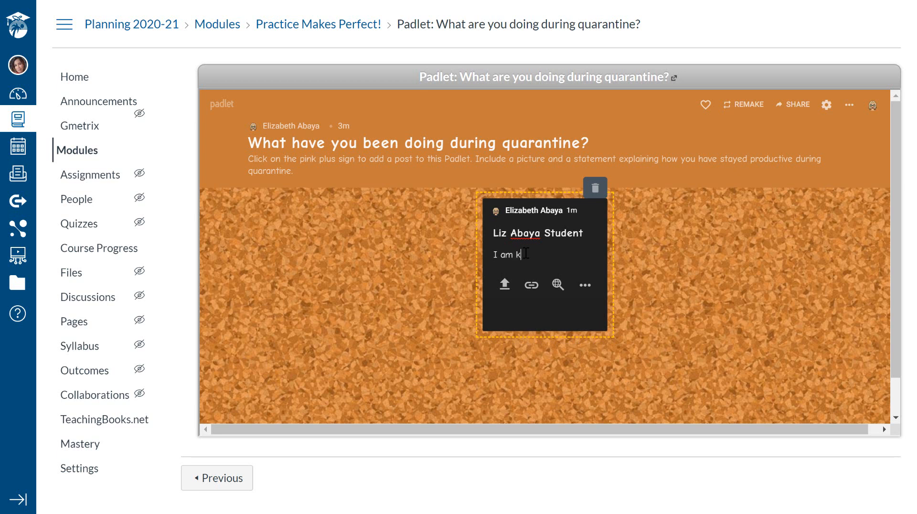
{"action": "type", "text": "making youtube videos during wuq"}
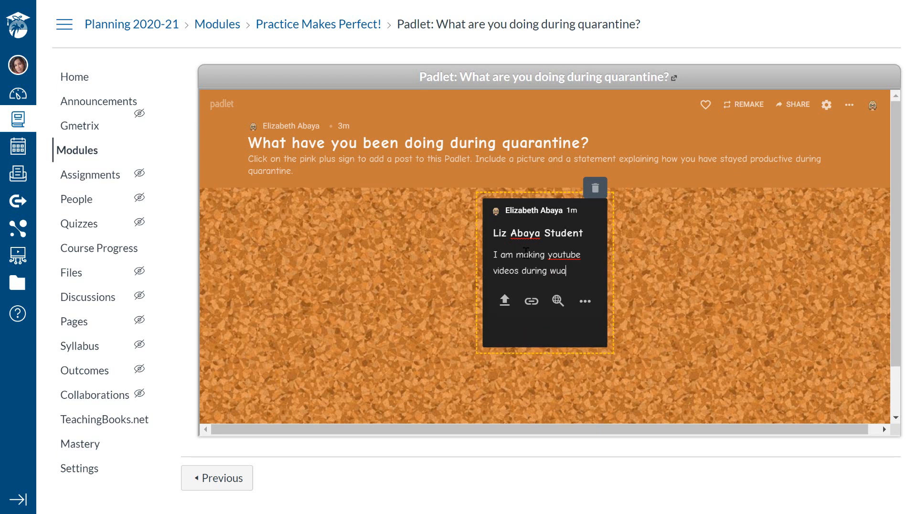
{"action": "key", "text": "Backspace"}
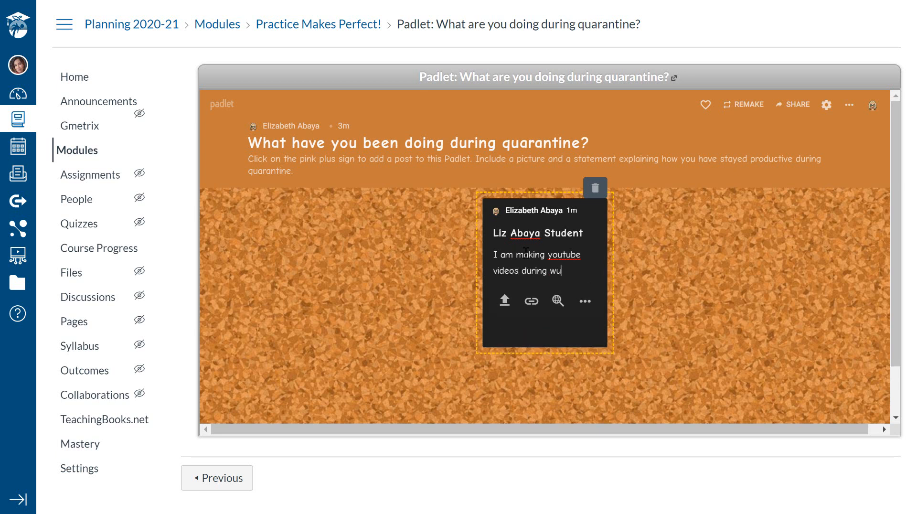
{"action": "type", "text": "quaran"}
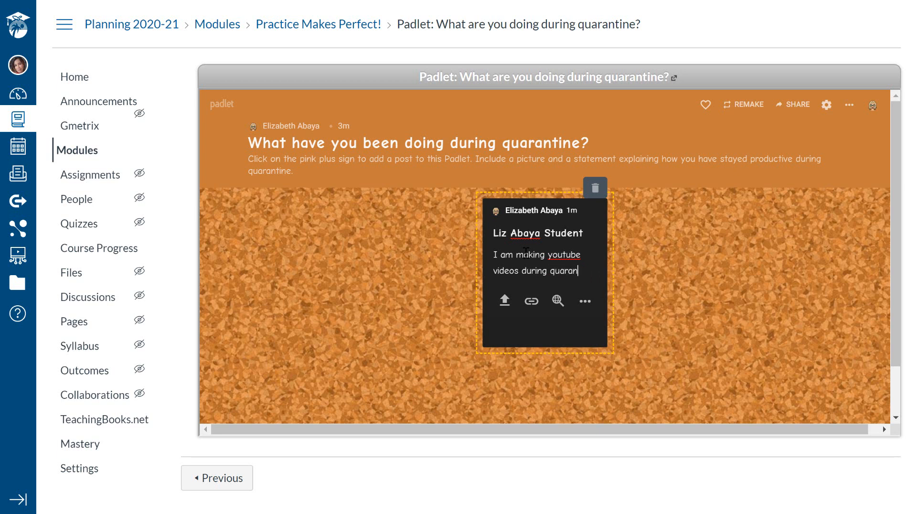
{"action": "type", "text": "tine."}
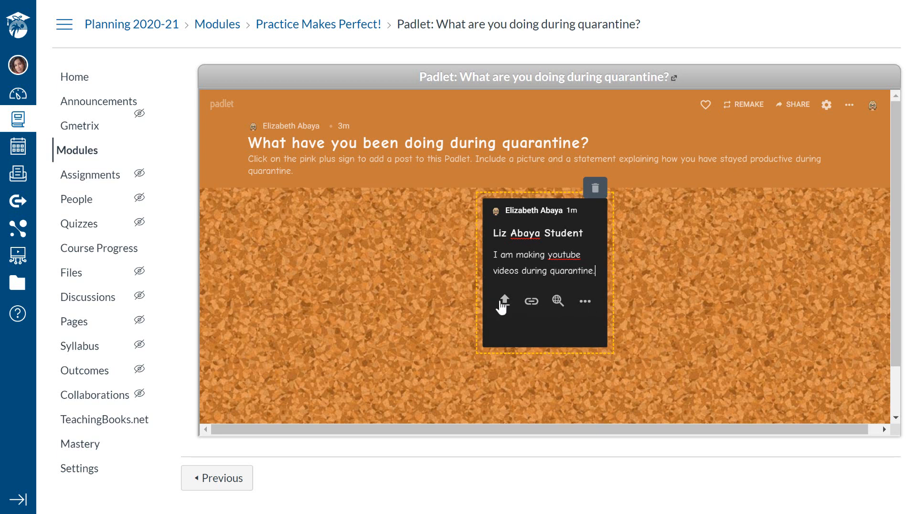
{"action": "left_click", "coordinate": [503, 300]}
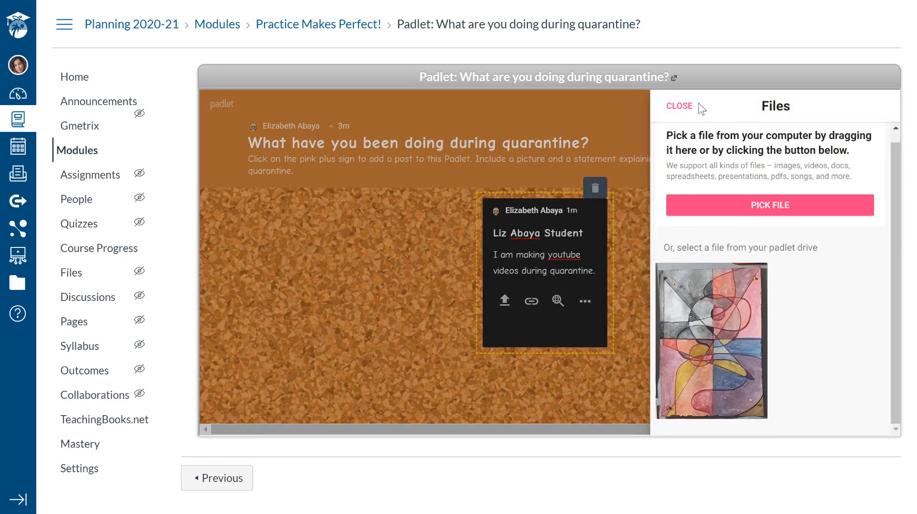
Preview the file upload, Google image search and other attachment types without attaching anything.
{"action": "left_click", "coordinate": [680, 106]}
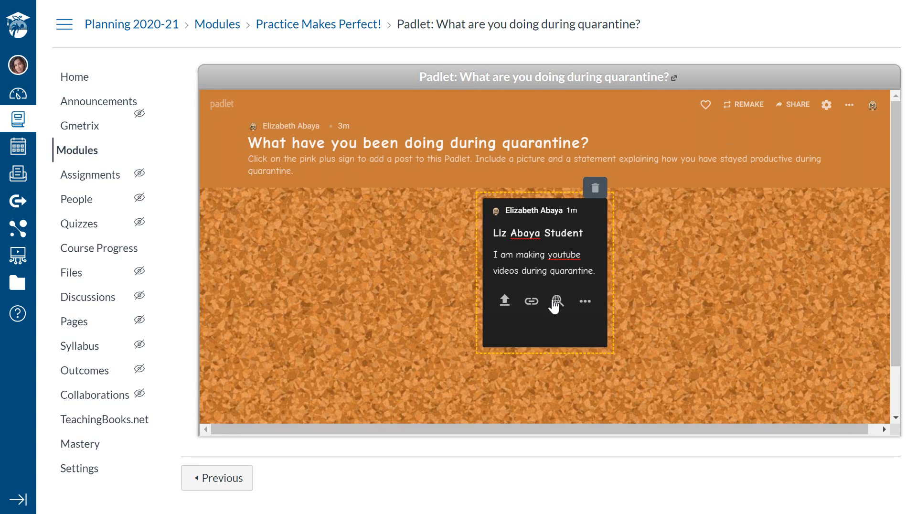
{"action": "left_click", "coordinate": [556, 301]}
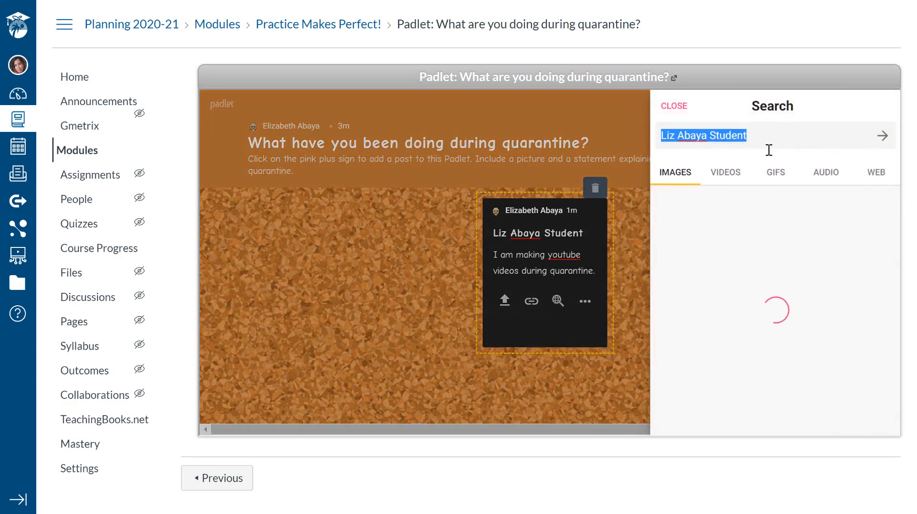
{"action": "left_click", "coordinate": [883, 136]}
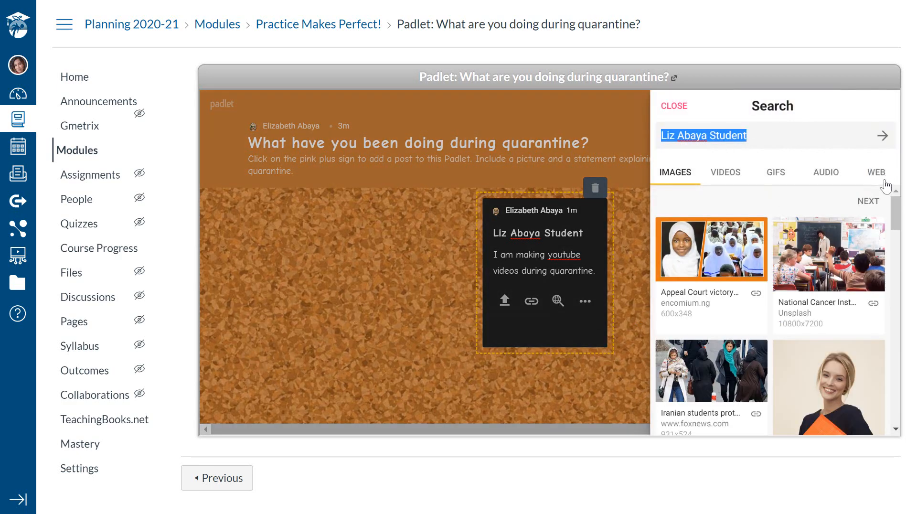
{"action": "left_click", "coordinate": [673, 106]}
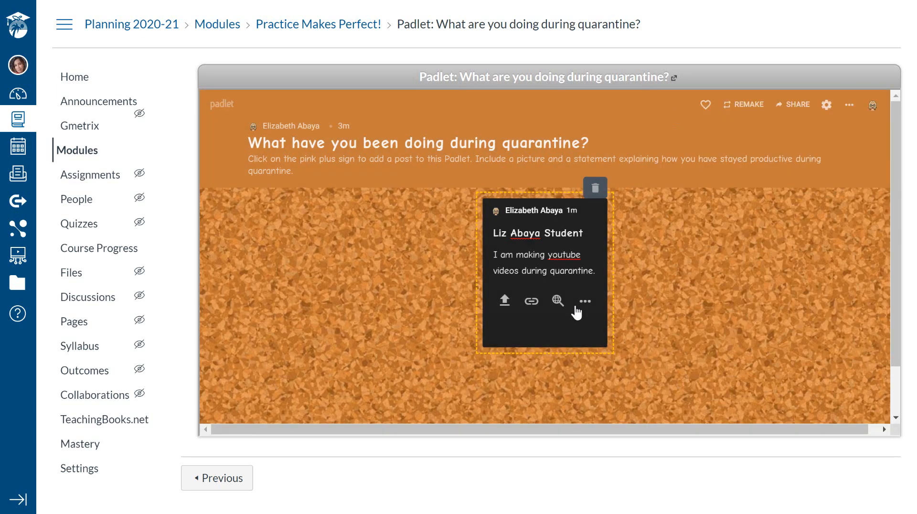
{"action": "mouse_move", "coordinate": [585, 307]}
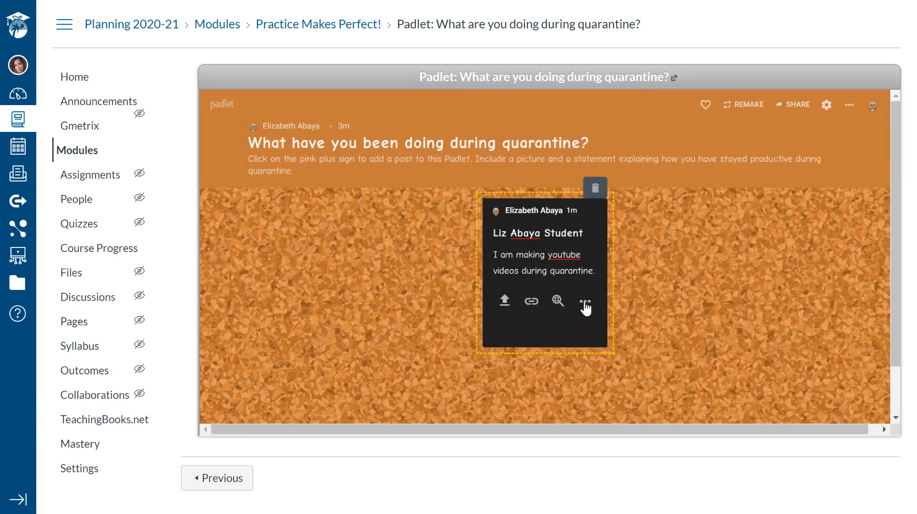
{"action": "left_click", "coordinate": [585, 302]}
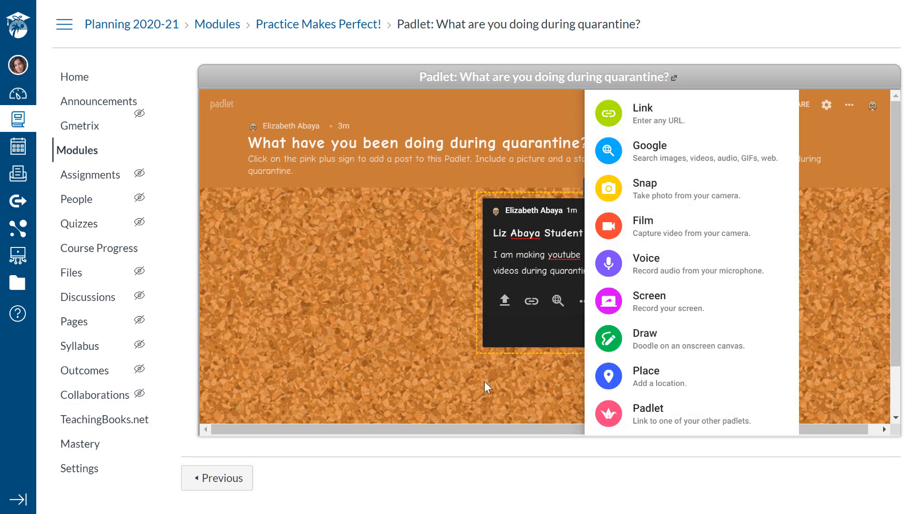
{"action": "mouse_move", "coordinate": [504, 301]}
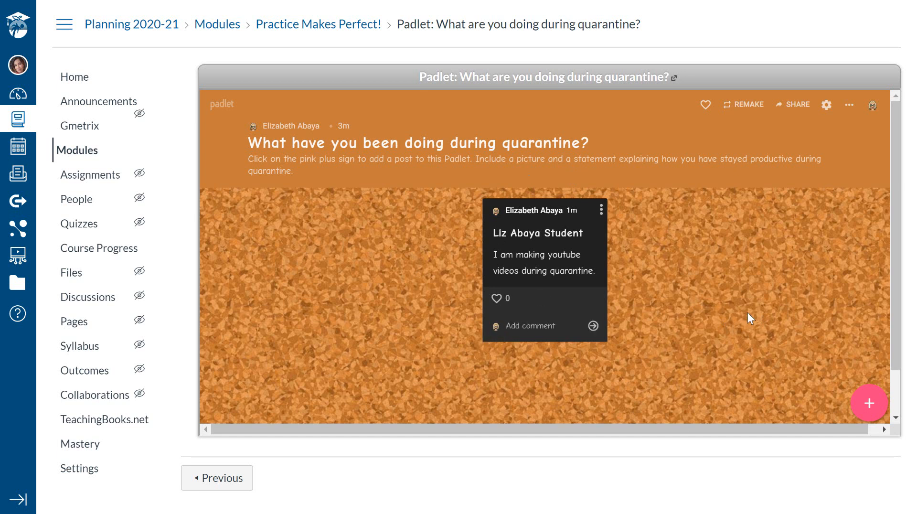
Comment 'That's great Ms Abaya!' on the student post, like it, and return to Modules.
{"action": "type", "text": "That's"}
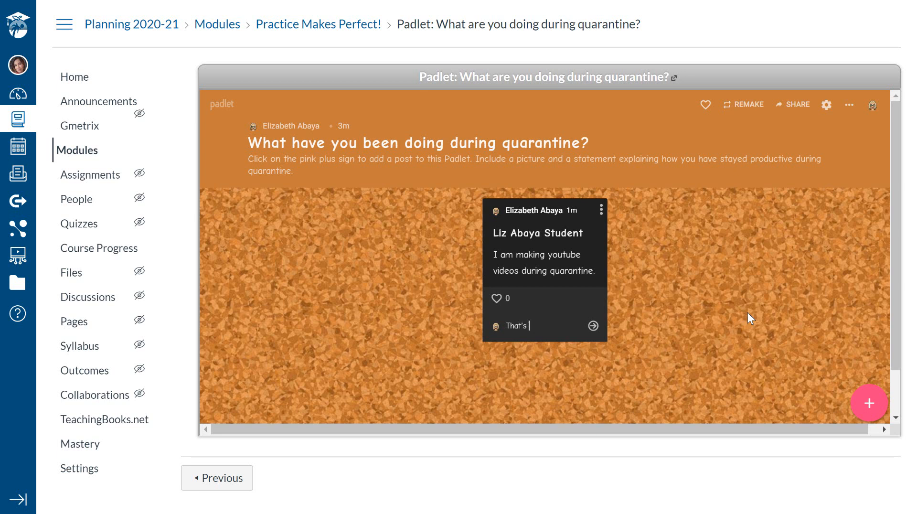
{"action": "type", "text": "great Ms Abaya"}
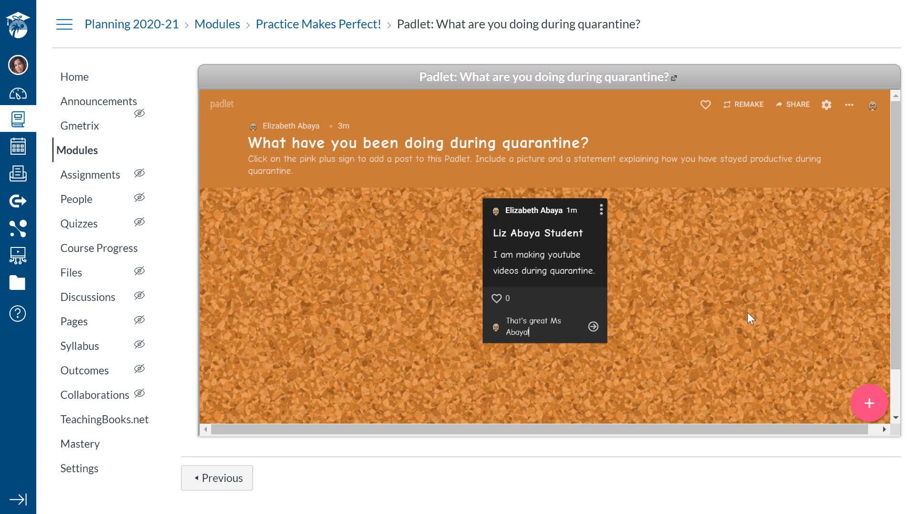
{"action": "left_click", "coordinate": [495, 298]}
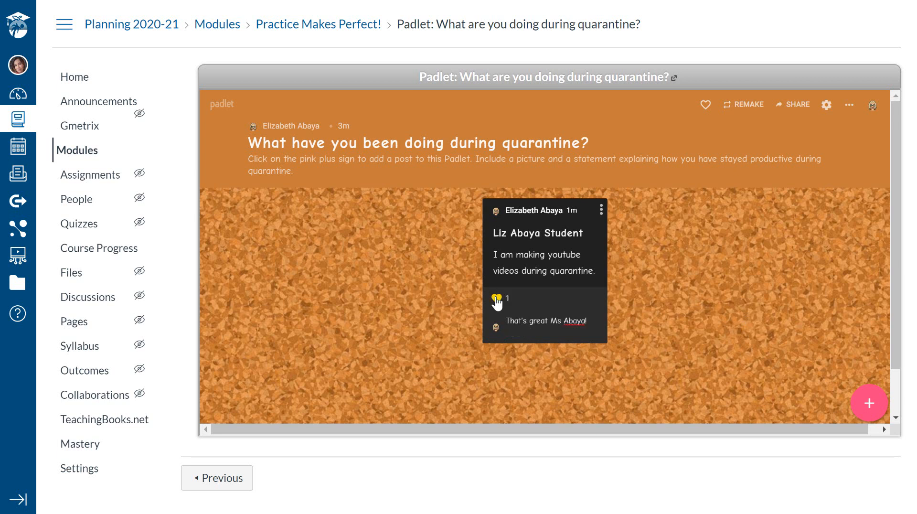
{"action": "left_click", "coordinate": [495, 299]}
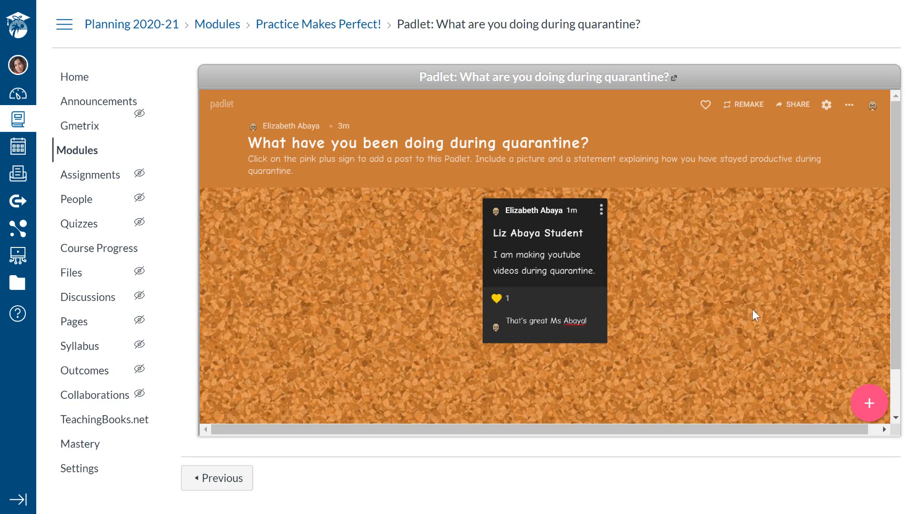
{"action": "mouse_move", "coordinate": [121, 411]}
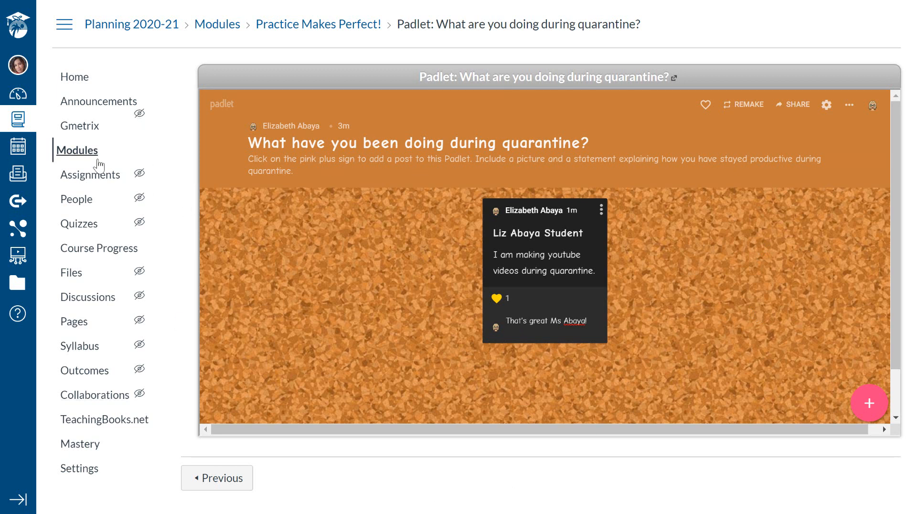
{"action": "left_click", "coordinate": [76, 150]}
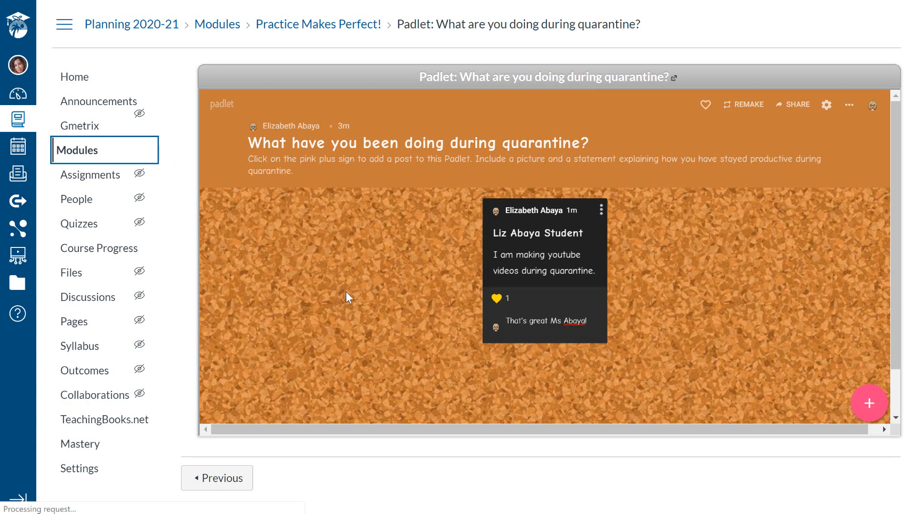
{"action": "left_click", "coordinate": [217, 24]}
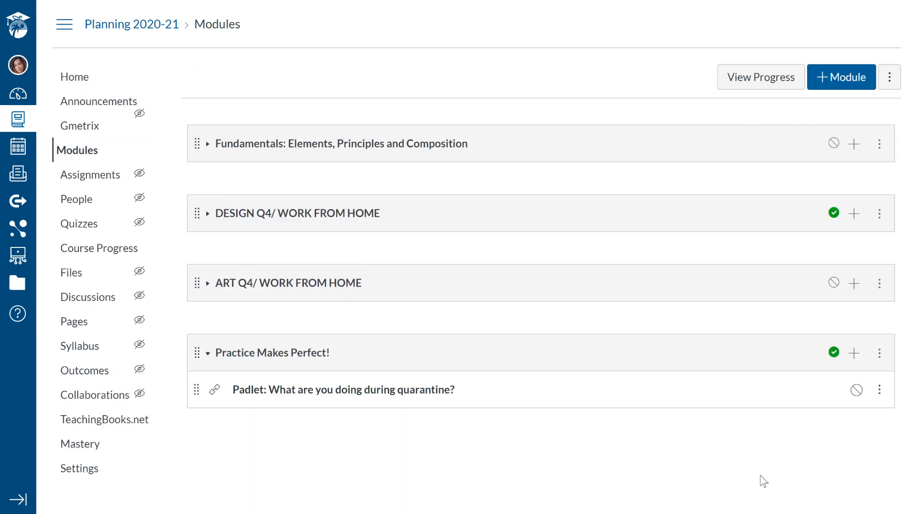
{"action": "mouse_move", "coordinate": [846, 366]}
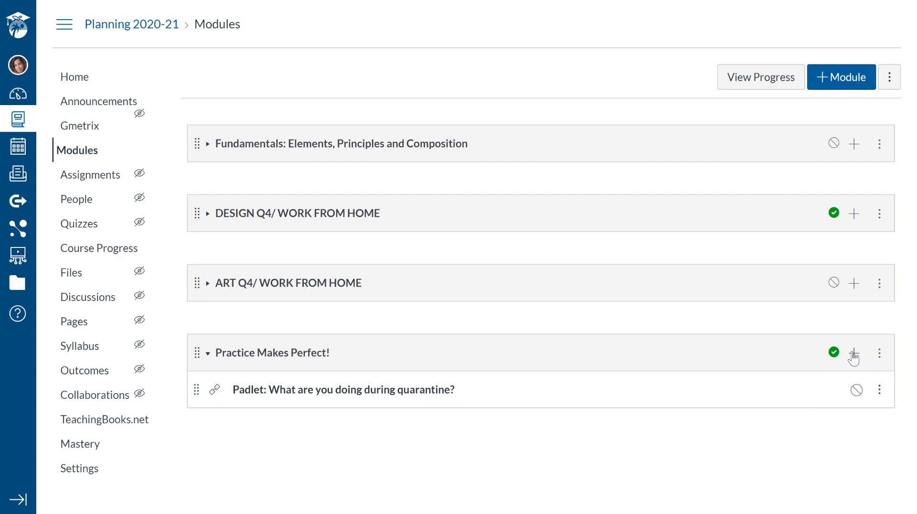
Add a new assignment named 'Padlet Assign' to the Practice Makes Perfect! module.
{"action": "left_click", "coordinate": [853, 352]}
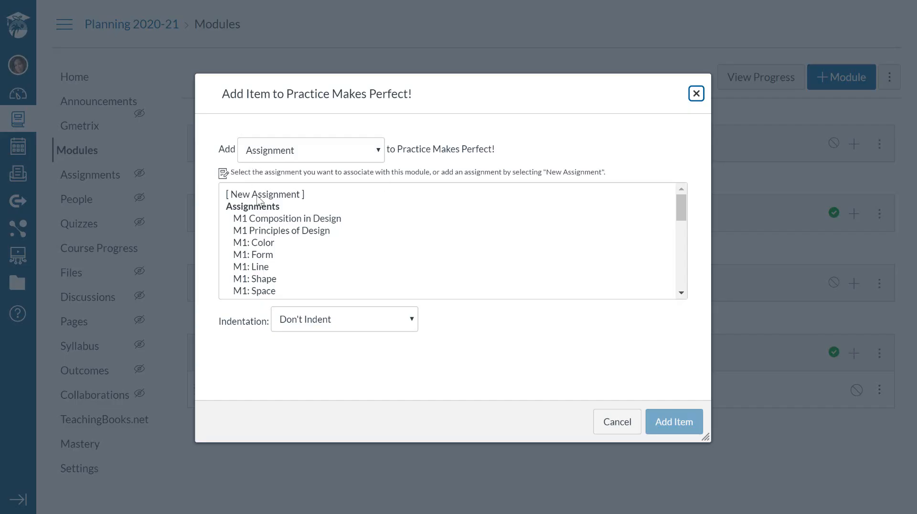
{"action": "type", "text": "P"}
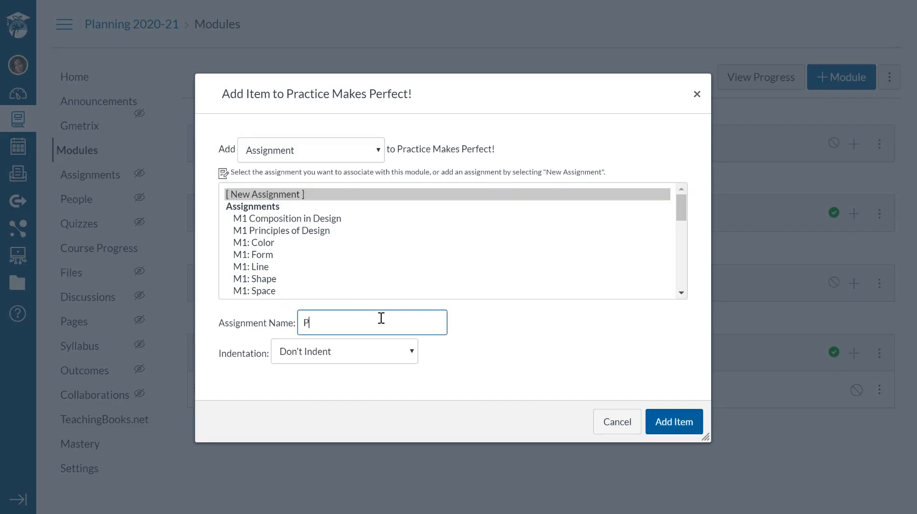
{"action": "type", "text": "adlet a"}
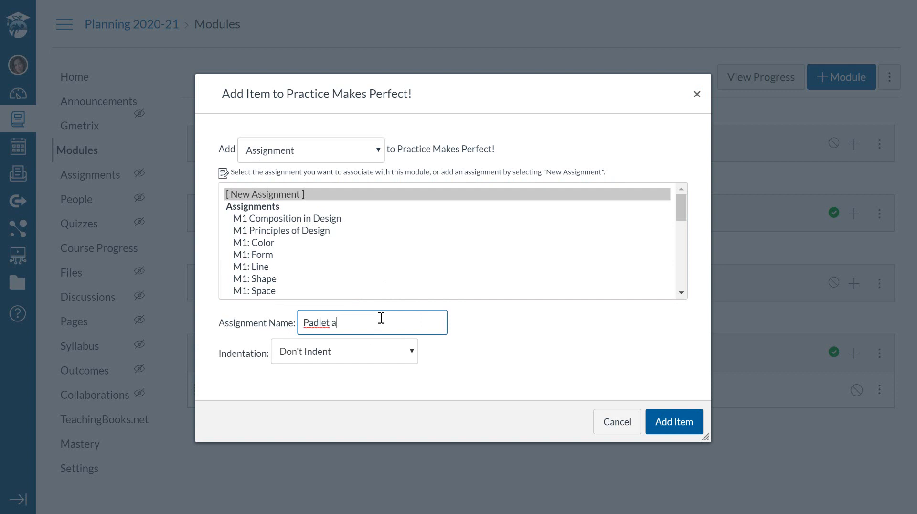
{"action": "type", "text": "ssign"}
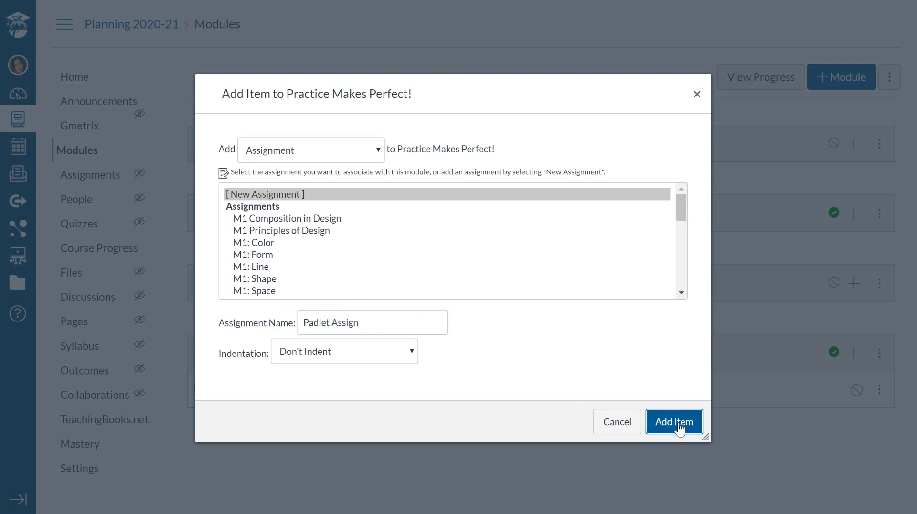
{"action": "left_click", "coordinate": [674, 421]}
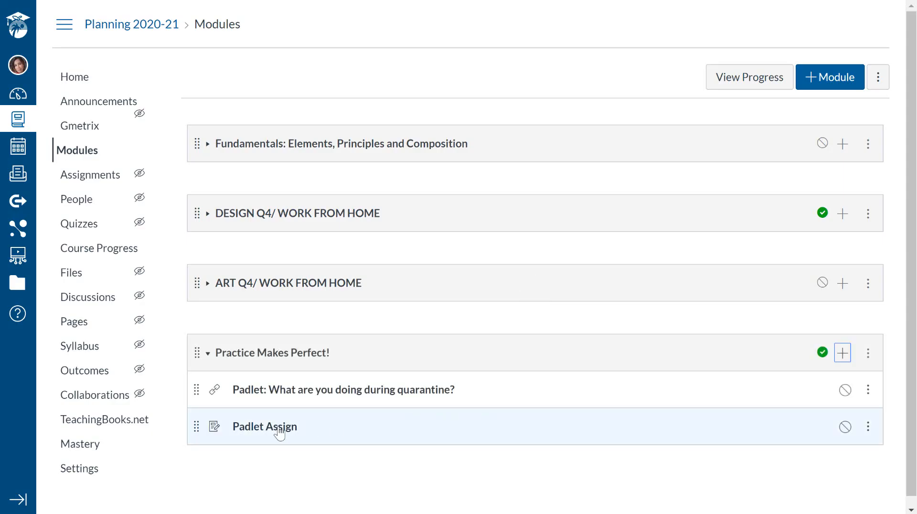
Open the Padlet Assign assignment and start editing it.
{"action": "left_click", "coordinate": [264, 425]}
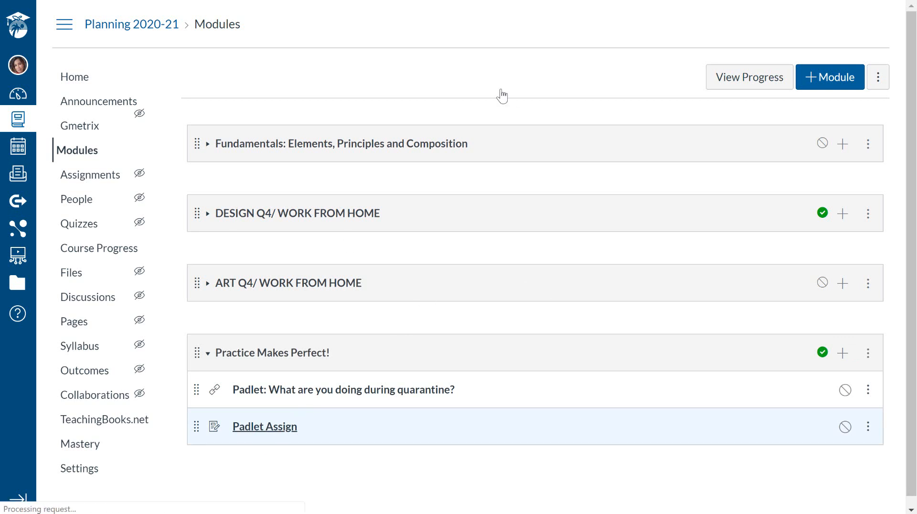
{"action": "left_click", "coordinate": [264, 426]}
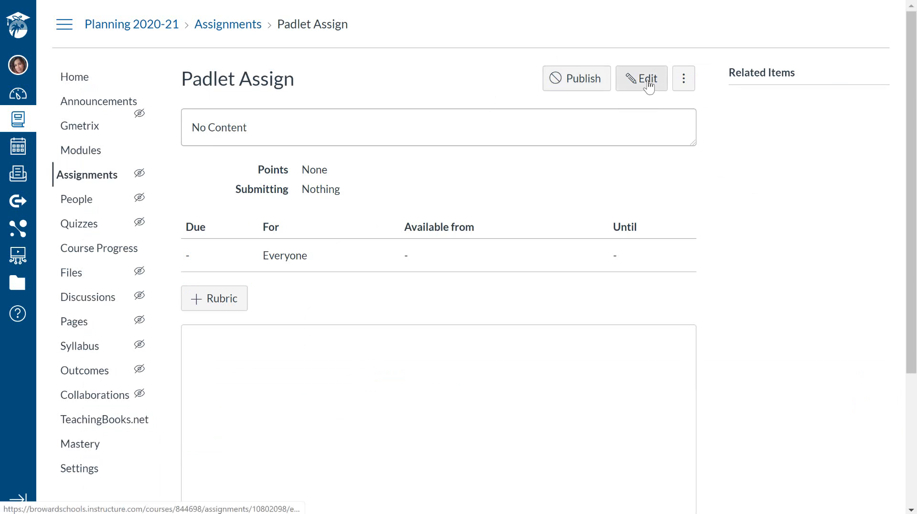
{"action": "left_click", "coordinate": [641, 78]}
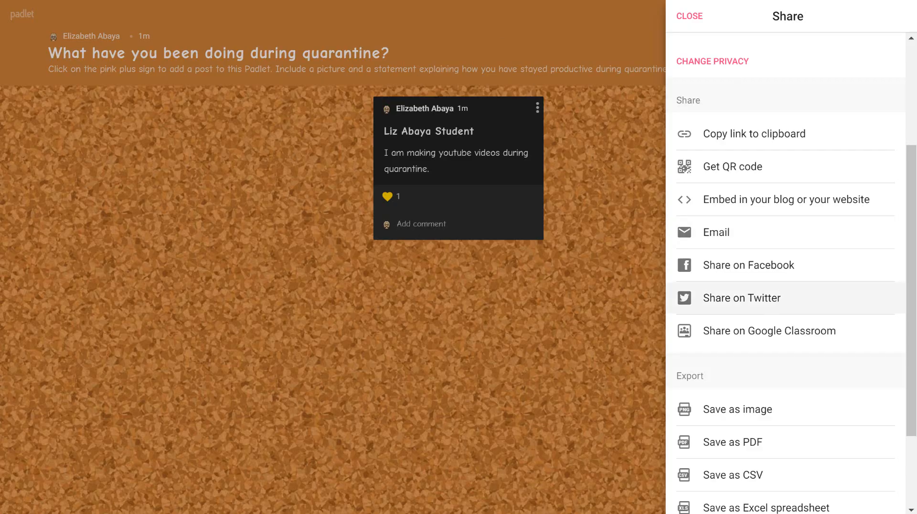
{"action": "mouse_move", "coordinate": [754, 265]}
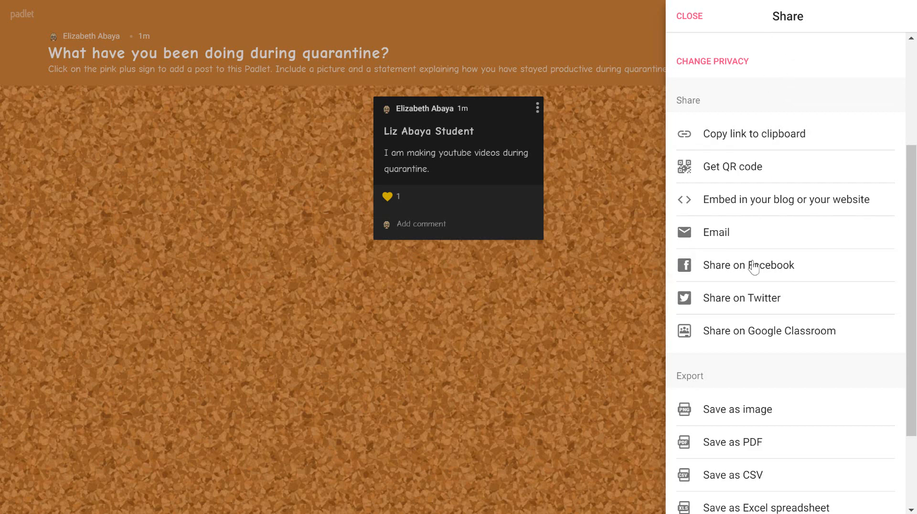
{"action": "mouse_move", "coordinate": [773, 287]}
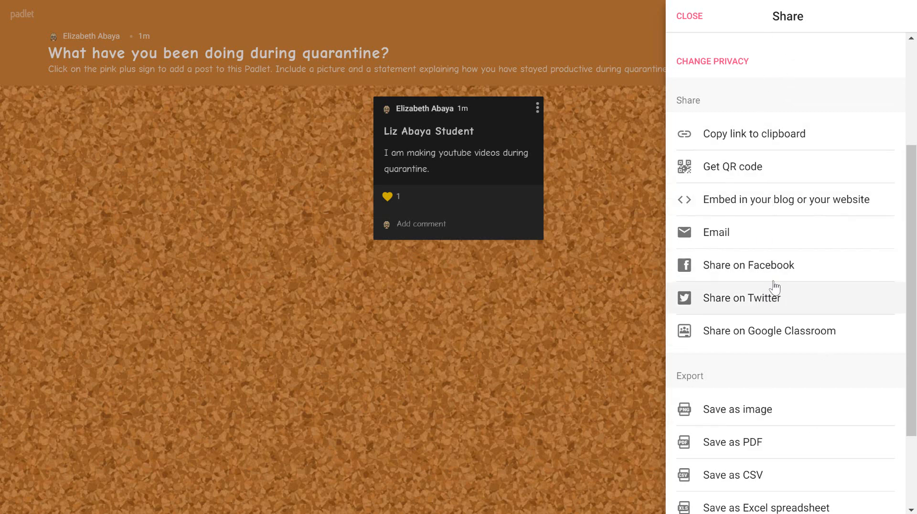
{"action": "mouse_move", "coordinate": [775, 139]}
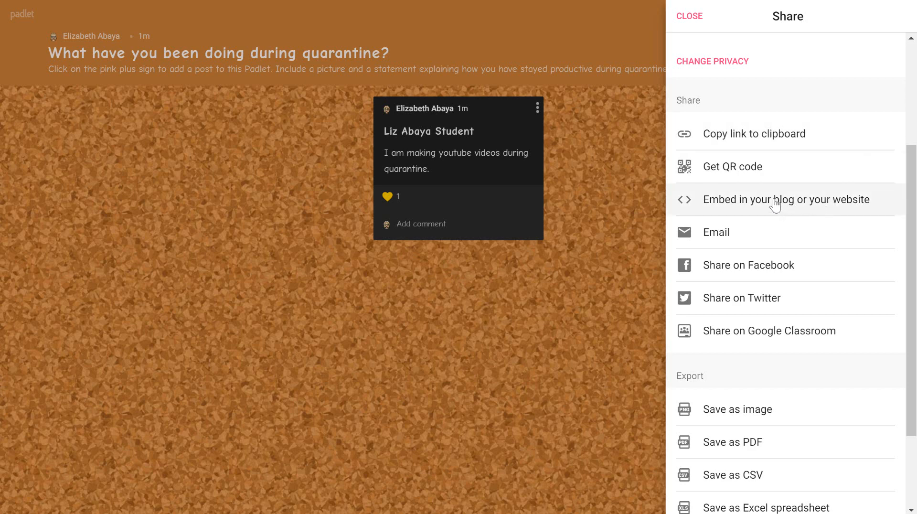
Copy the quarantine padlet's full embed code from the Embed this padlet panel.
{"action": "left_click", "coordinate": [786, 199]}
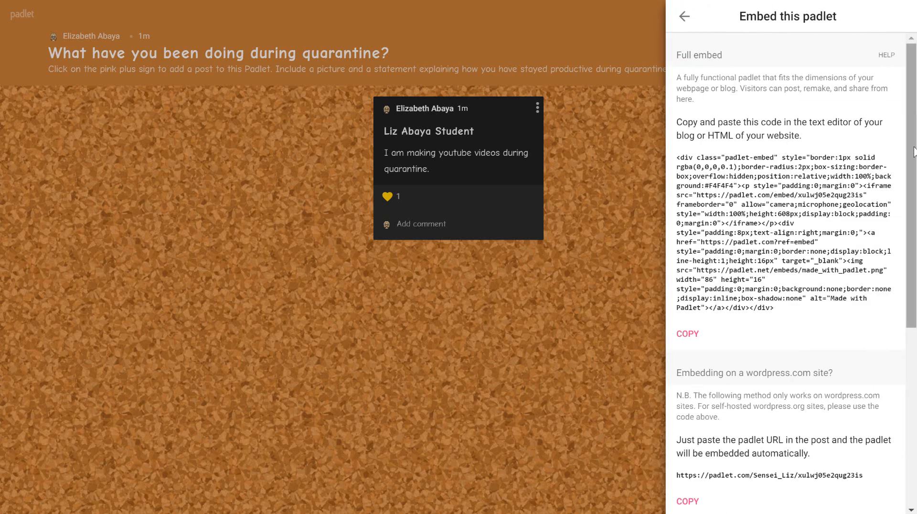
{"action": "left_click", "coordinate": [688, 334]}
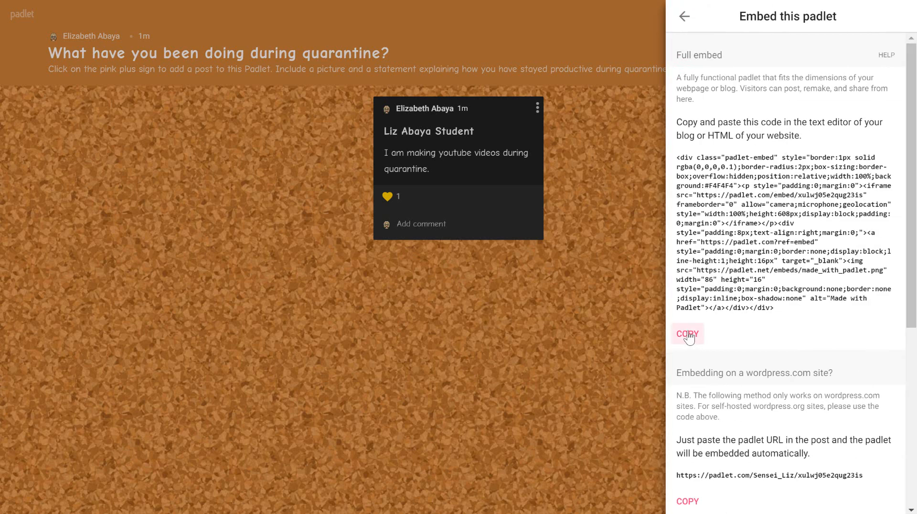
{"action": "left_click", "coordinate": [687, 334]}
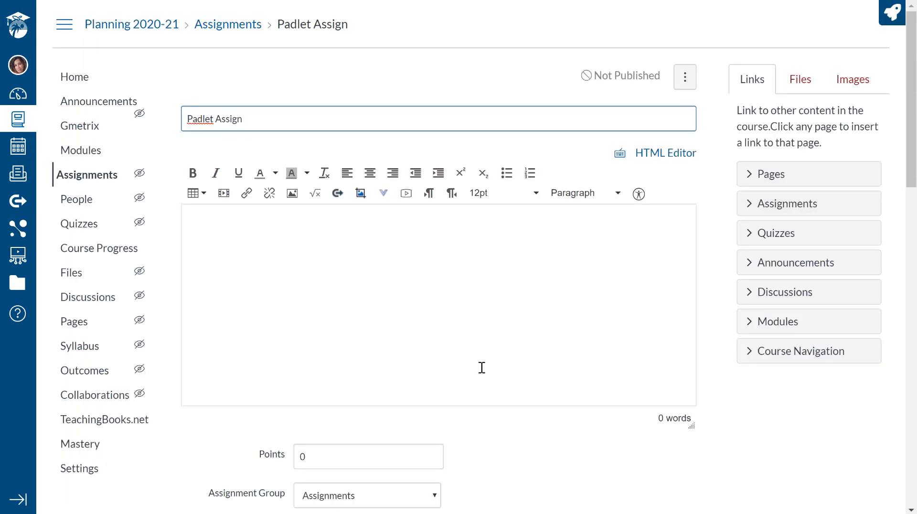
{"action": "mouse_move", "coordinate": [223, 193]}
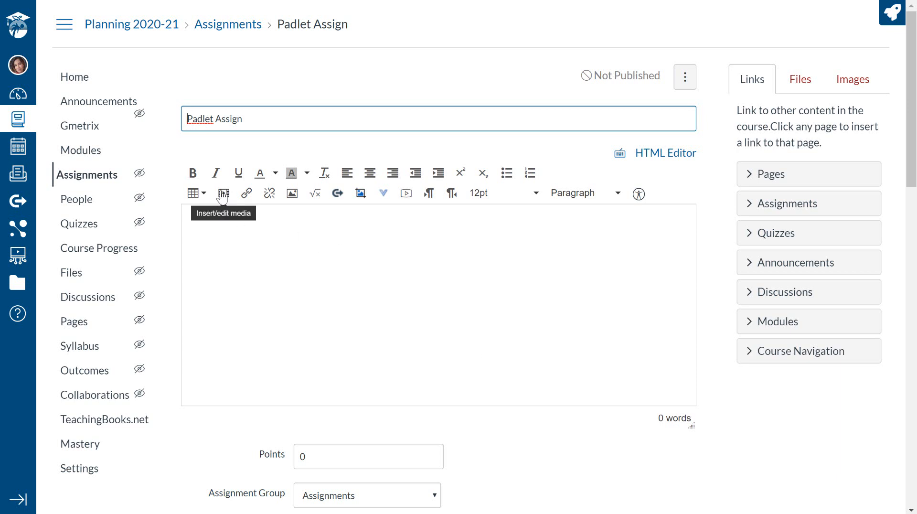
{"action": "mouse_move", "coordinate": [224, 193]}
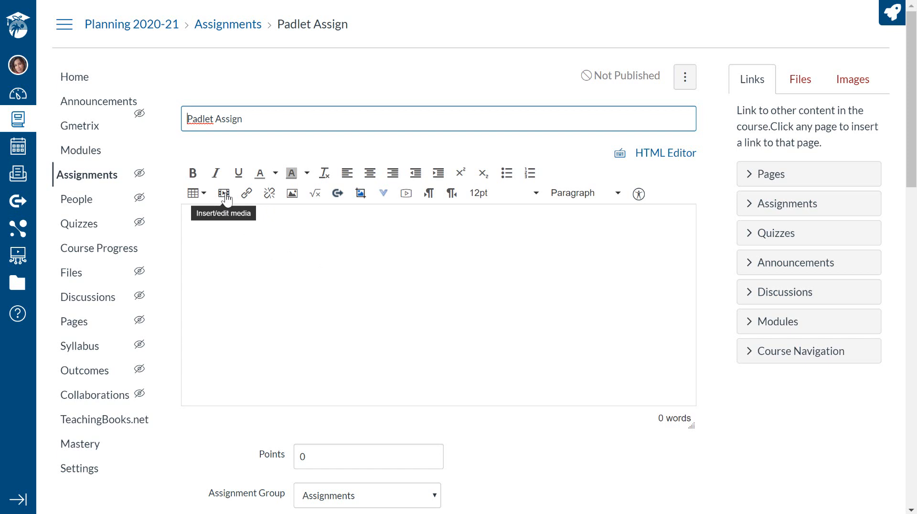
Paste the quarantine Padlet embed code into the Padlet Assign description via Insert/edit media.
{"action": "left_click", "coordinate": [224, 193]}
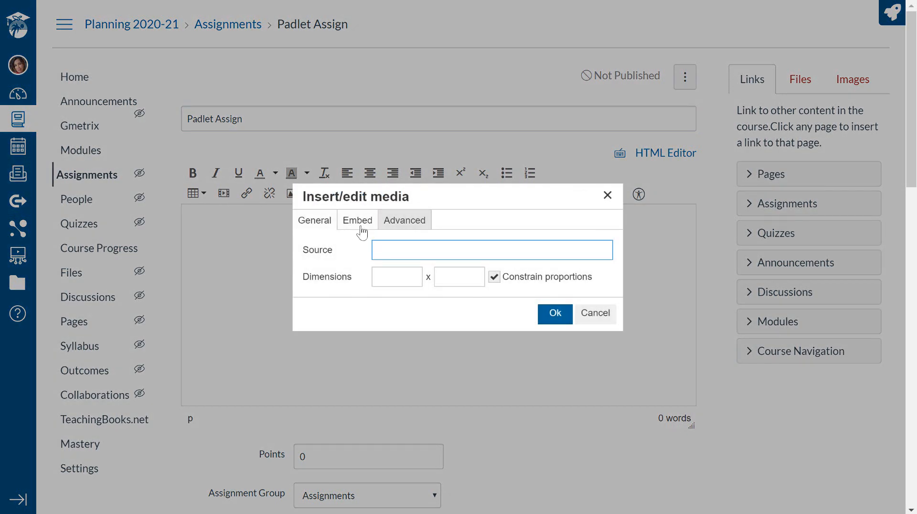
{"action": "left_click", "coordinate": [356, 220]}
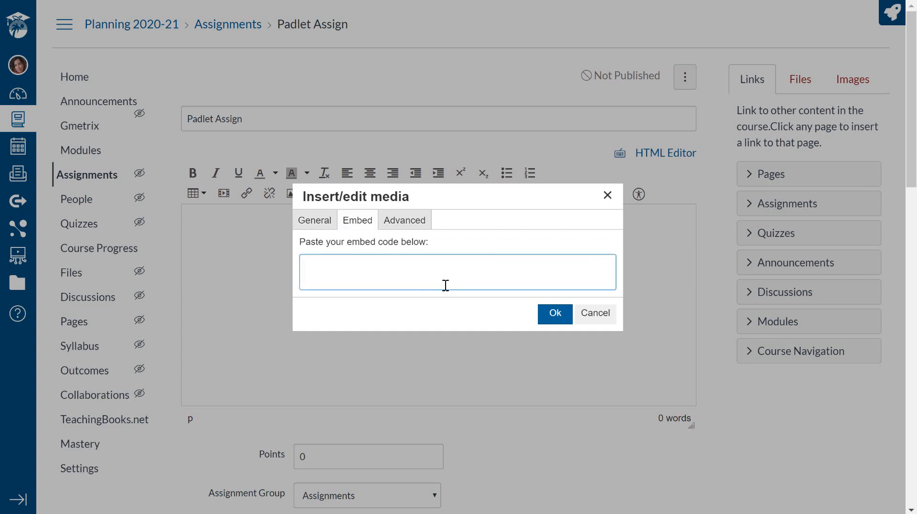
{"action": "type", "text": "<embed code>"}
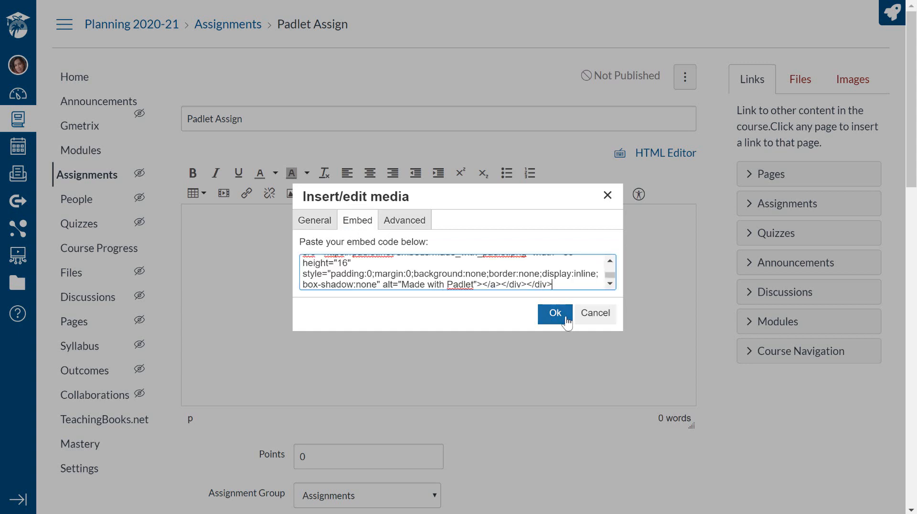
{"action": "left_click", "coordinate": [554, 313]}
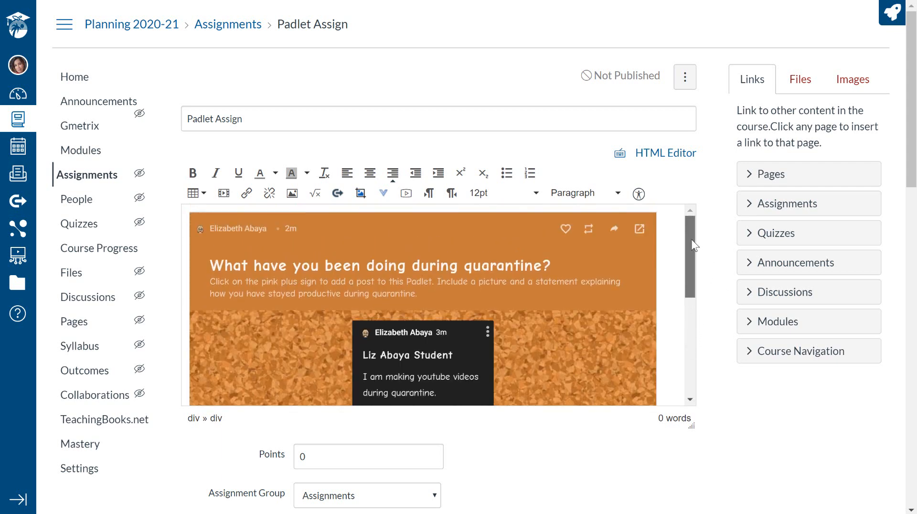
{"action": "scroll", "scroll_direction": "down", "scroll_amount": 3}
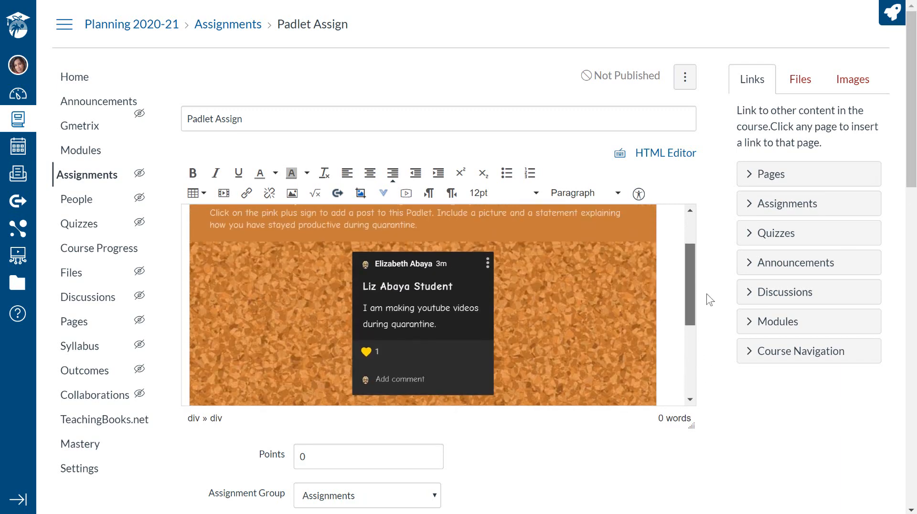
{"action": "scroll", "scroll_direction": "down", "scroll_amount": 3}
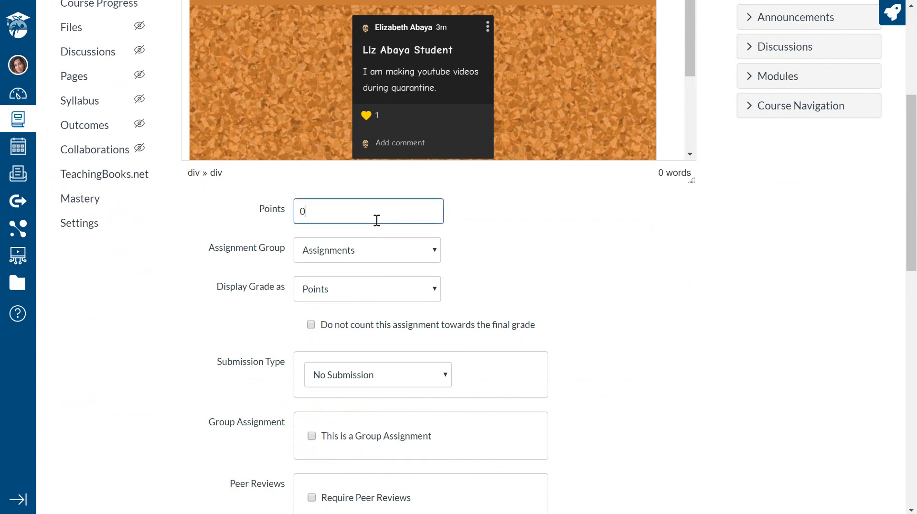
Set Padlet Assign to 10 points with No Submission and save it.
{"action": "type", "text": "10"}
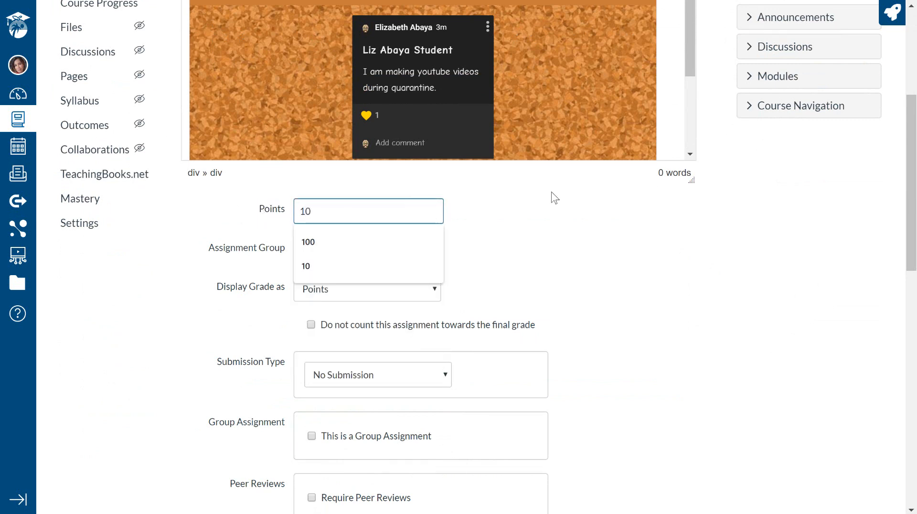
{"action": "left_click", "coordinate": [377, 375]}
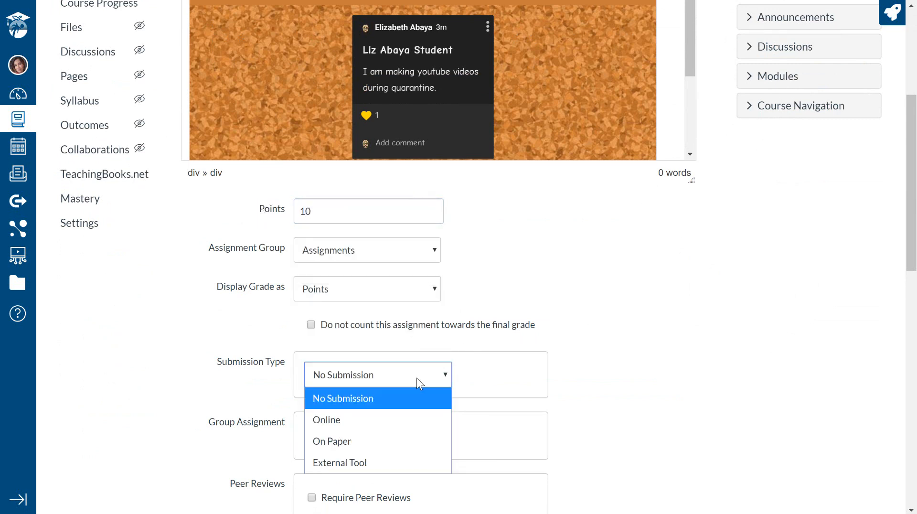
{"action": "left_click", "coordinate": [343, 398]}
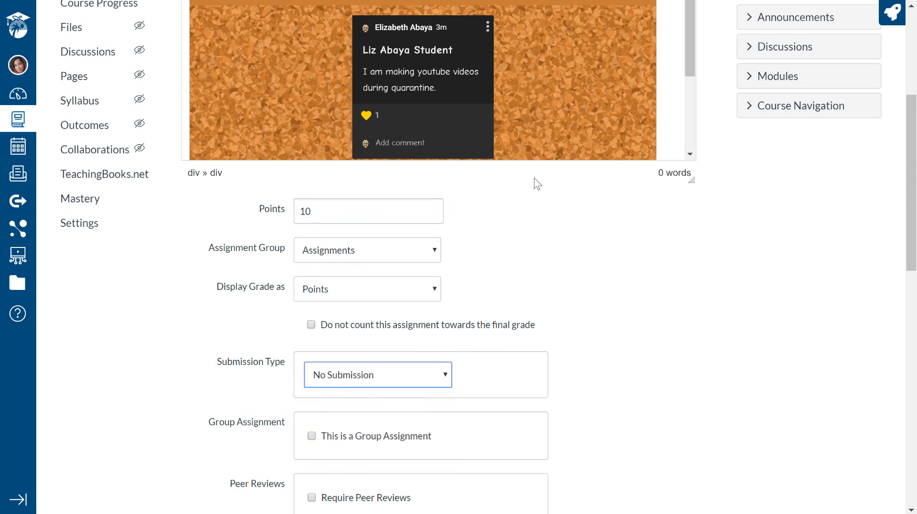
{"action": "mouse_move", "coordinate": [689, 75]}
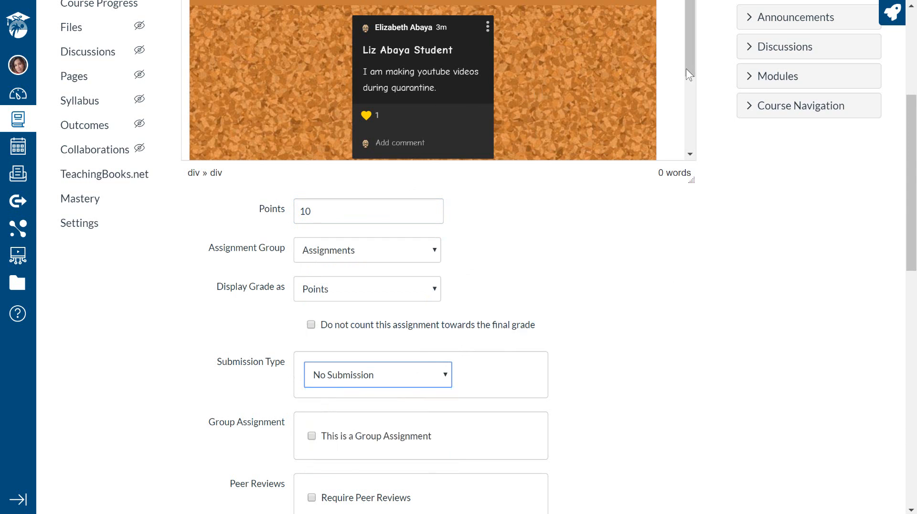
{"action": "scroll", "scroll_direction": "down", "scroll_amount": 3}
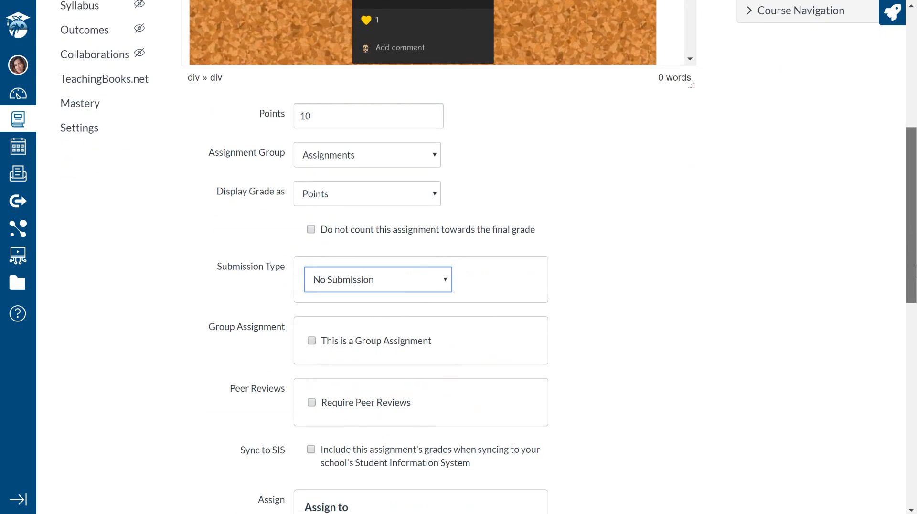
{"action": "scroll", "scroll_direction": "down", "scroll_amount": 3}
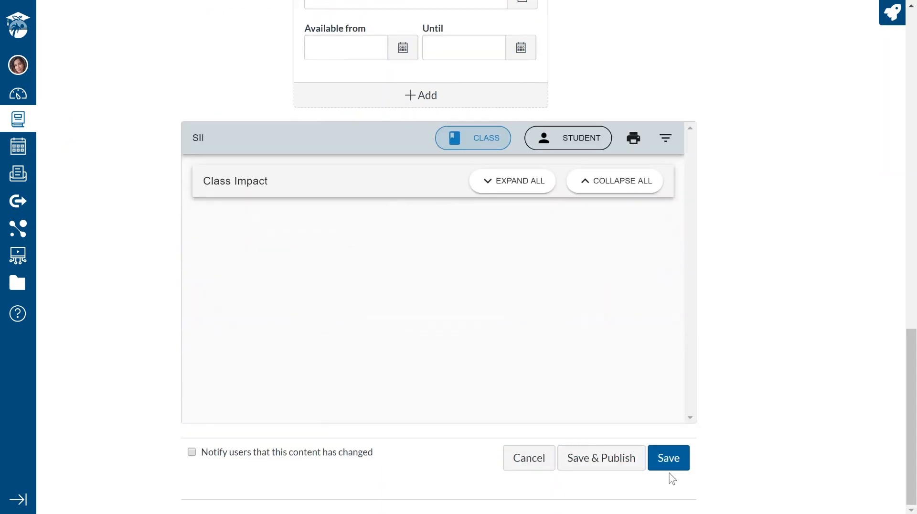
{"action": "left_click", "coordinate": [669, 457]}
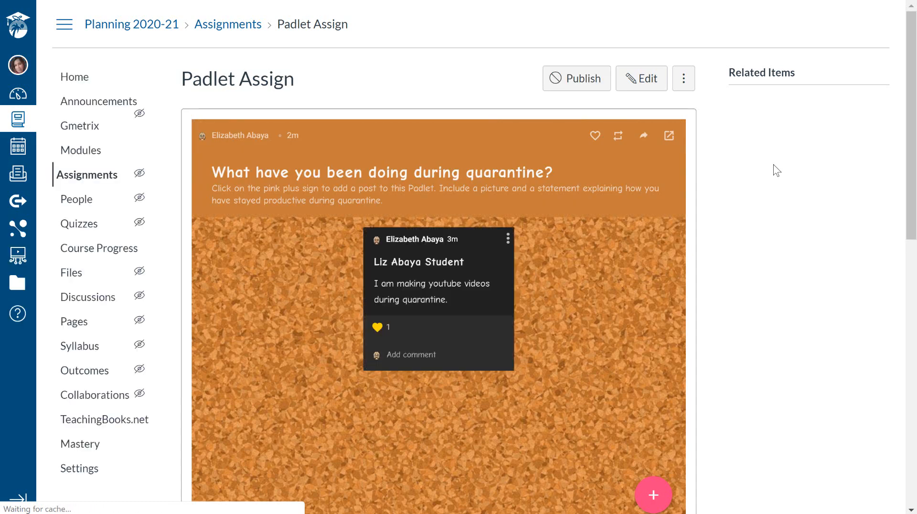
Add a new blank post to the Padlet wall embedded in Padlet Assign.
{"action": "scroll", "scroll_direction": "down", "scroll_amount": 3}
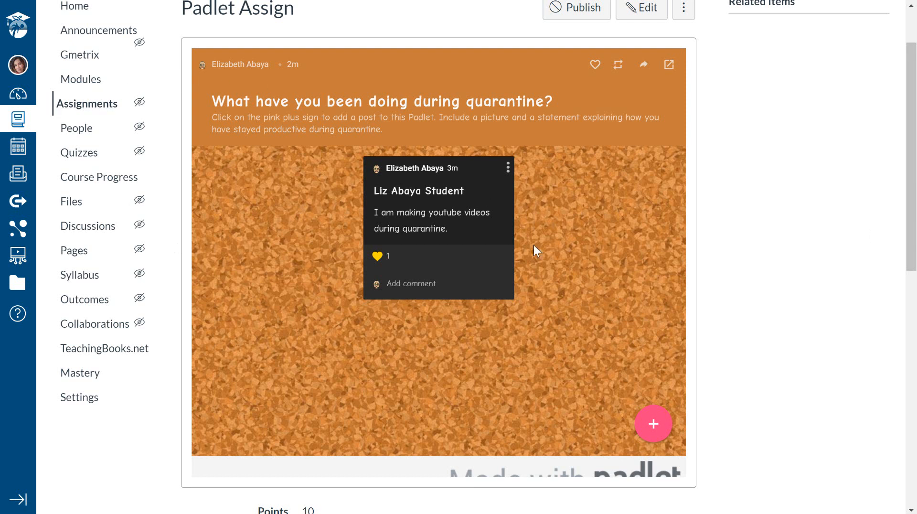
{"action": "mouse_move", "coordinate": [841, 265]}
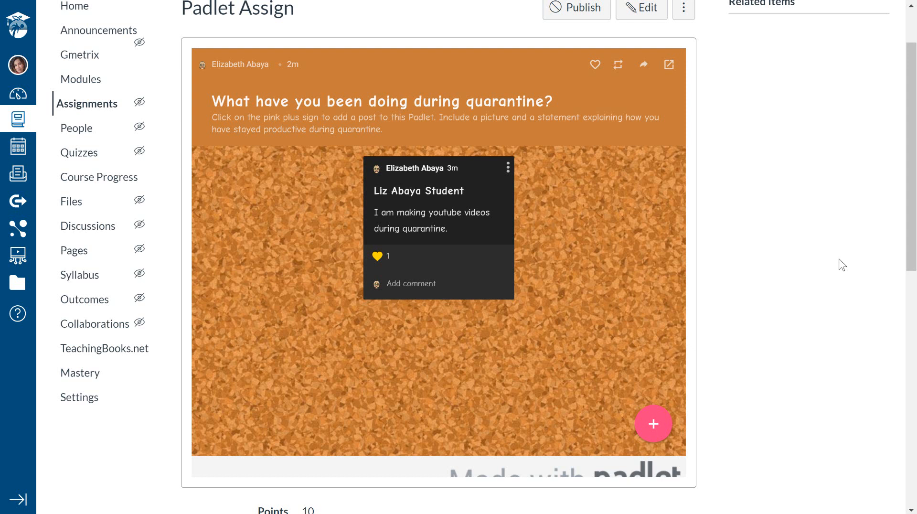
{"action": "mouse_move", "coordinate": [660, 258]}
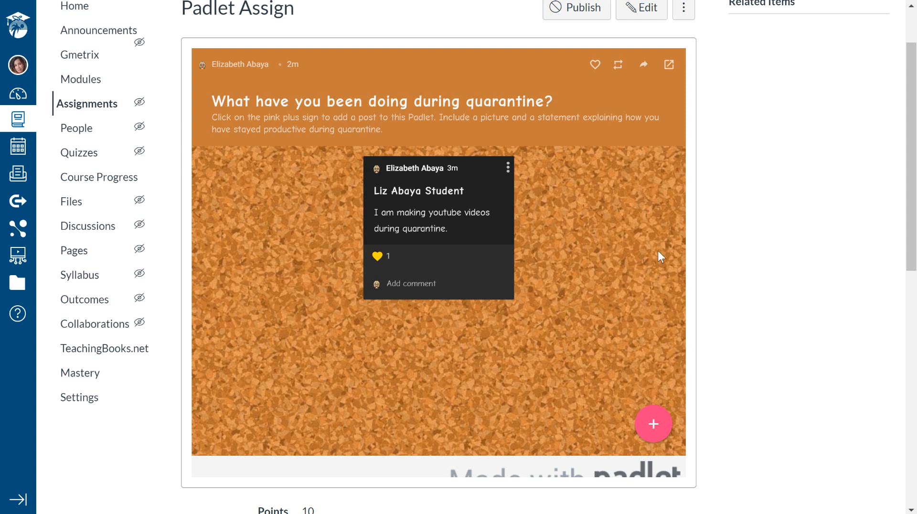
{"action": "mouse_move", "coordinate": [522, 368]}
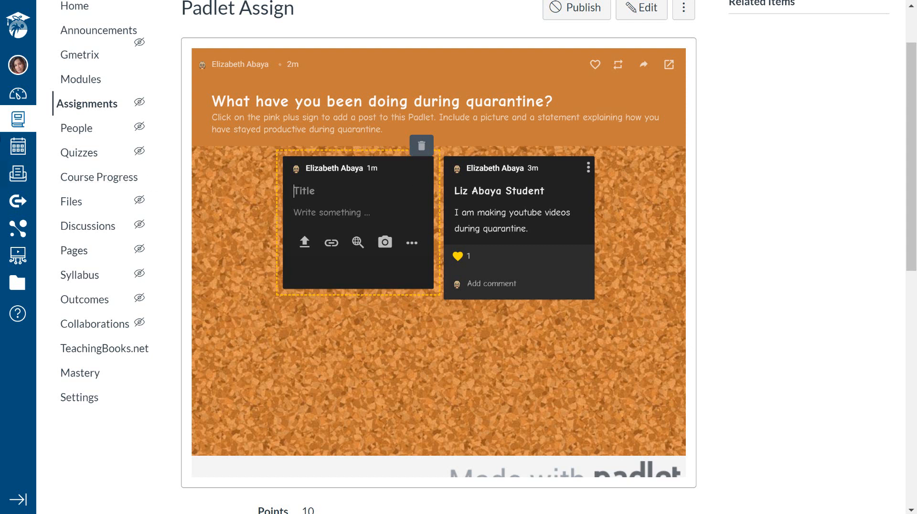
{"action": "mouse_move", "coordinate": [834, 331]}
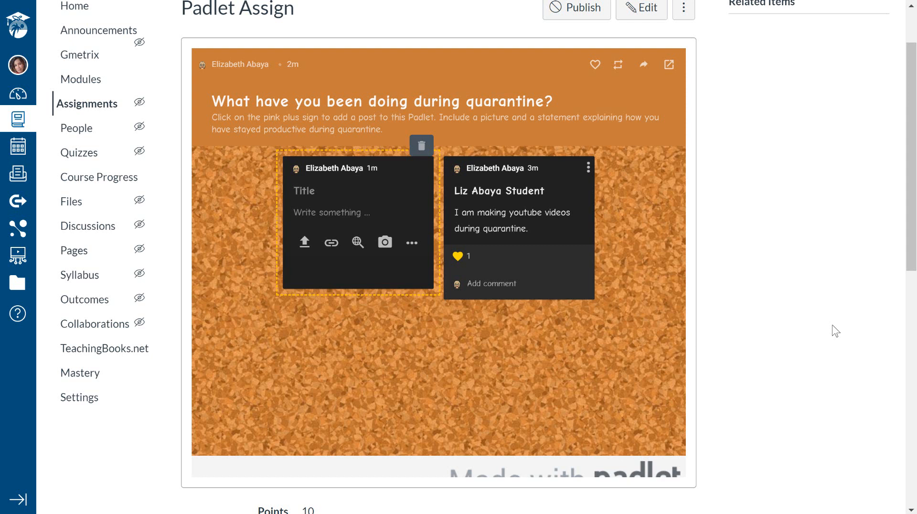
{"action": "left_click", "coordinate": [304, 190]}
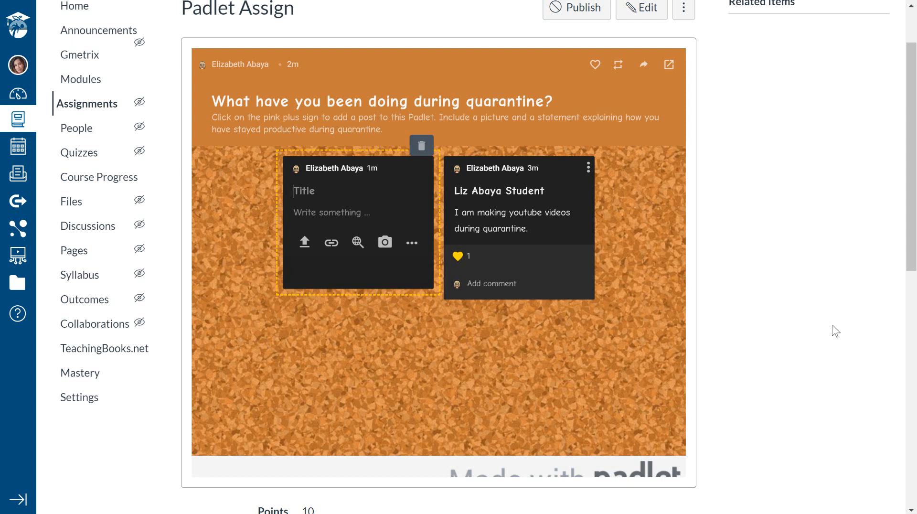
{"action": "mouse_move", "coordinate": [57, 160]}
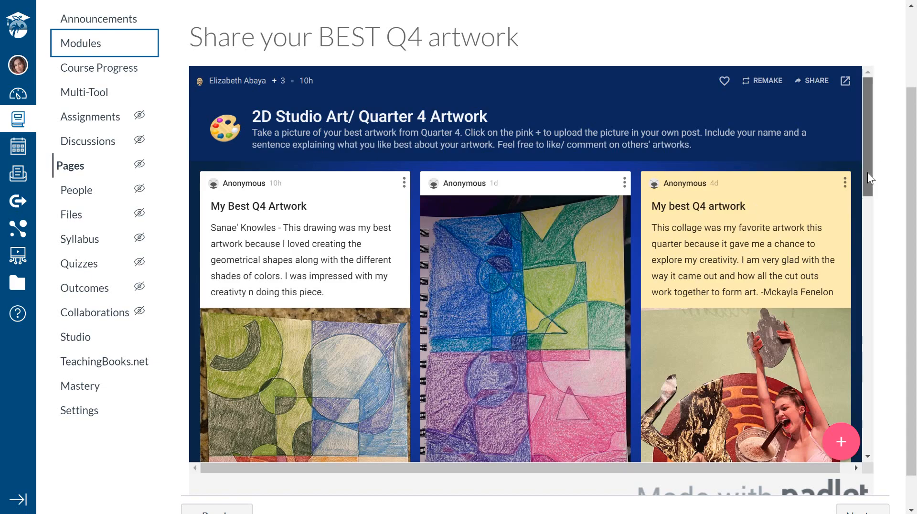
Scroll through the student artwork padlet on the Share your BEST Q4 artwork page.
{"action": "scroll", "scroll_direction": "down", "scroll_amount": 3}
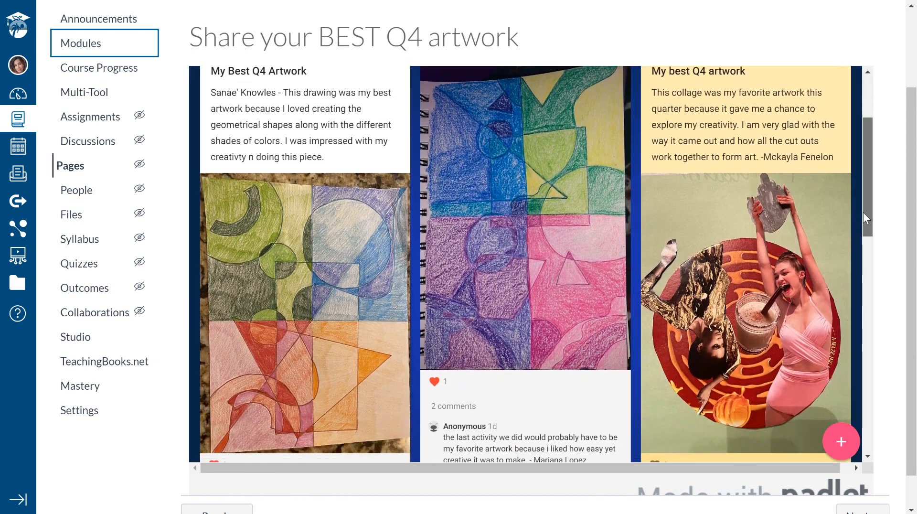